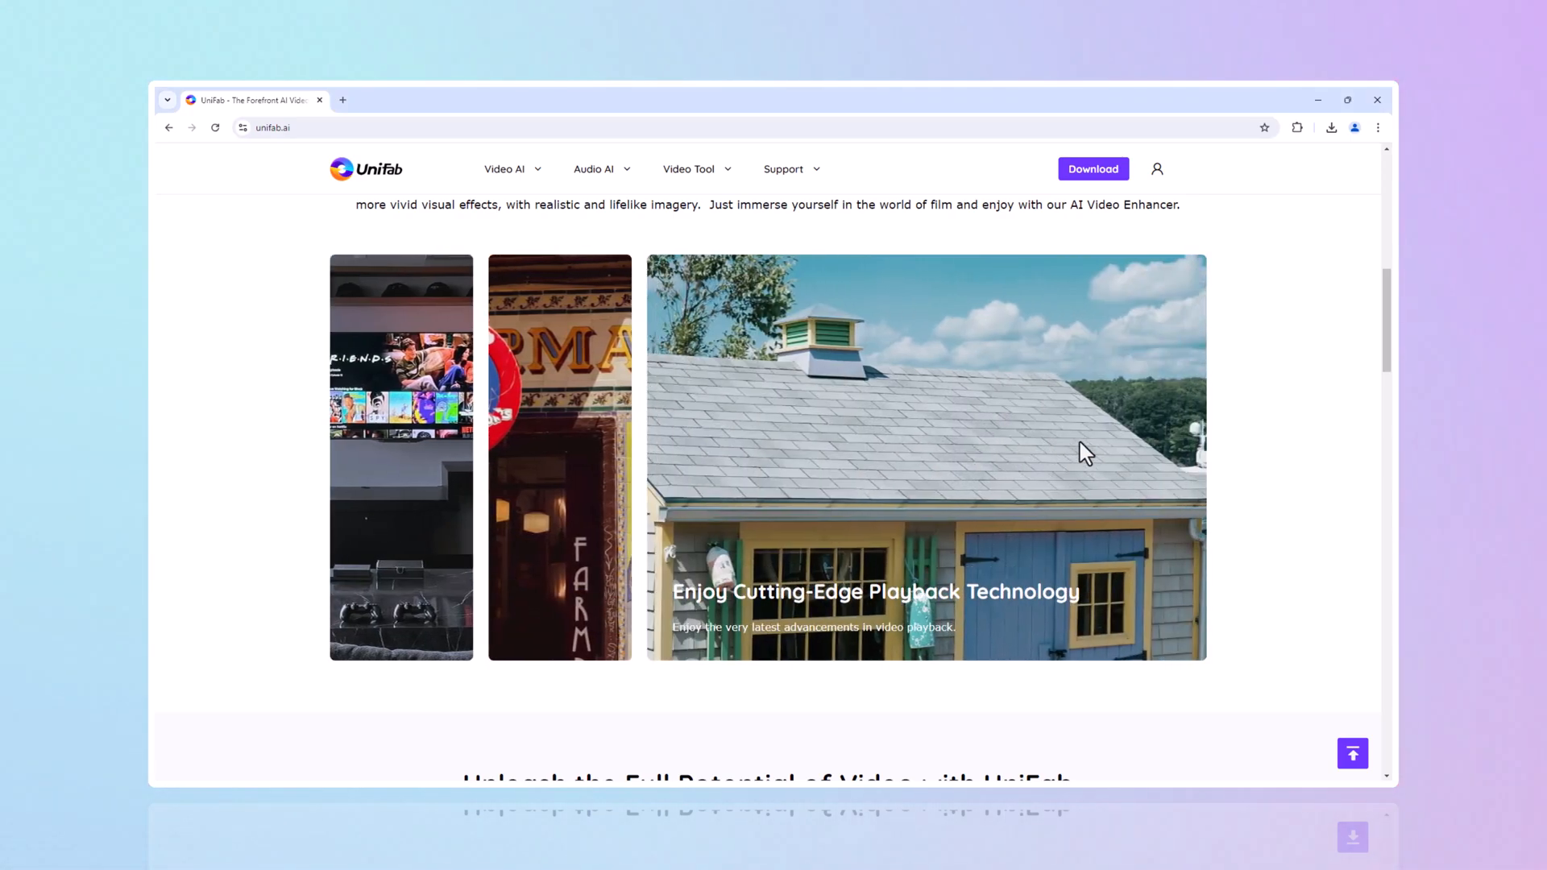
Step: Browse the HDR Upscaler and Enlarger before-and-after demos, revealing more of the enlarged aerial landscape
scroll(down, 3)
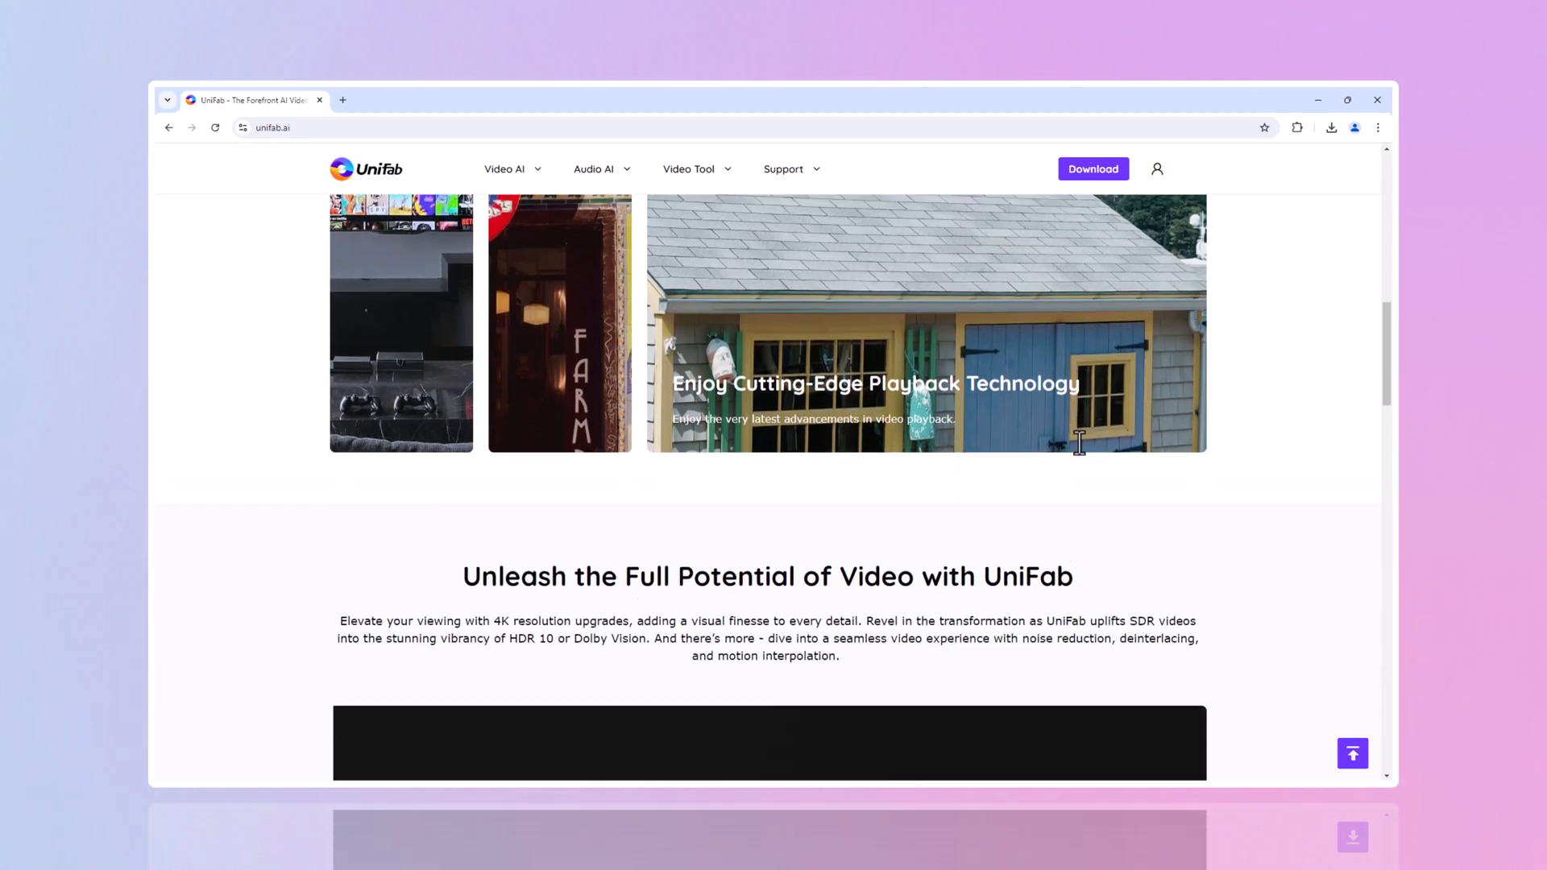
scroll(down, 3)
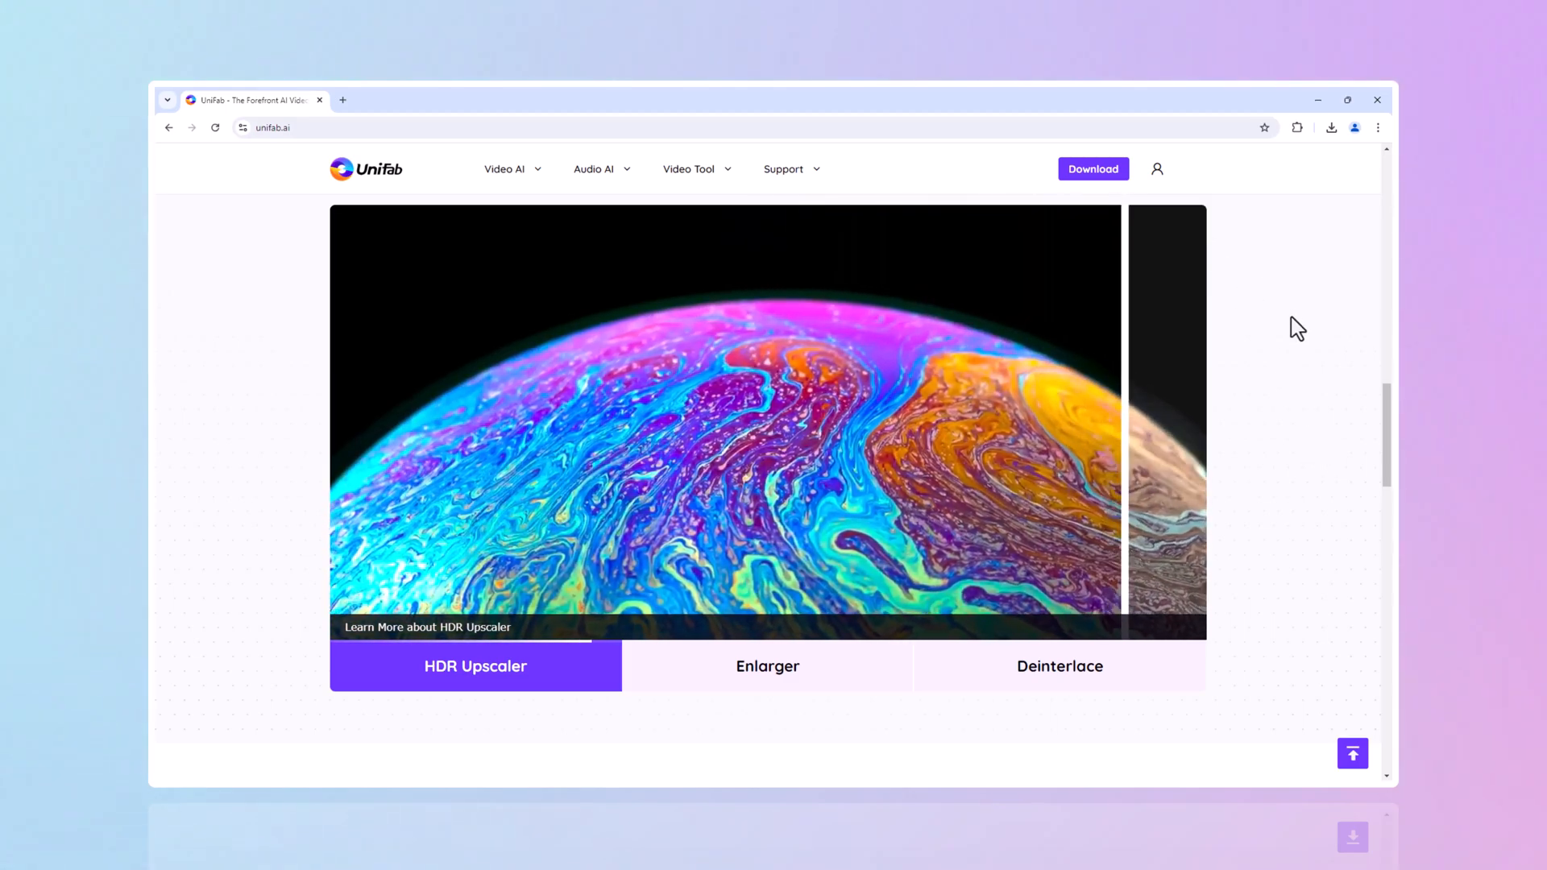
click(767, 665)
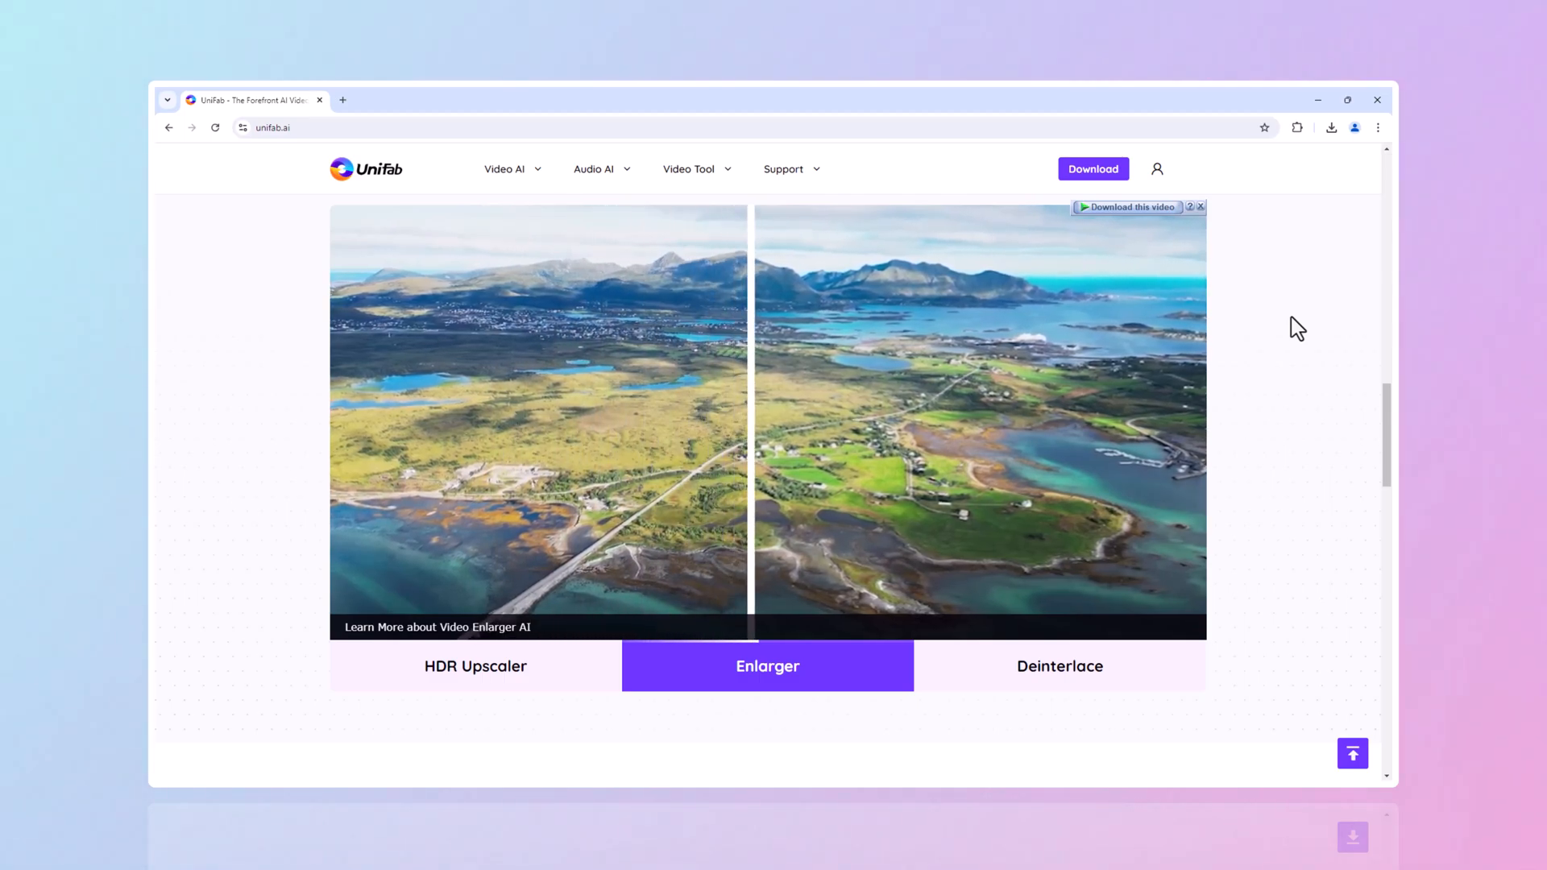
drag(754, 419, 1017, 419)
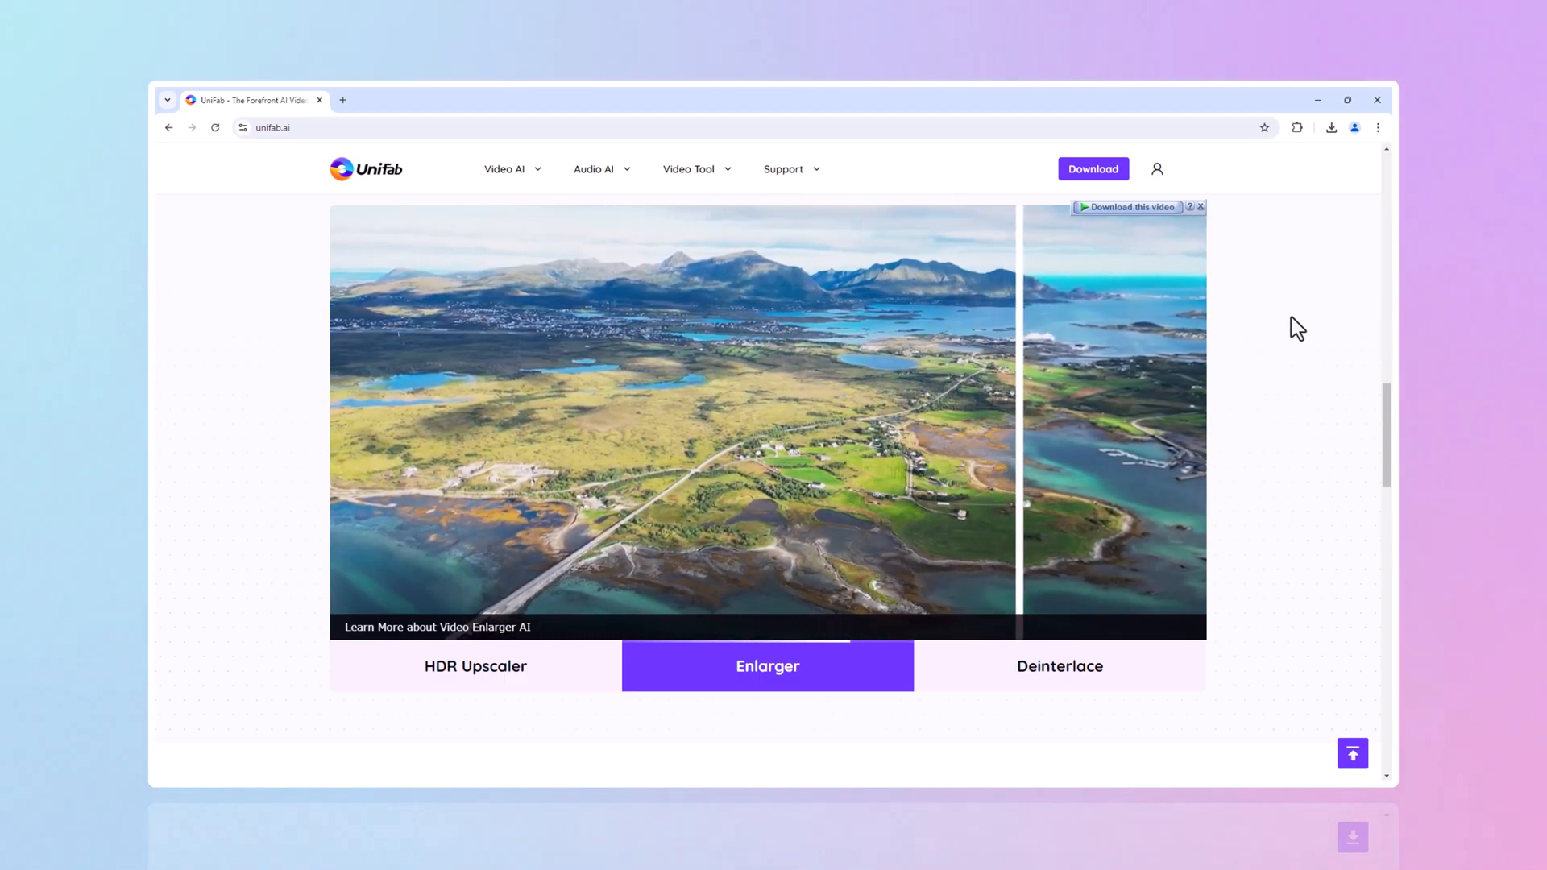
Step: View the Deinterlace before-and-after comparison on the unifab.ai page
click(1059, 666)
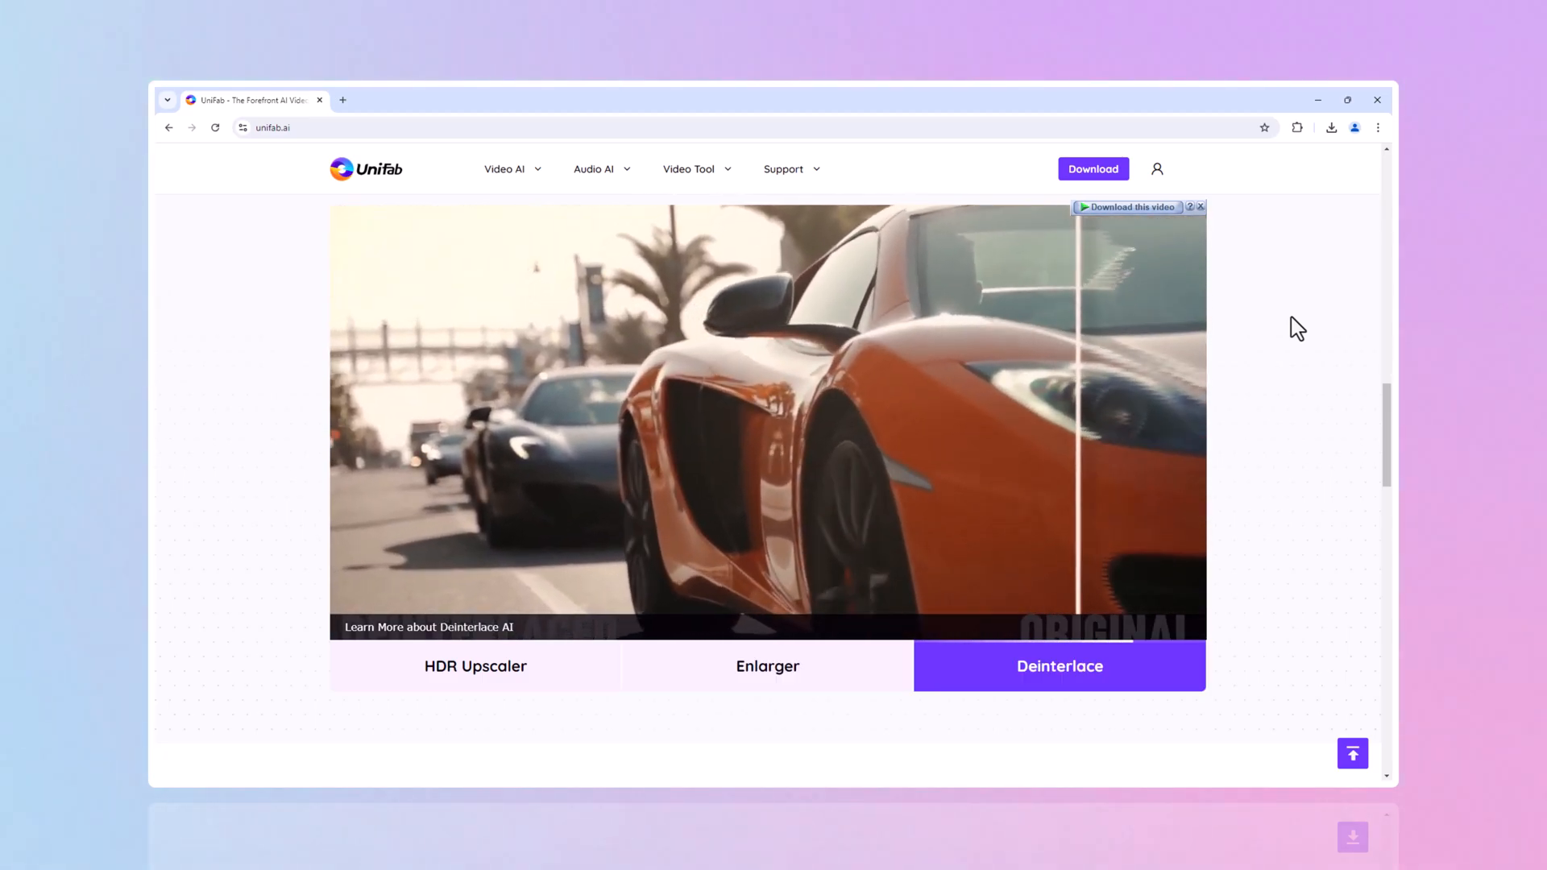
click(473, 665)
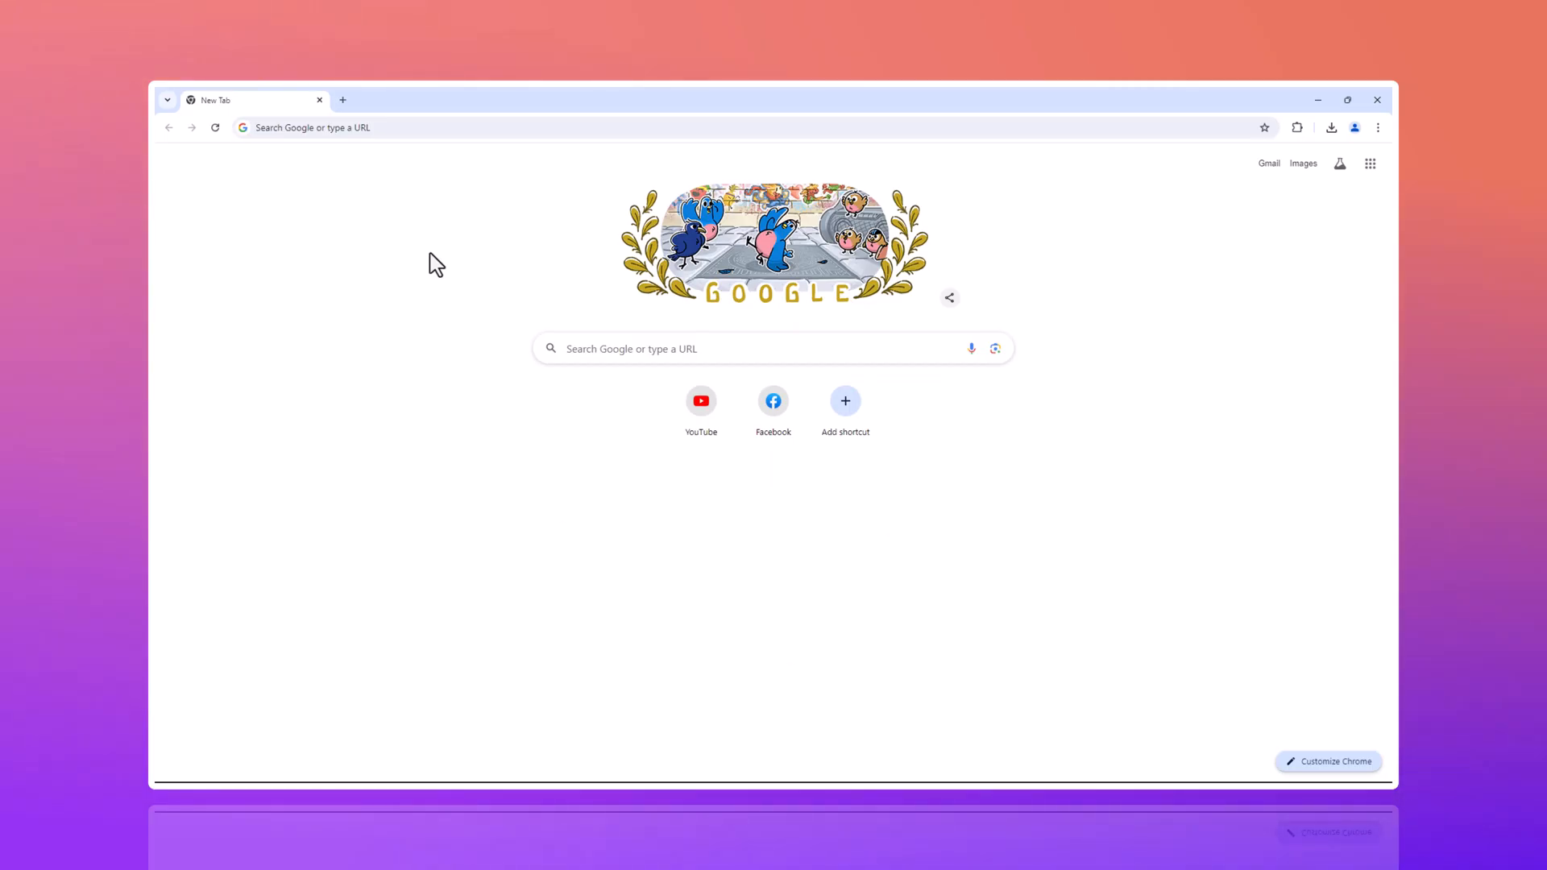
Step: Open the UniFab homepage by searching 'unifab' and choose Free Download
click(395, 127)
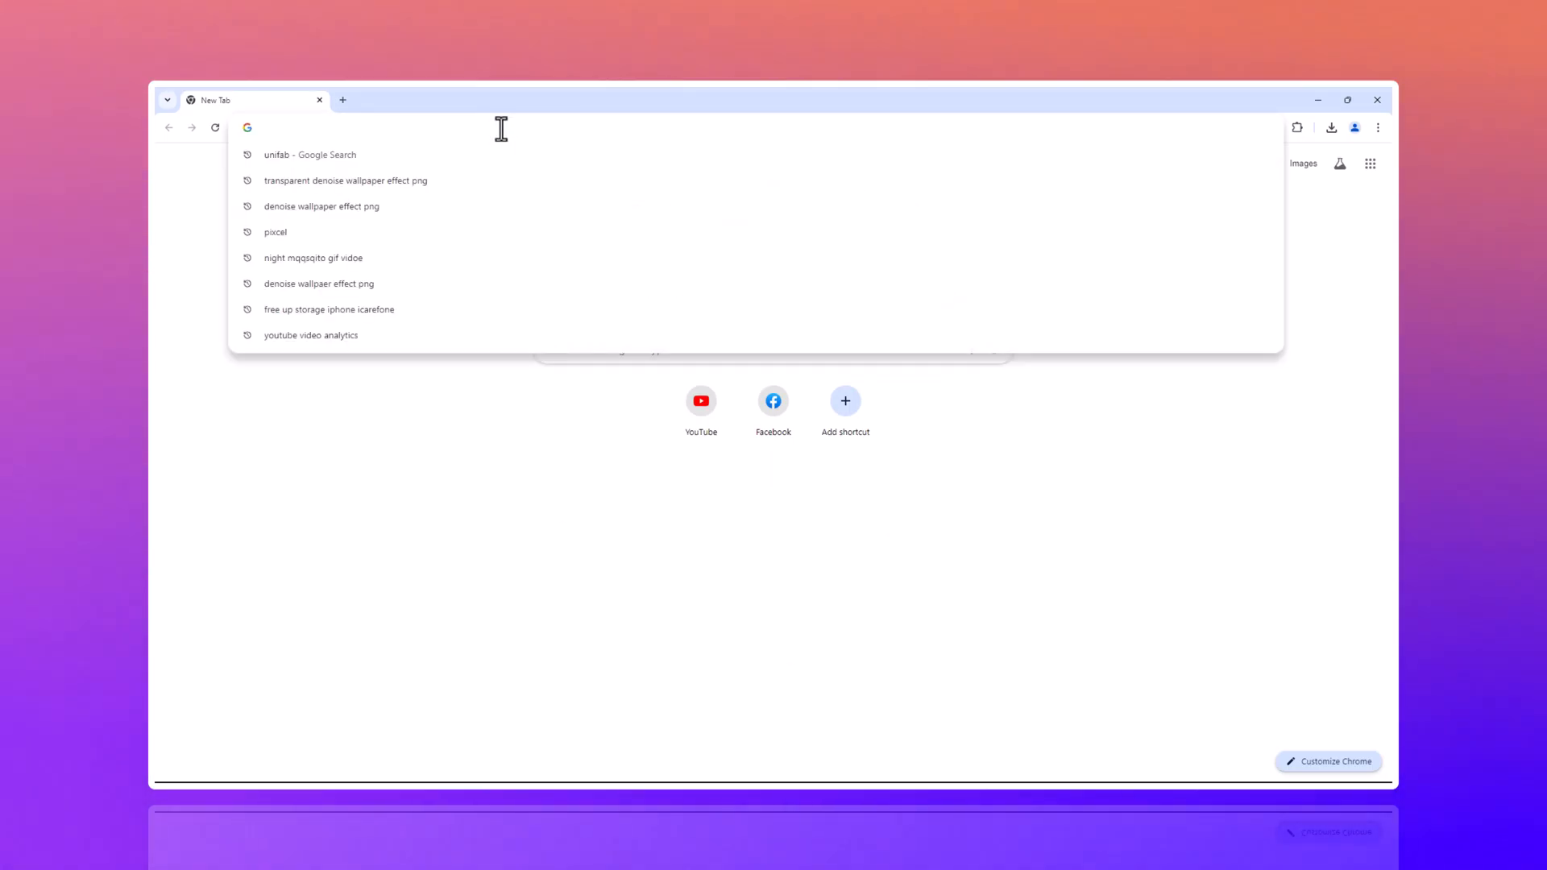
text(unifab.ai)
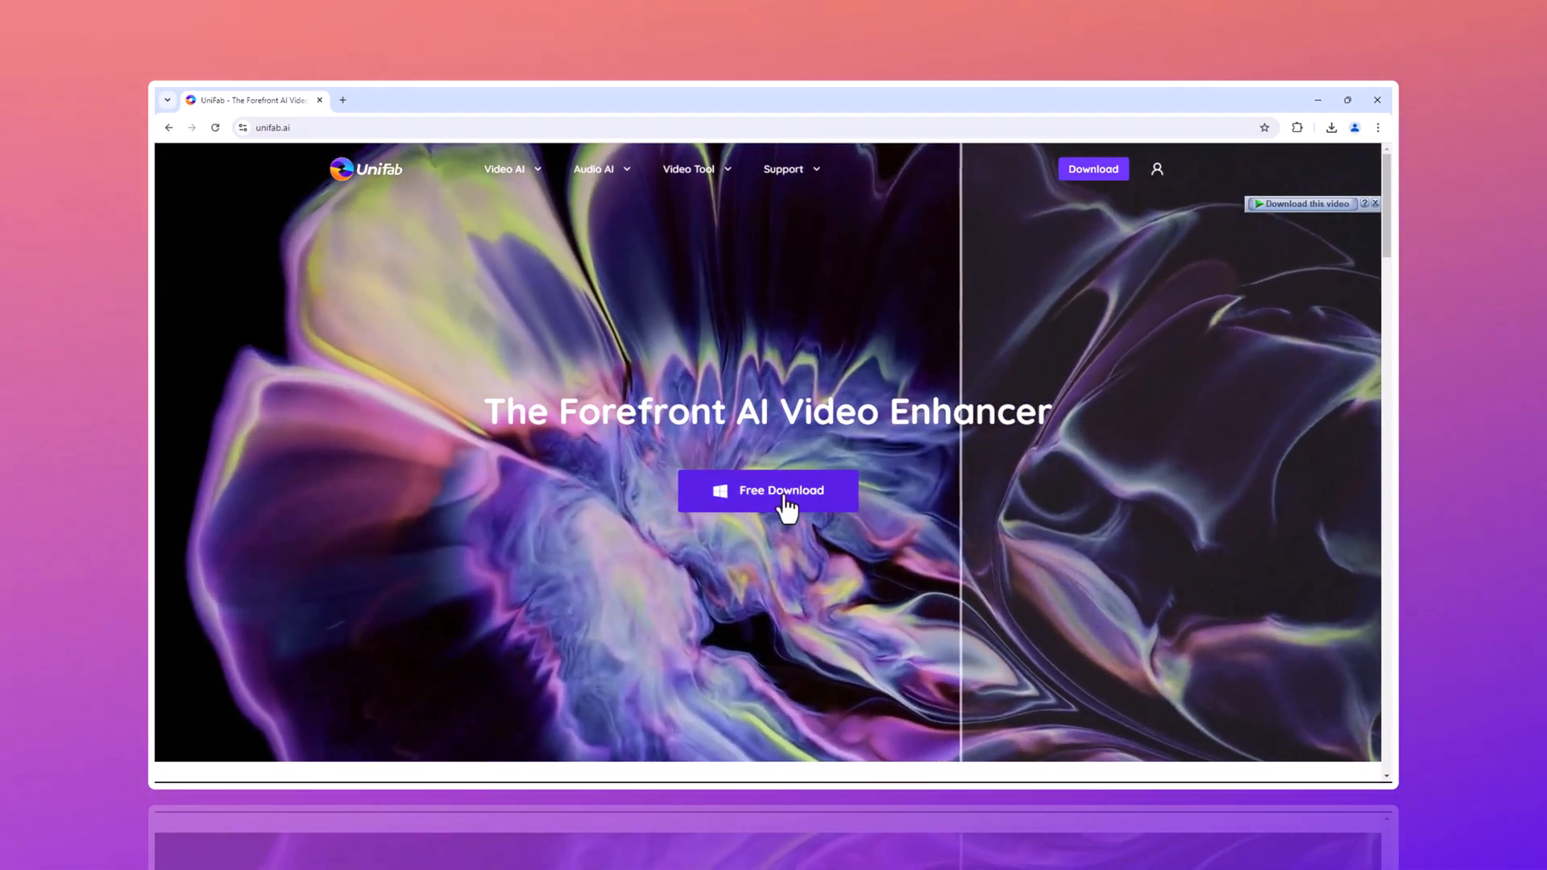
click(767, 489)
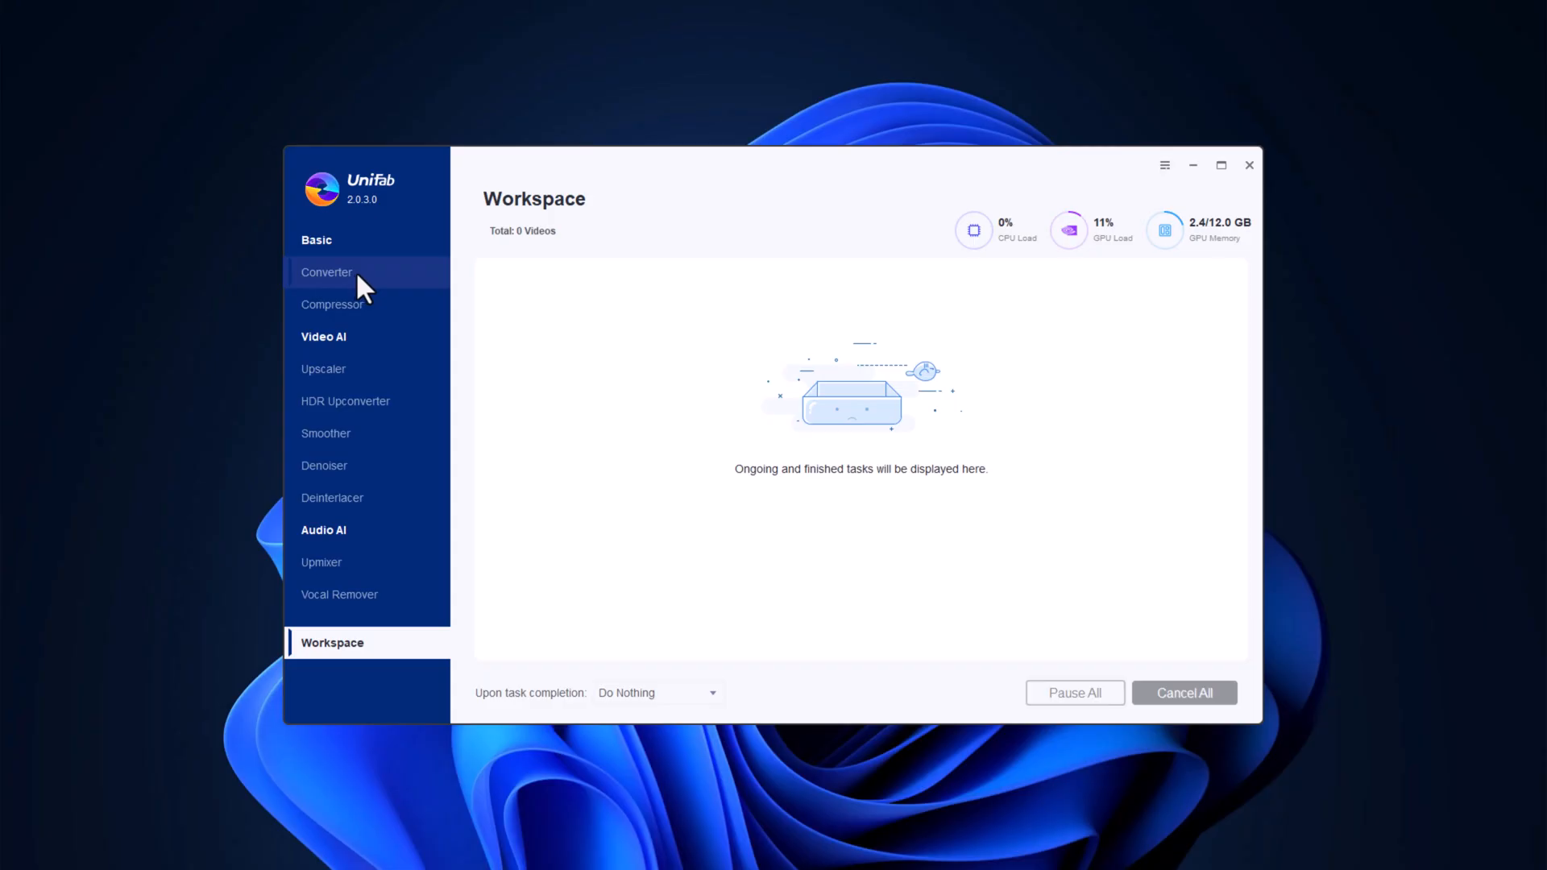
Step: Load the pexels-nino-souza 3840x2160 30fps clip into the Converter
click(327, 272)
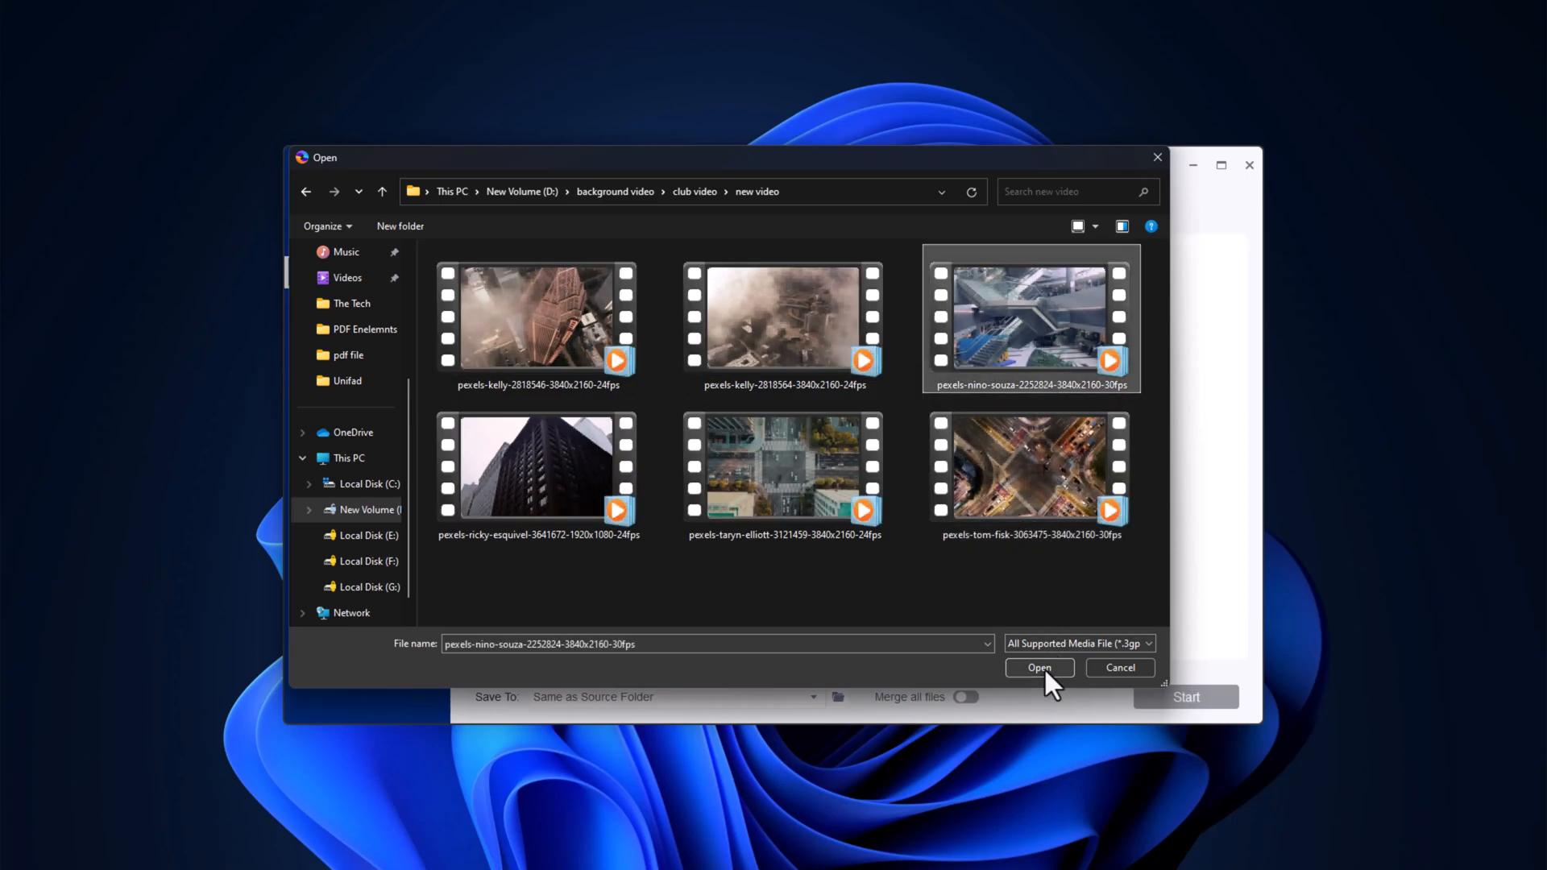
click(1036, 667)
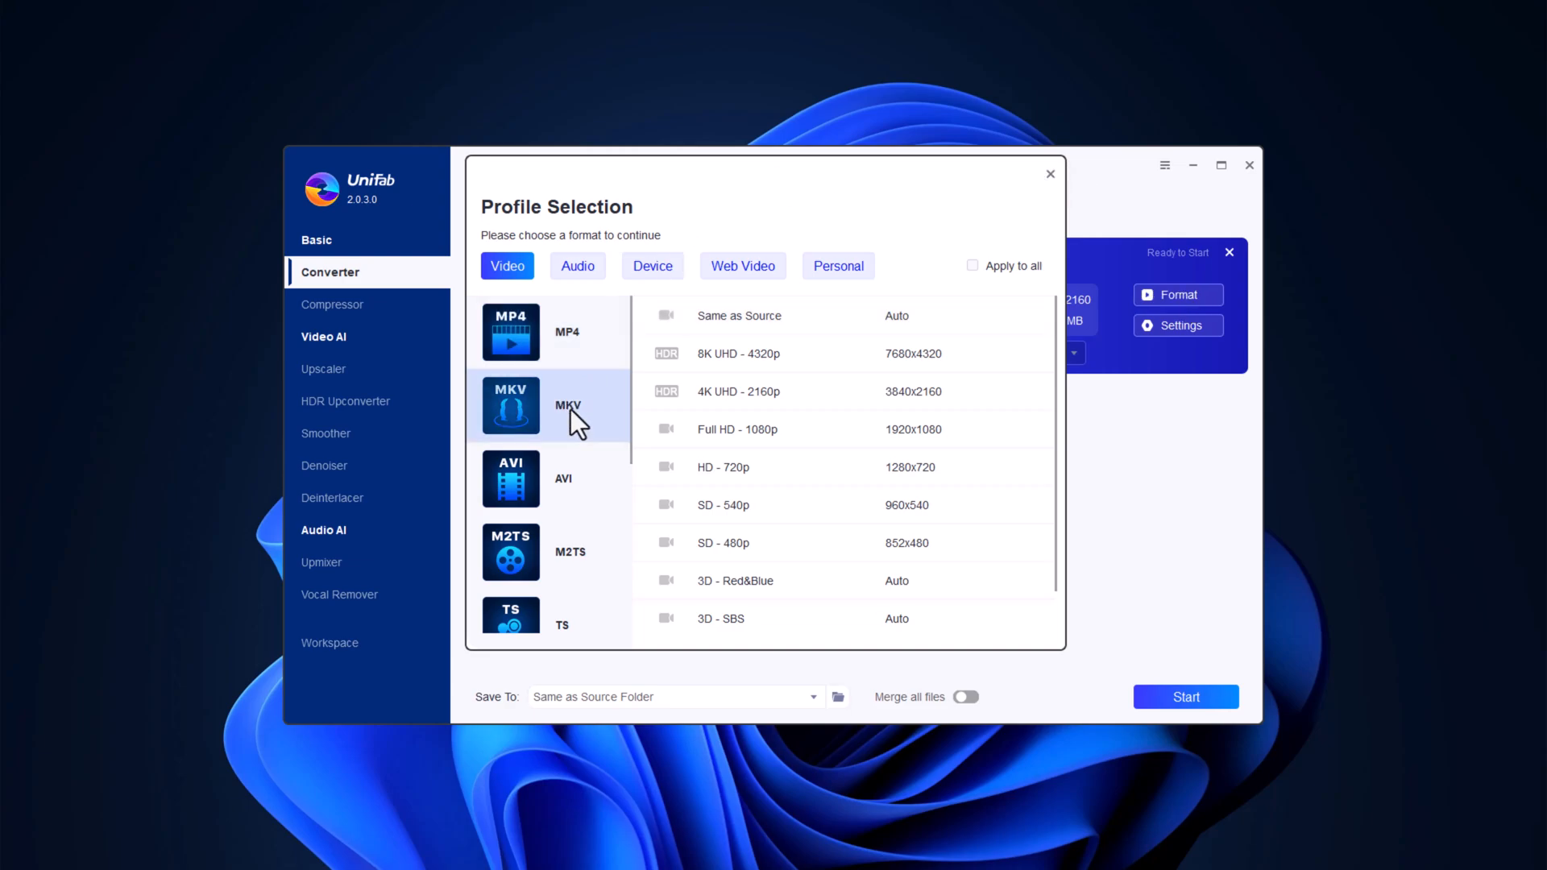
Step: Review MKV, device and audio profiles, keep 1920x1080 MP4 output, and start the conversion
click(551, 478)
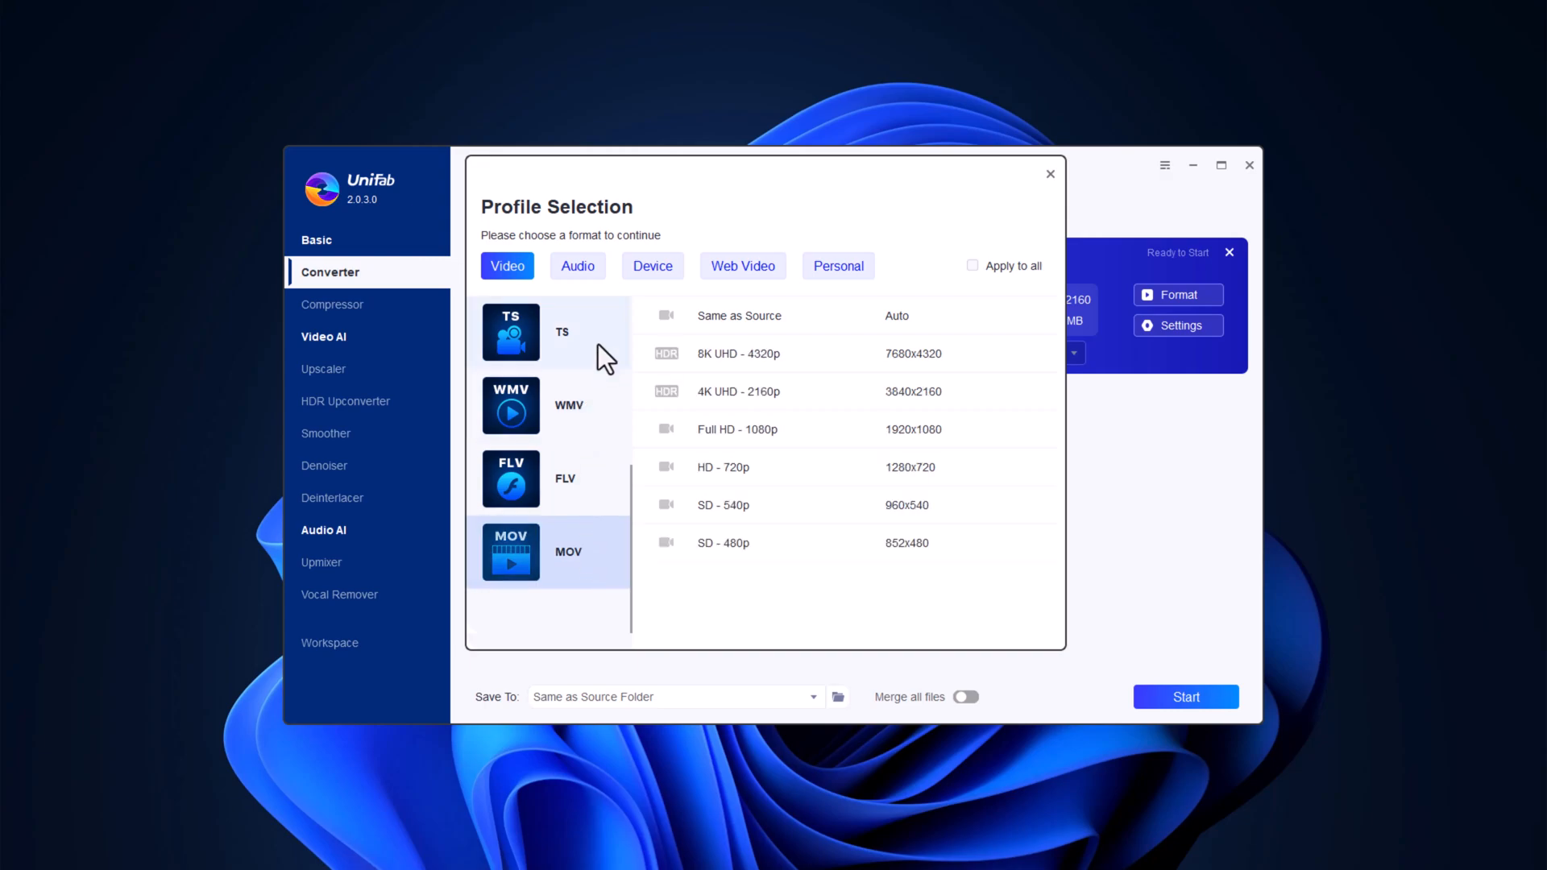
click(651, 266)
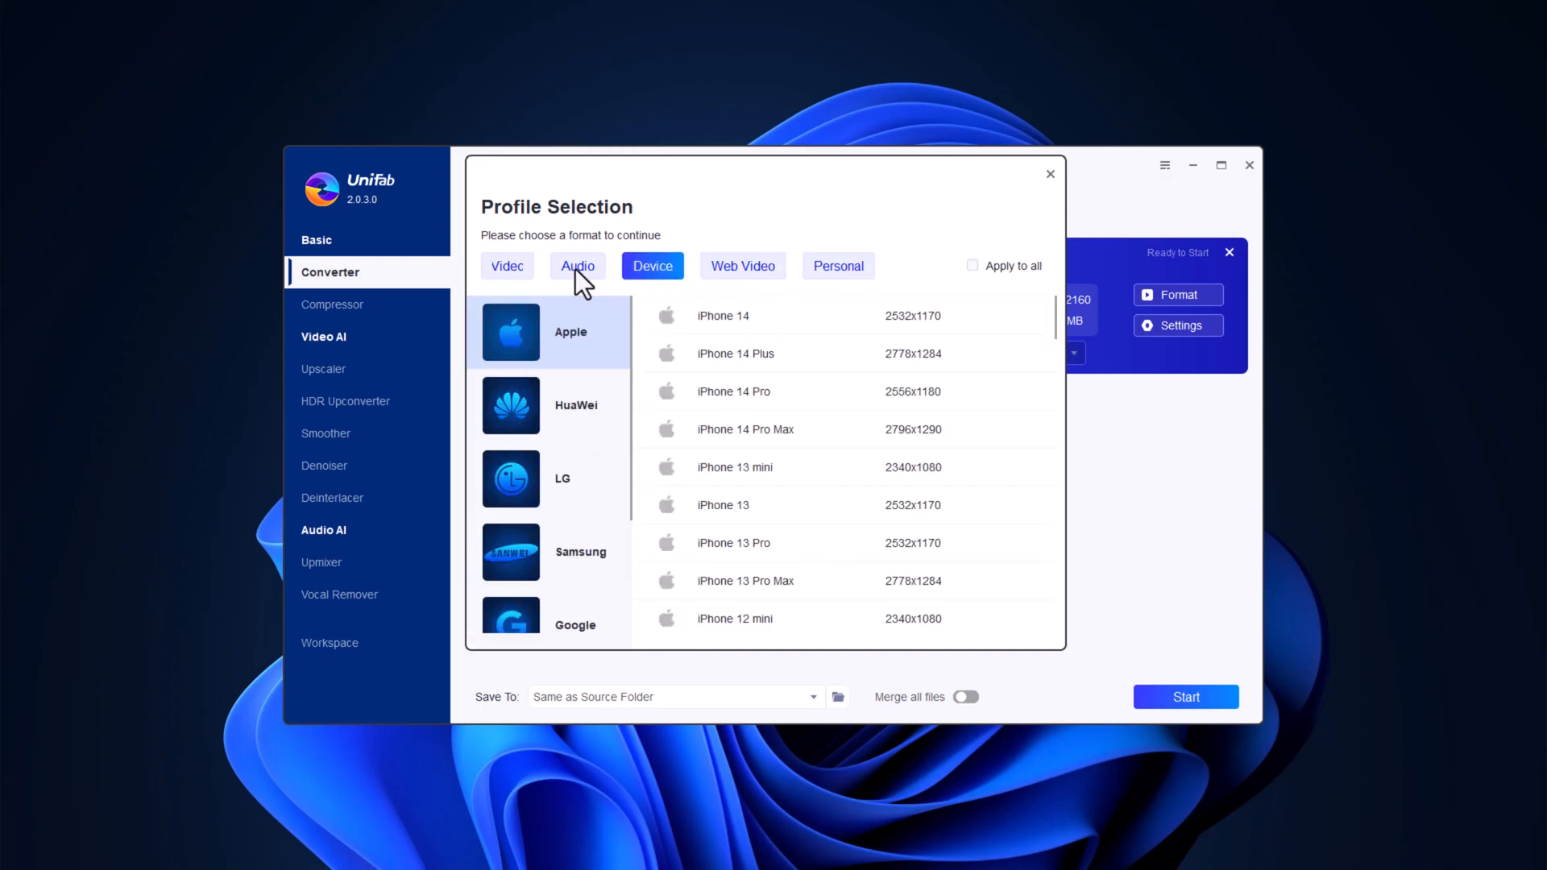
click(506, 266)
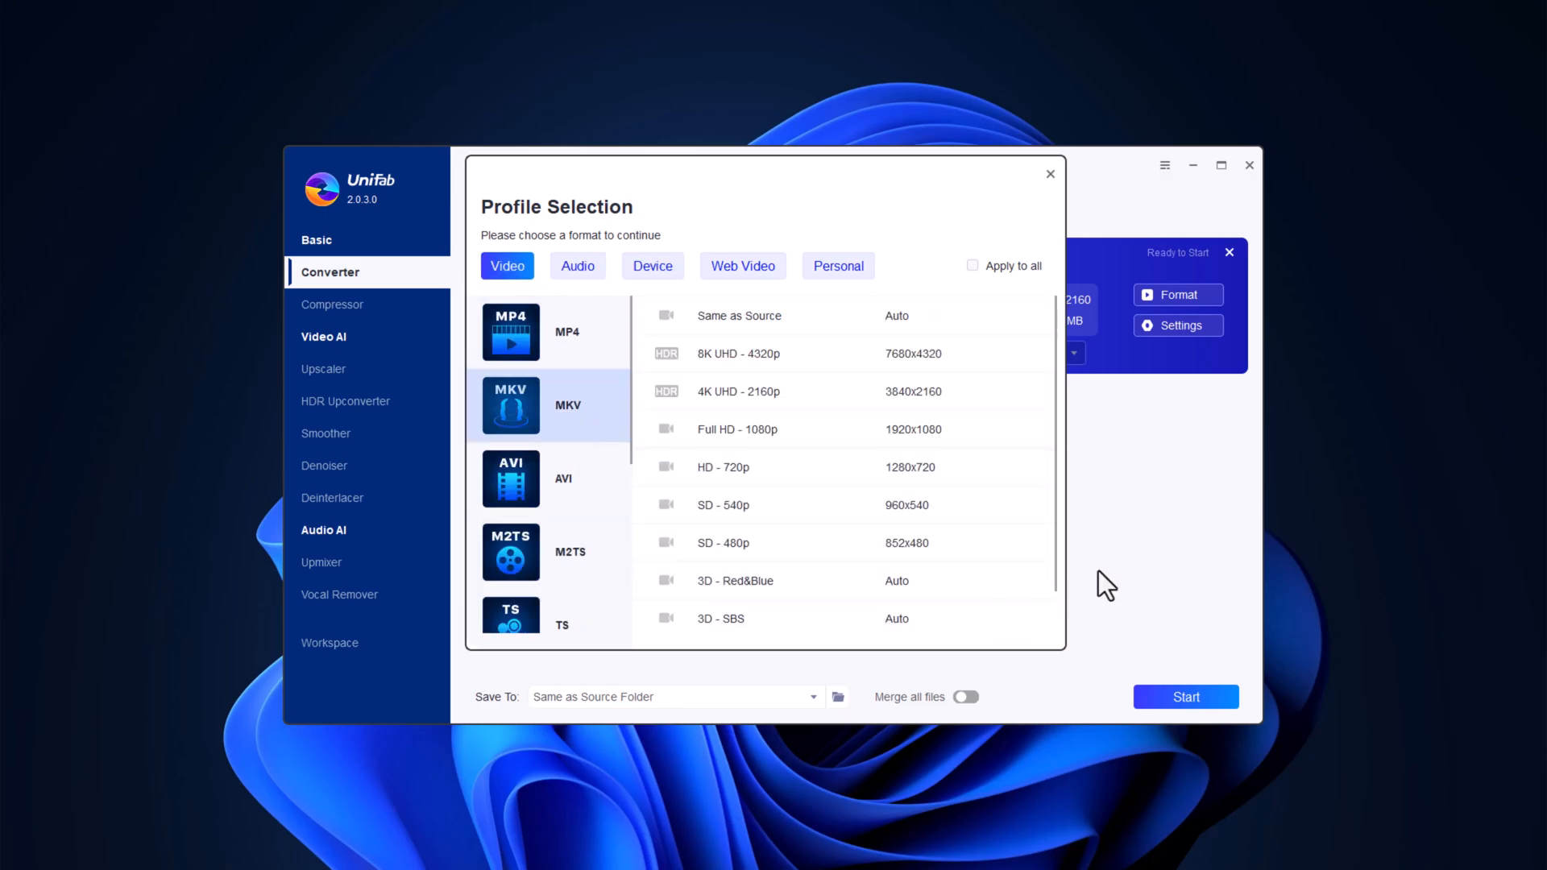
click(736, 428)
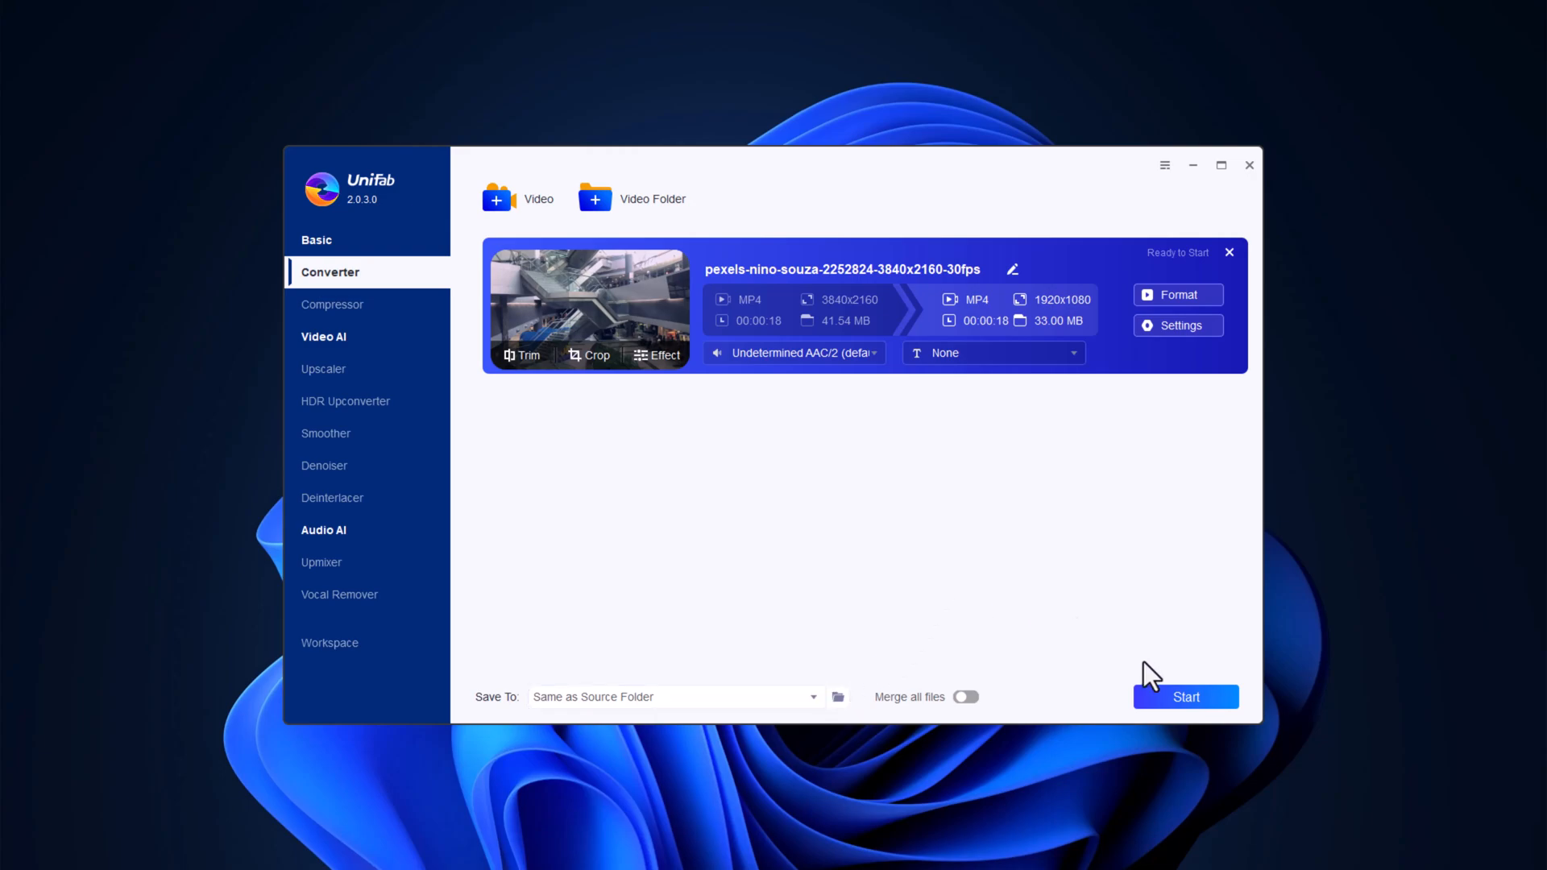
click(1185, 696)
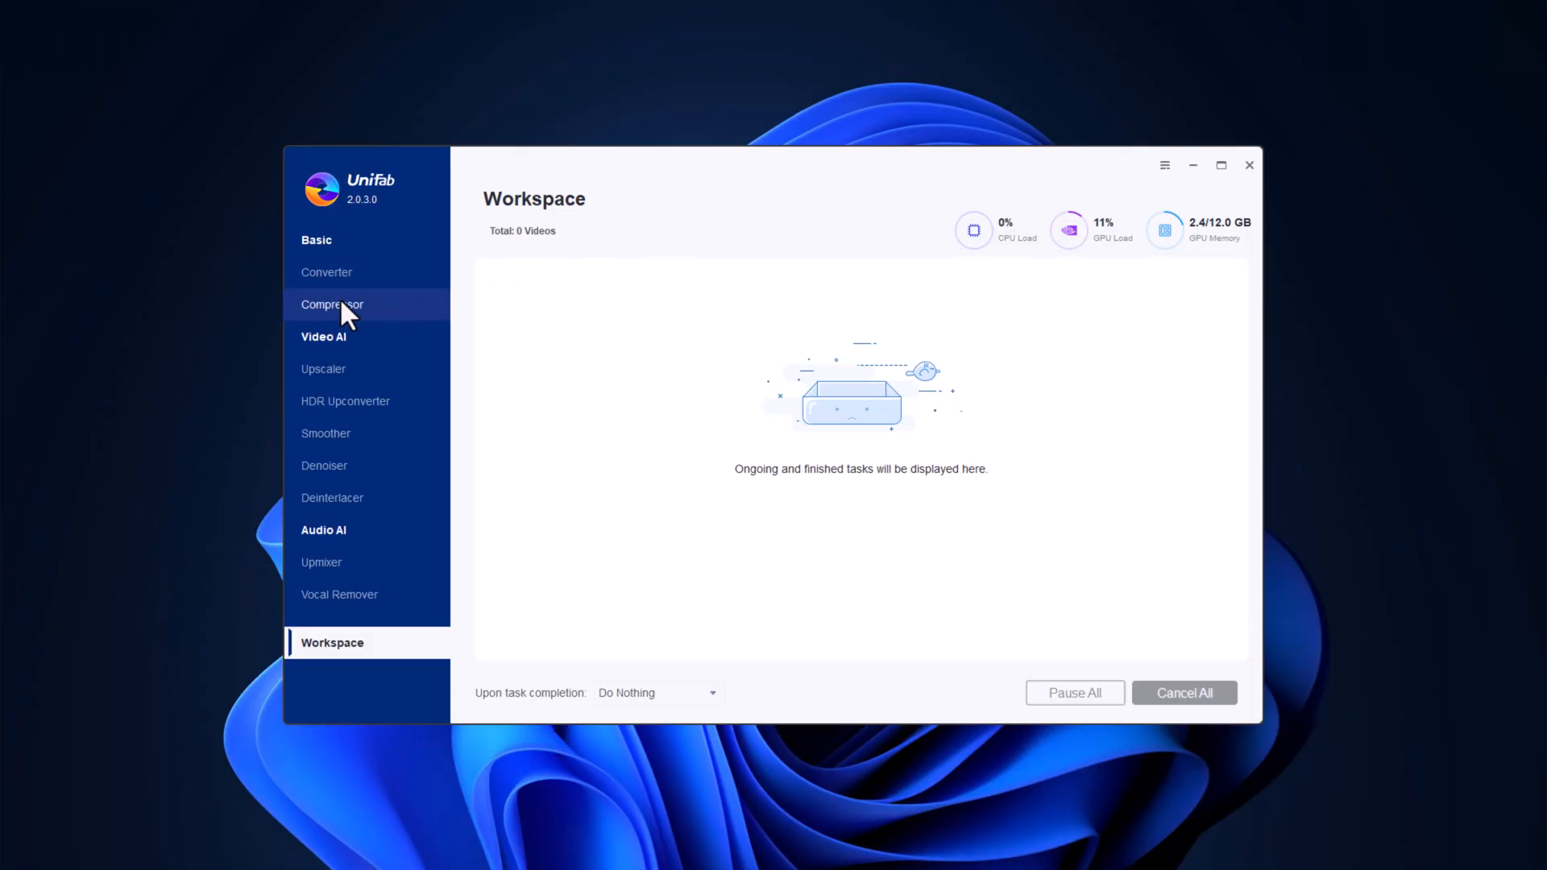
Step: Switch to the Compressor, check its advanced settings, and load the nino-souza clip for a 24 MB MP4
click(334, 305)
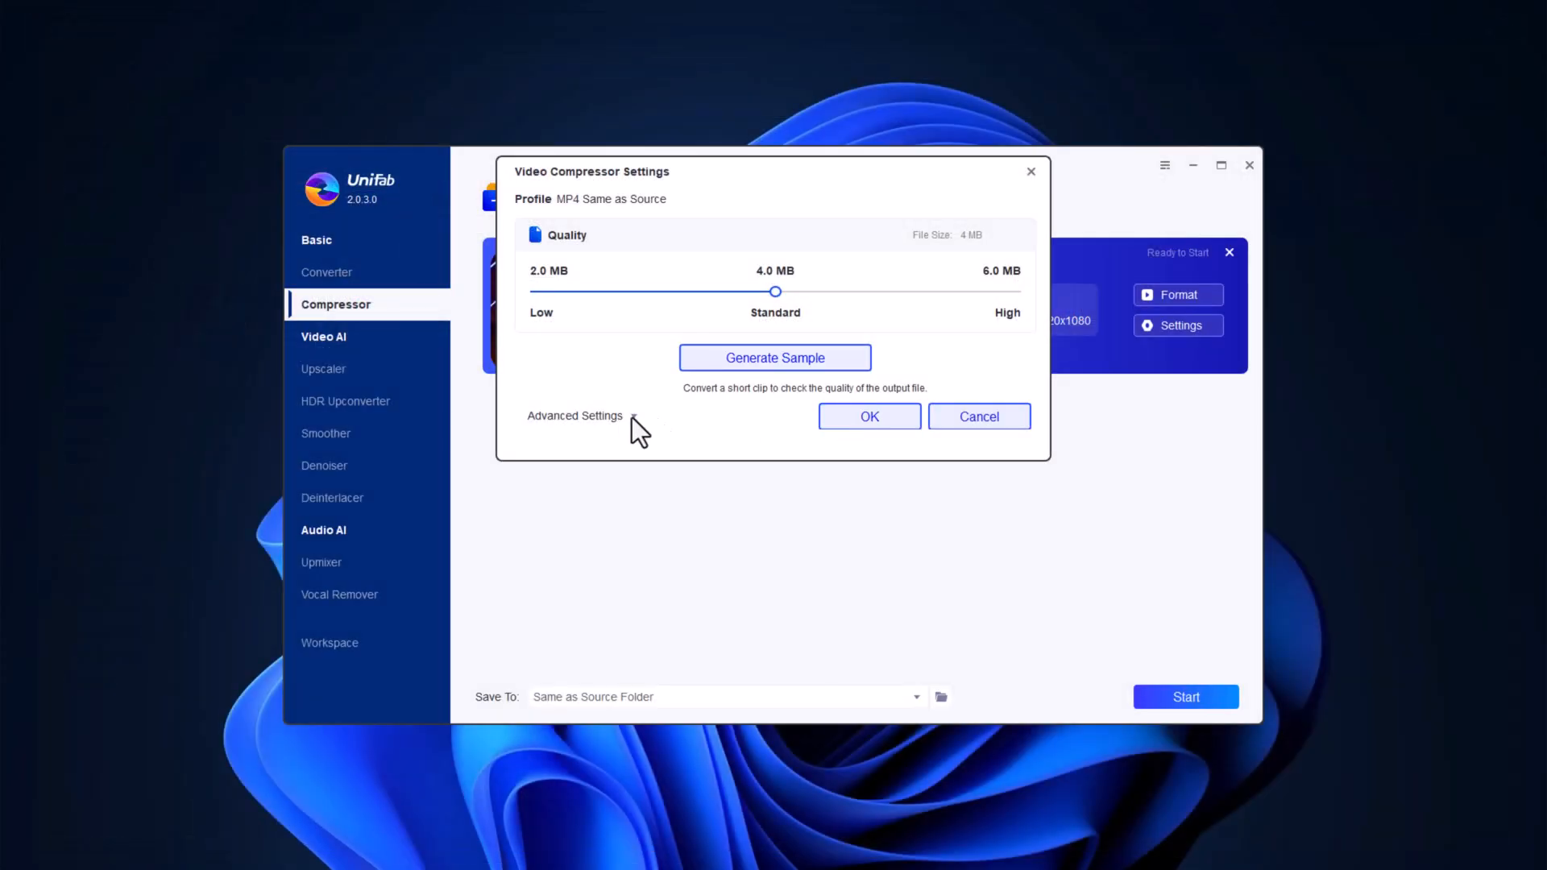
click(573, 415)
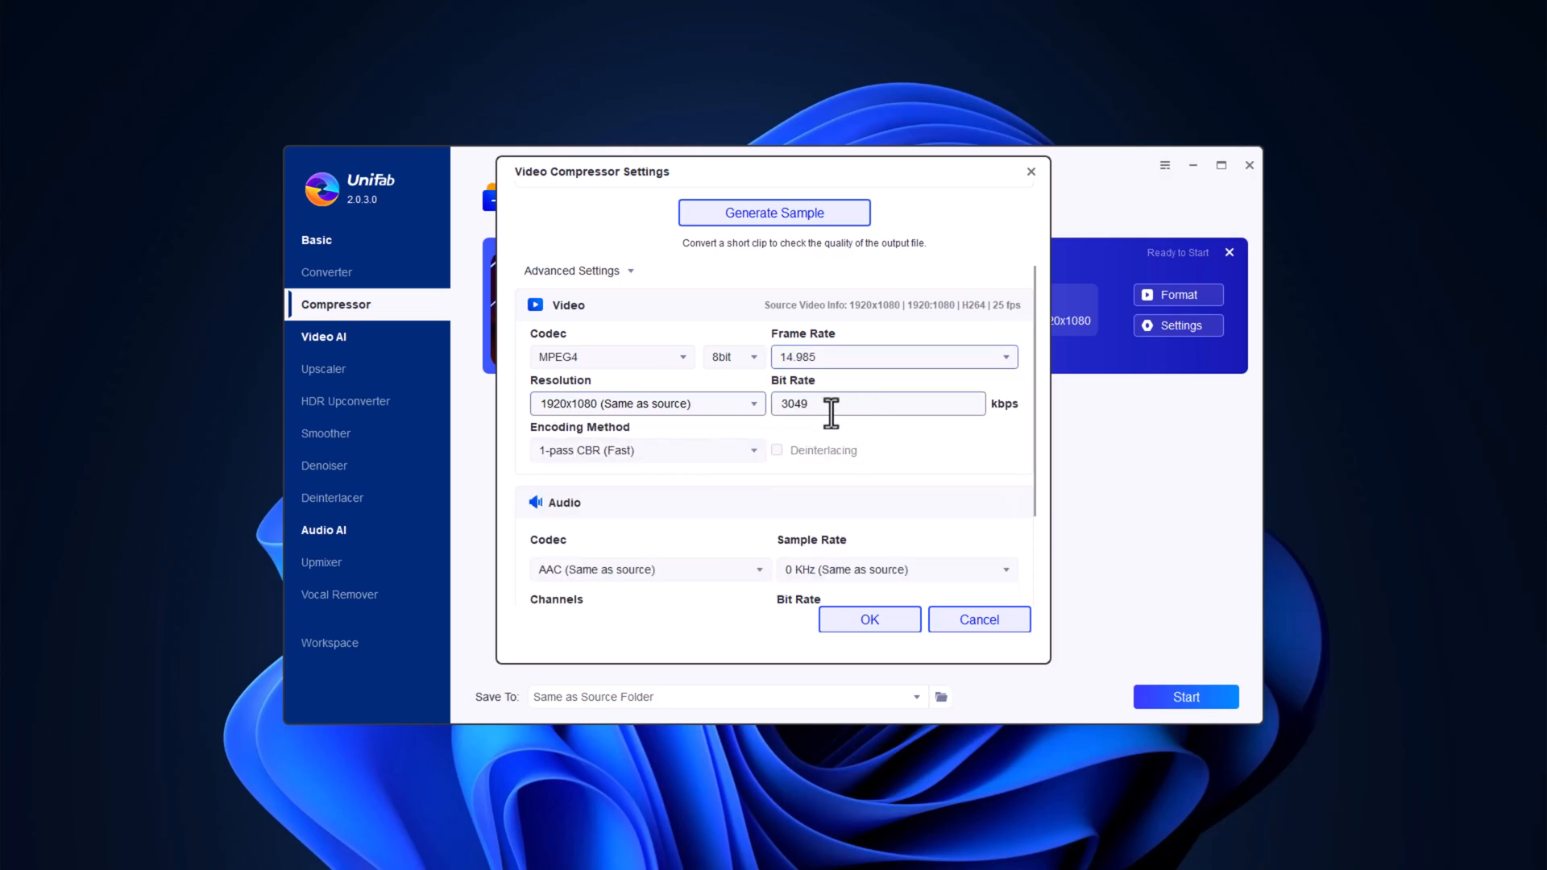
click(867, 619)
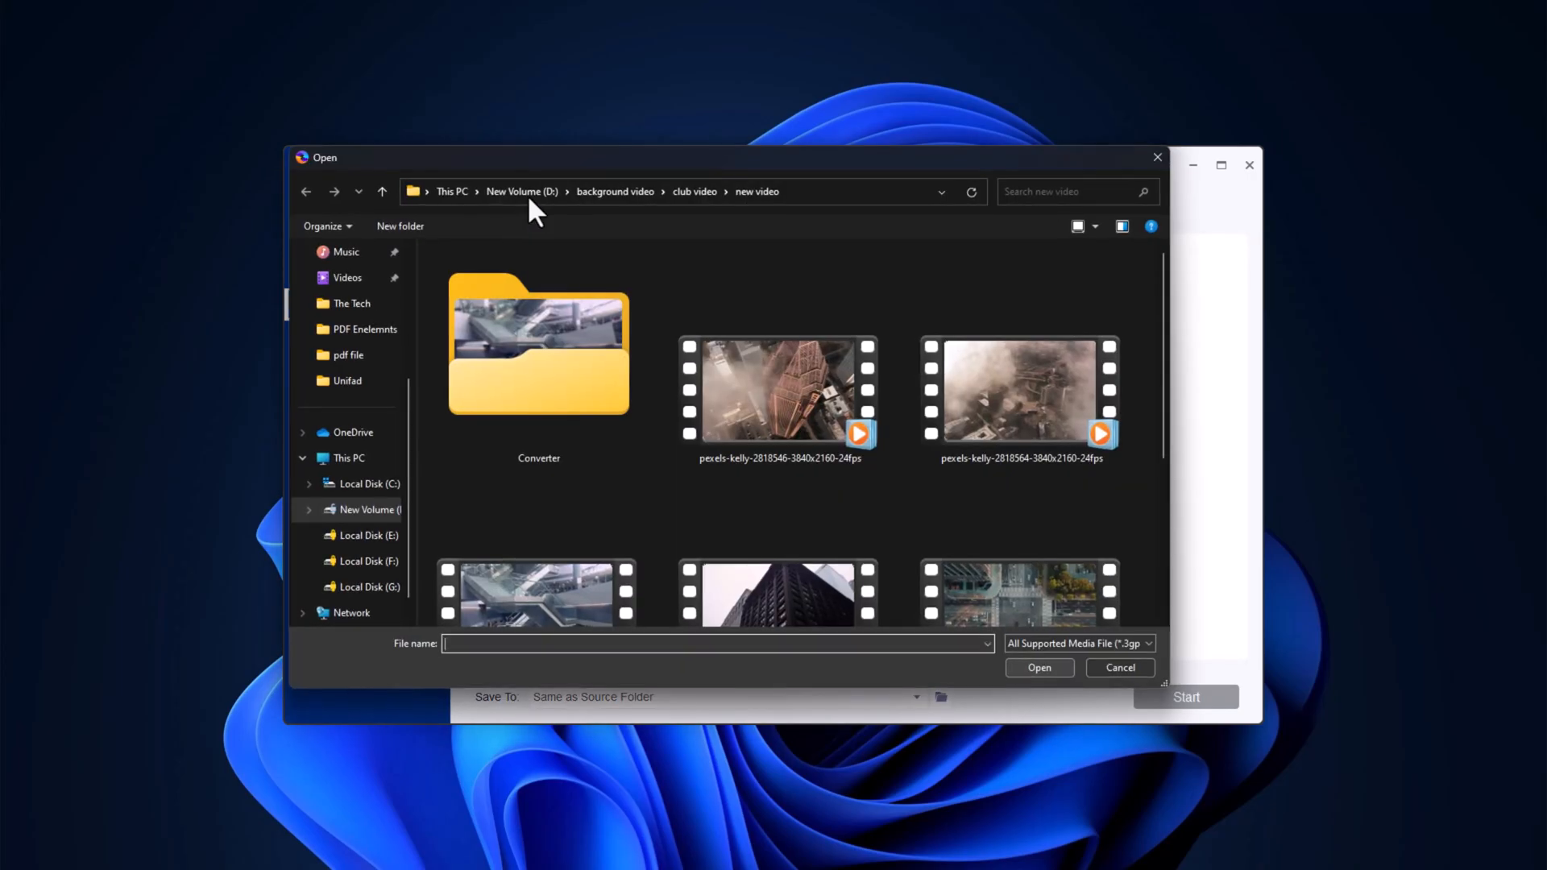
click(1038, 667)
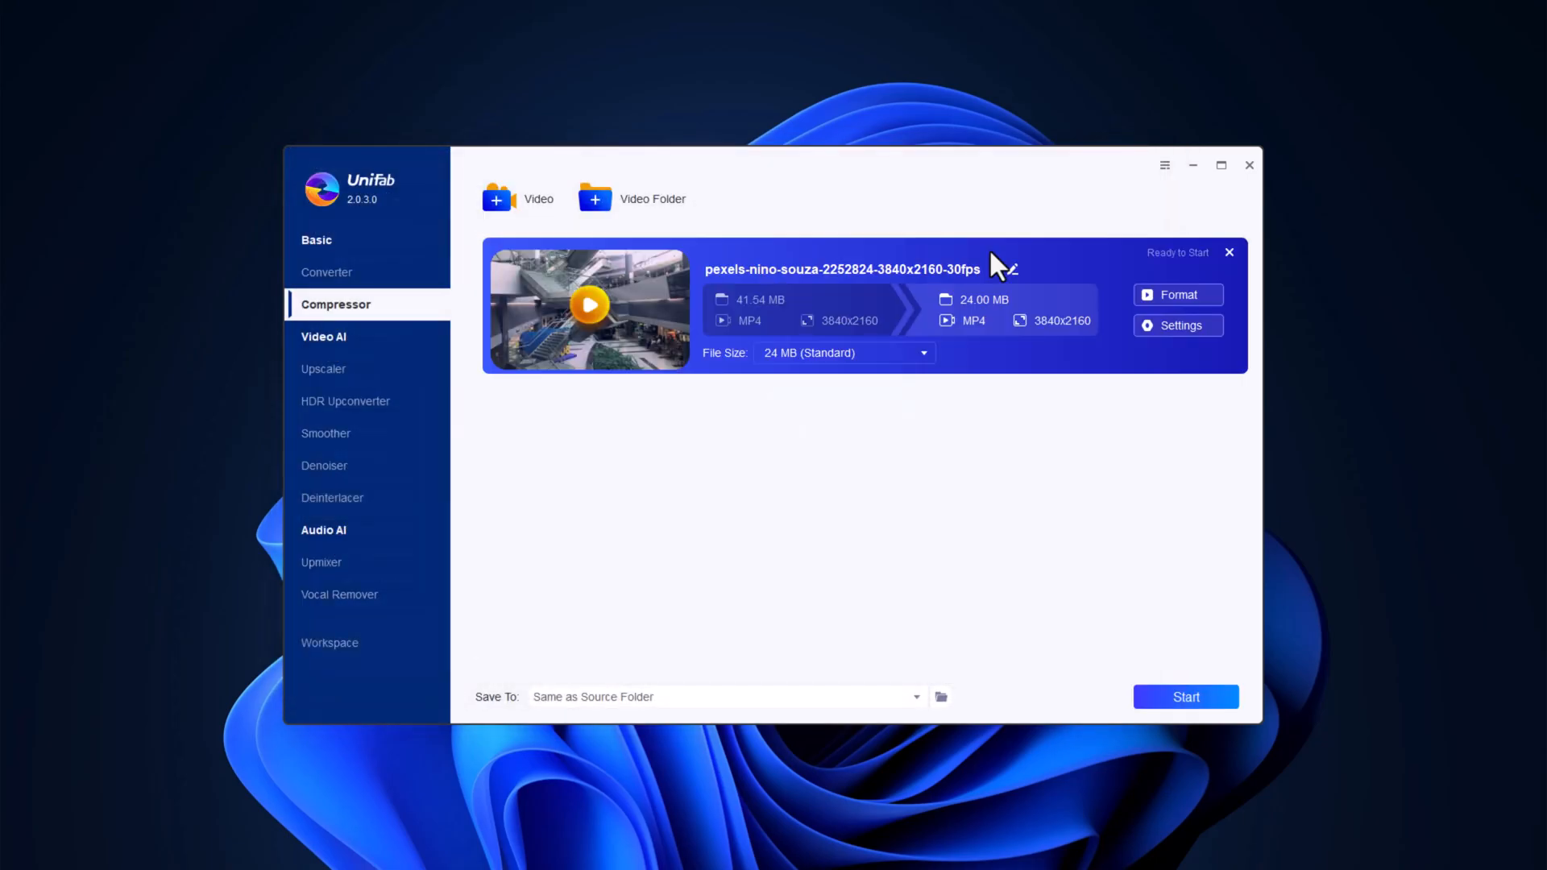
Step: Lower the compression target to 12 MB low quality and start compressing the clip
click(1178, 325)
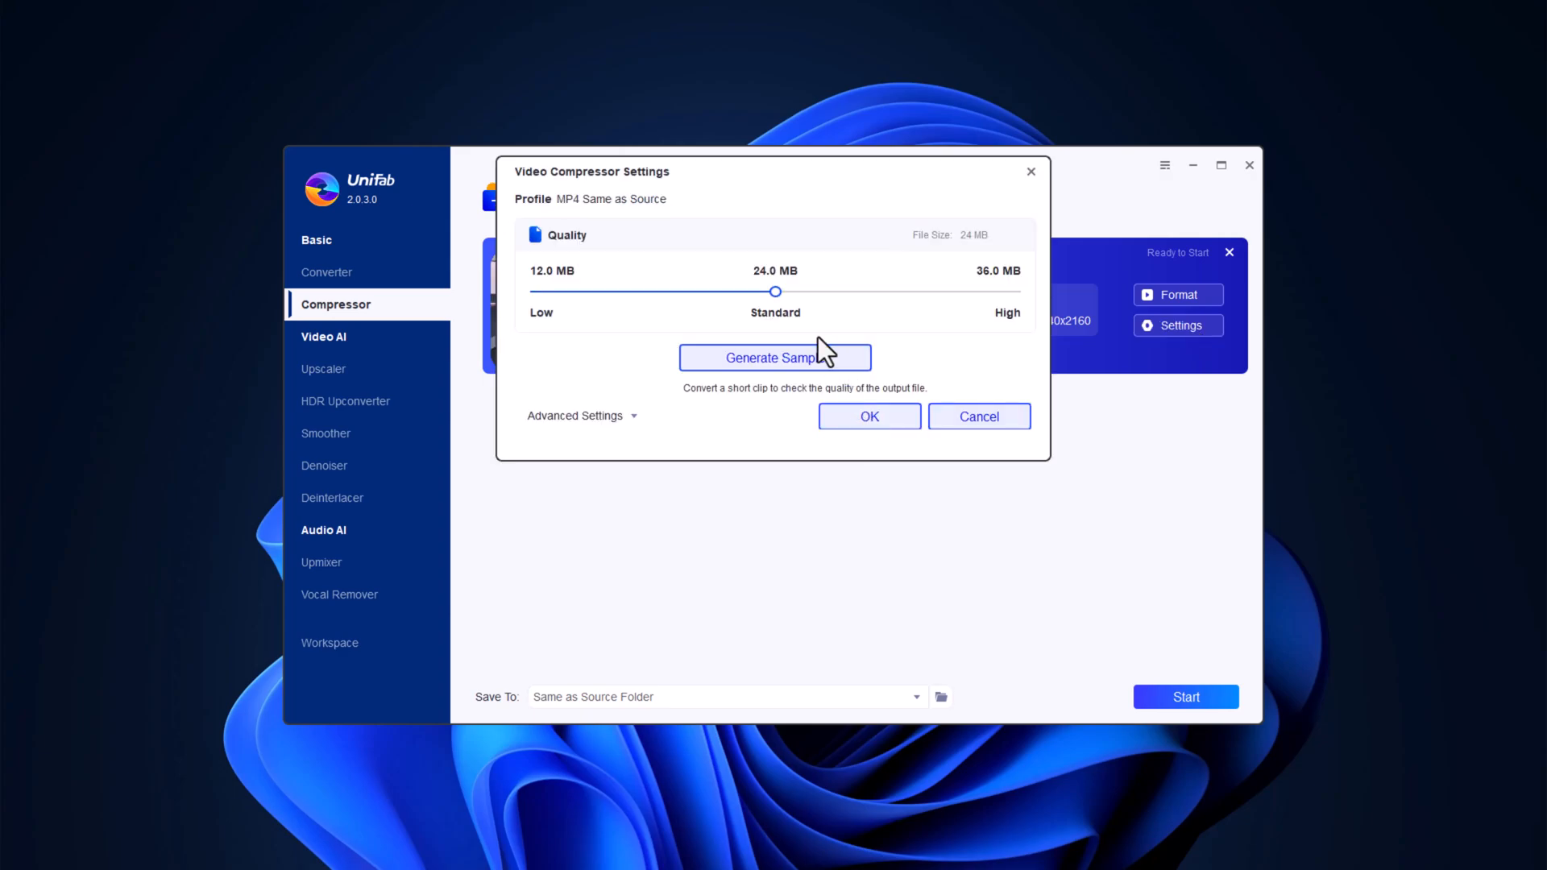
drag(775, 291, 614, 294)
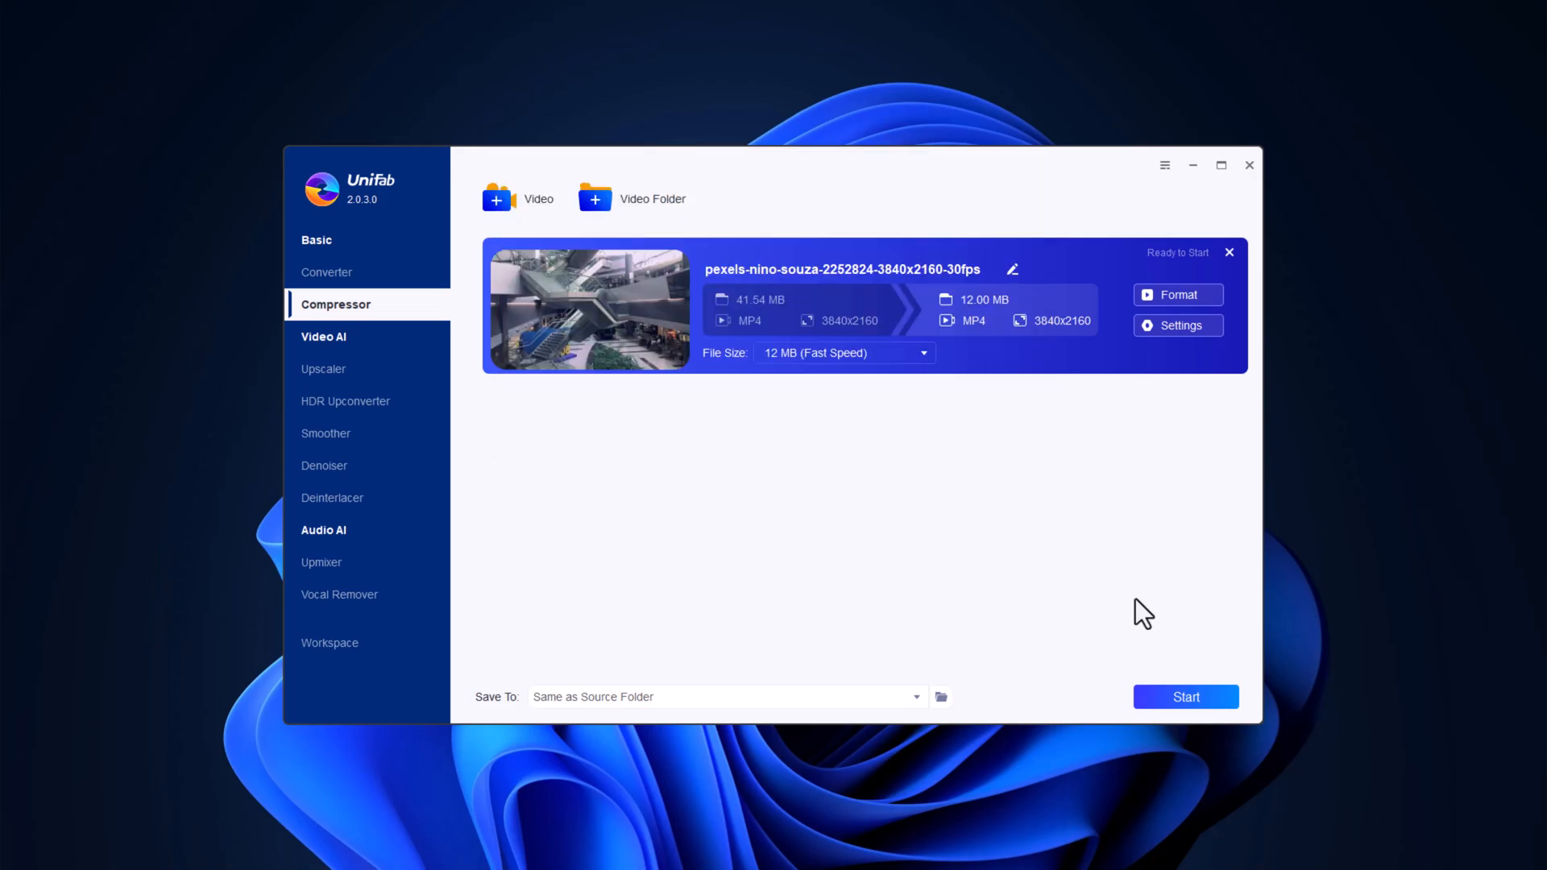
click(1184, 696)
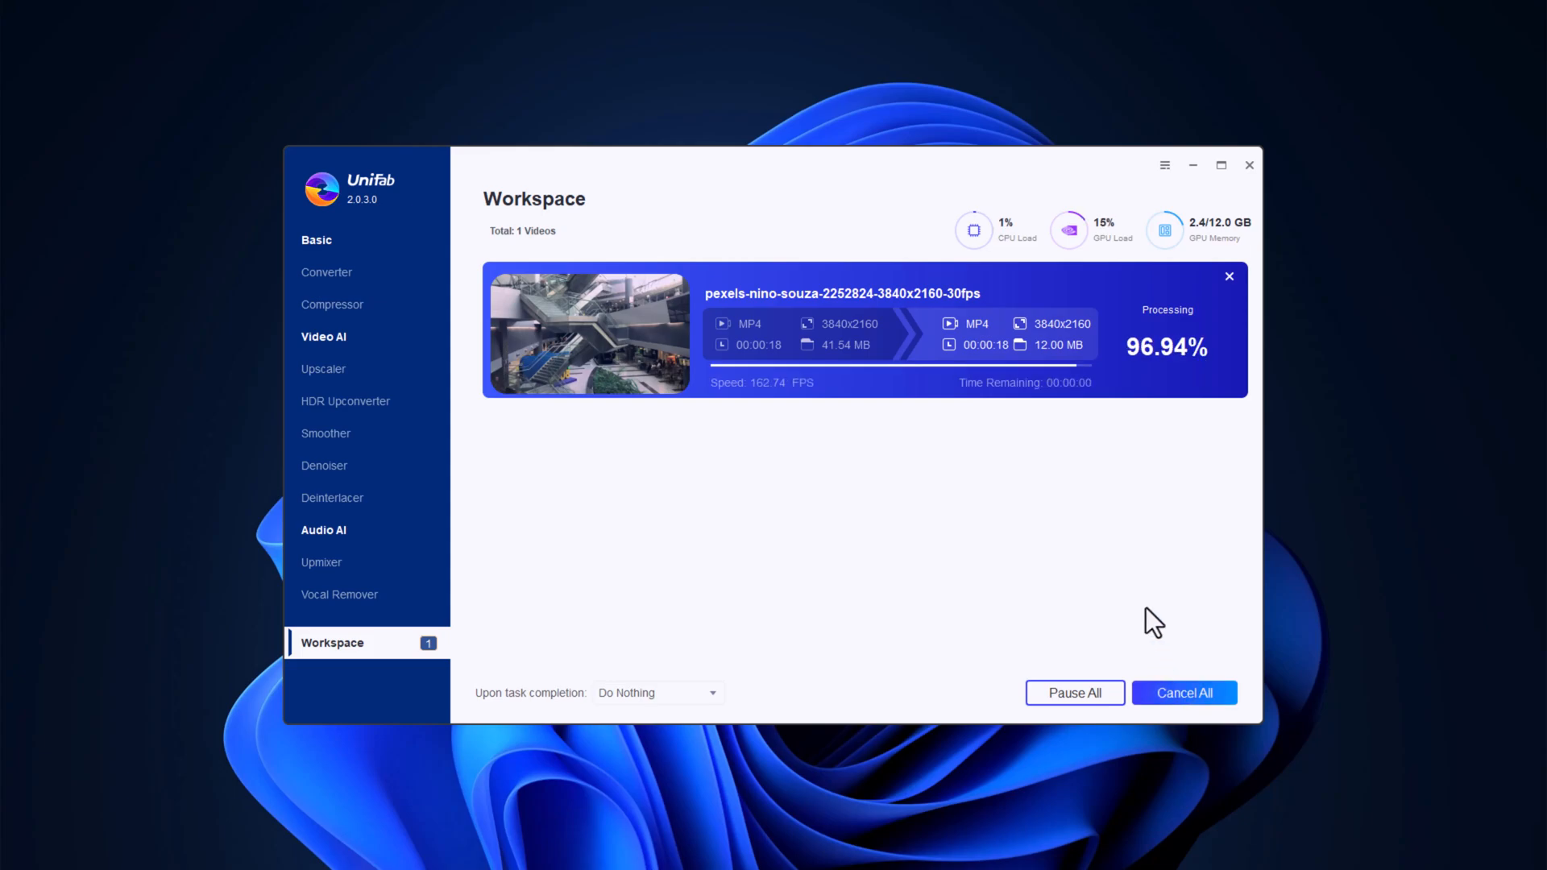
Step: Play the compressed output file from its folder
right_click(180, 167)
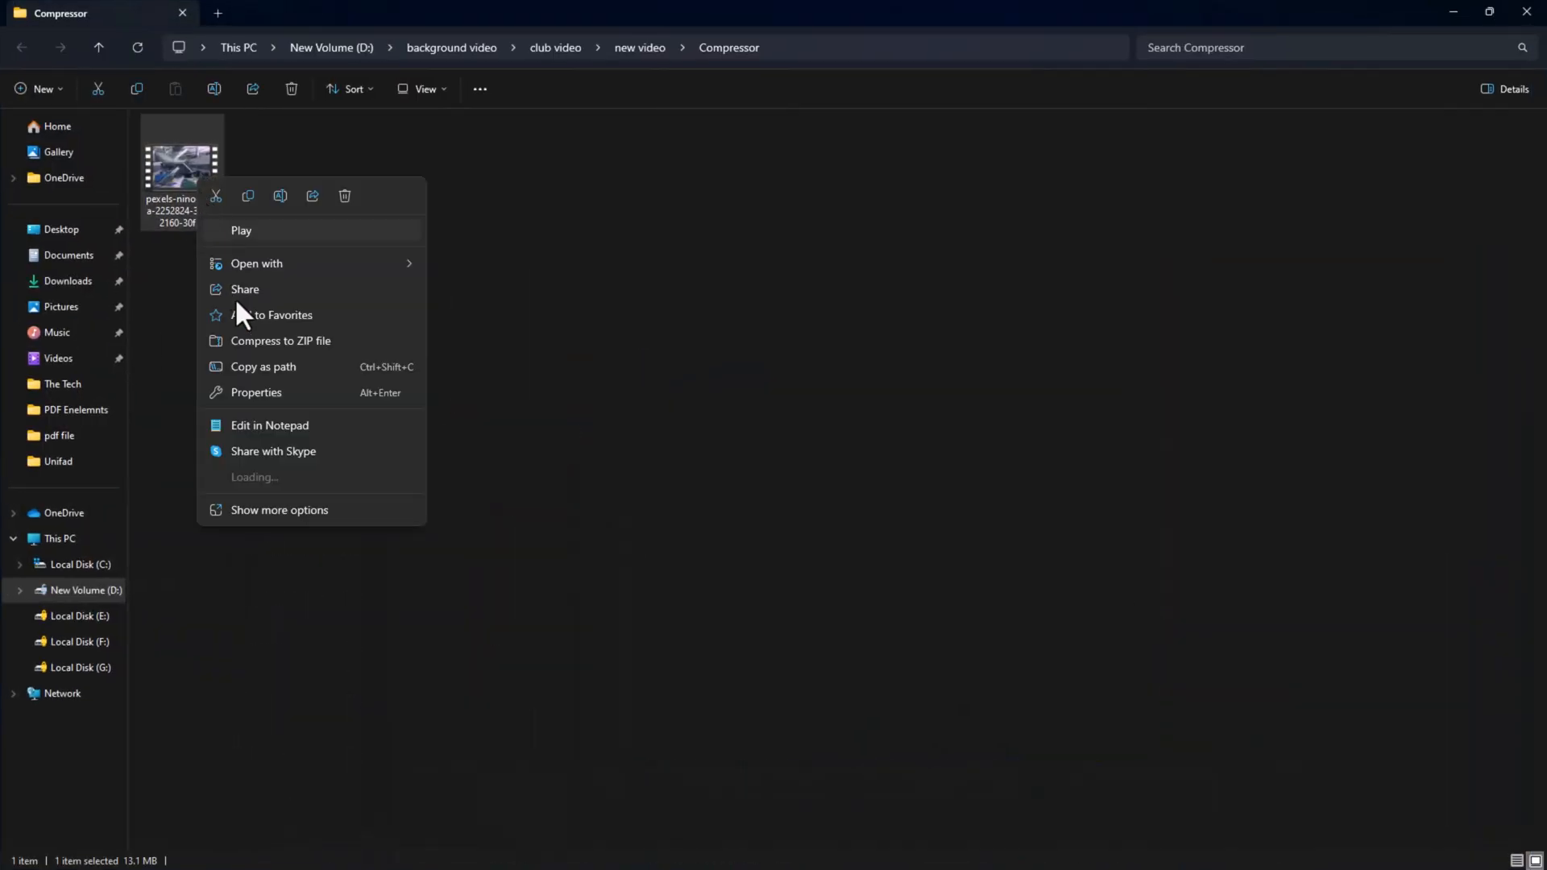
click(257, 391)
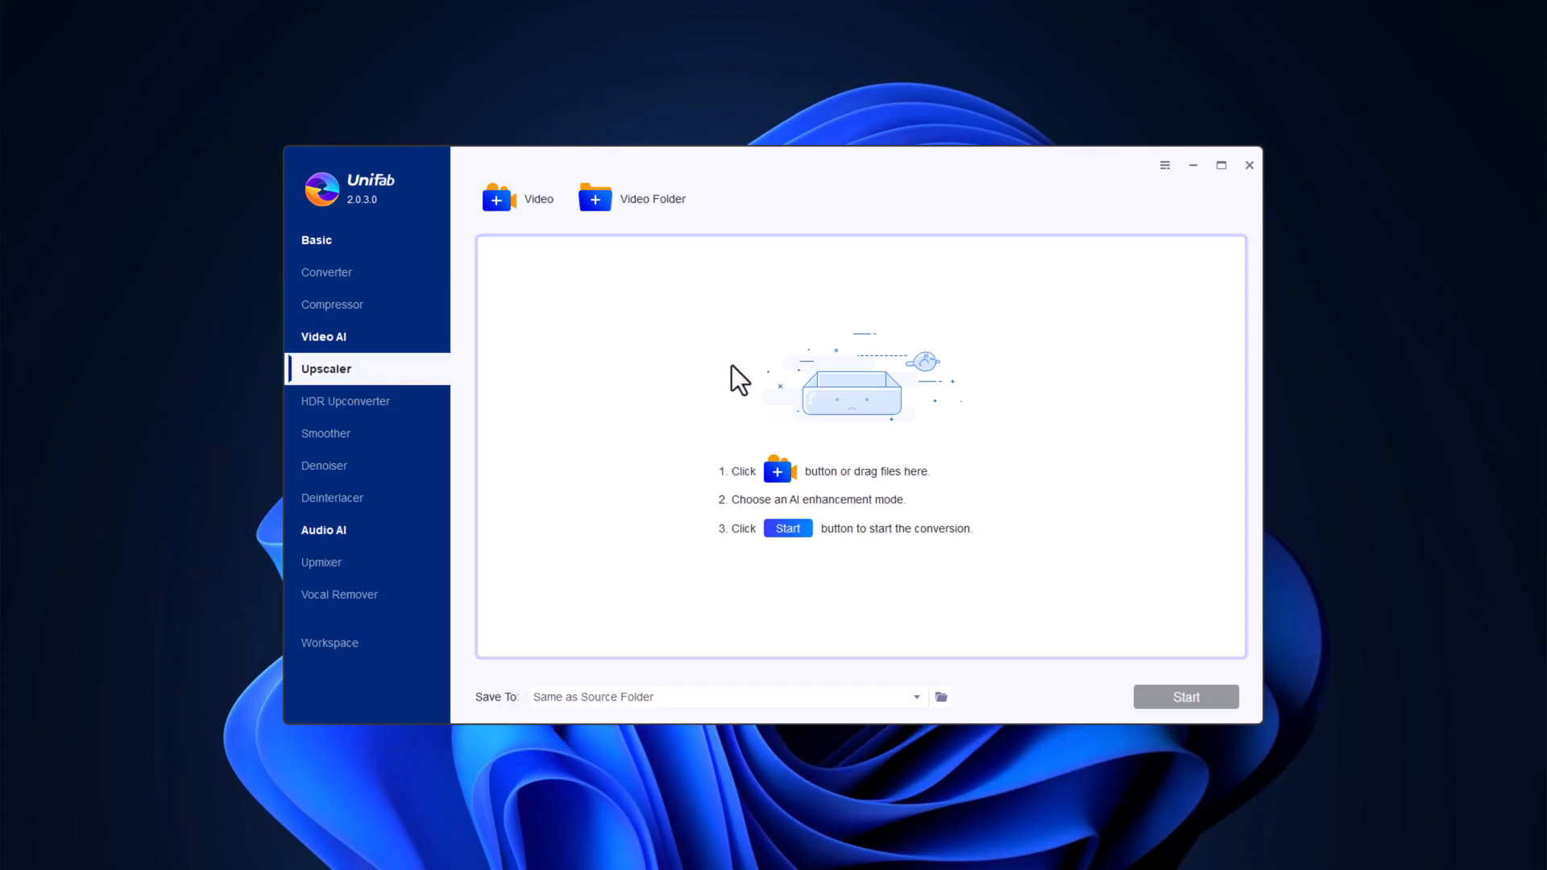
mouse_move(967, 384)
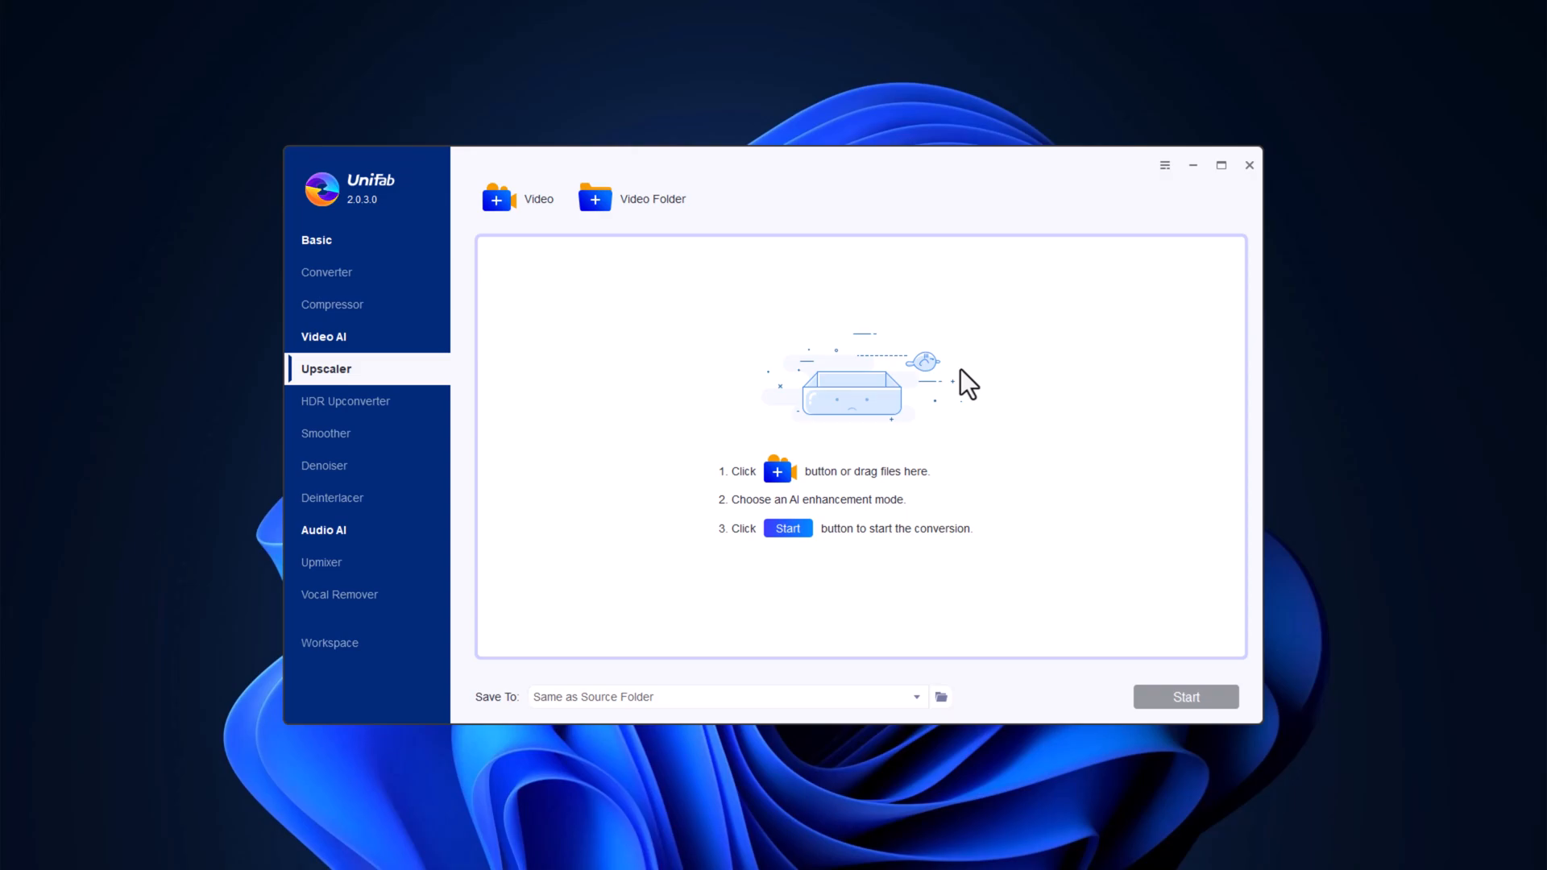
mouse_move(978, 359)
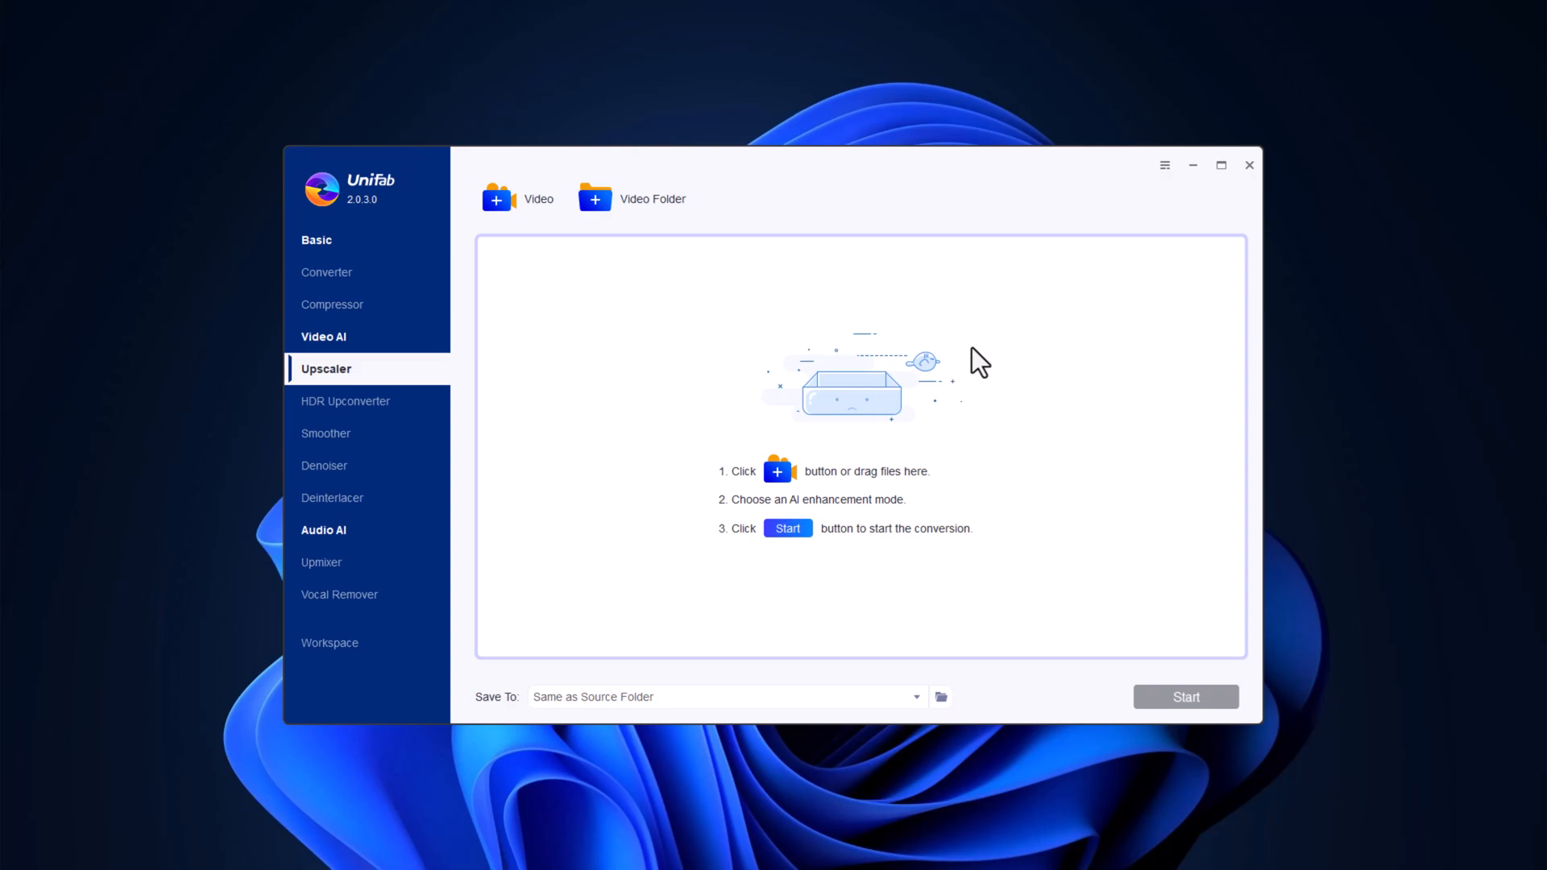
mouse_move(833, 334)
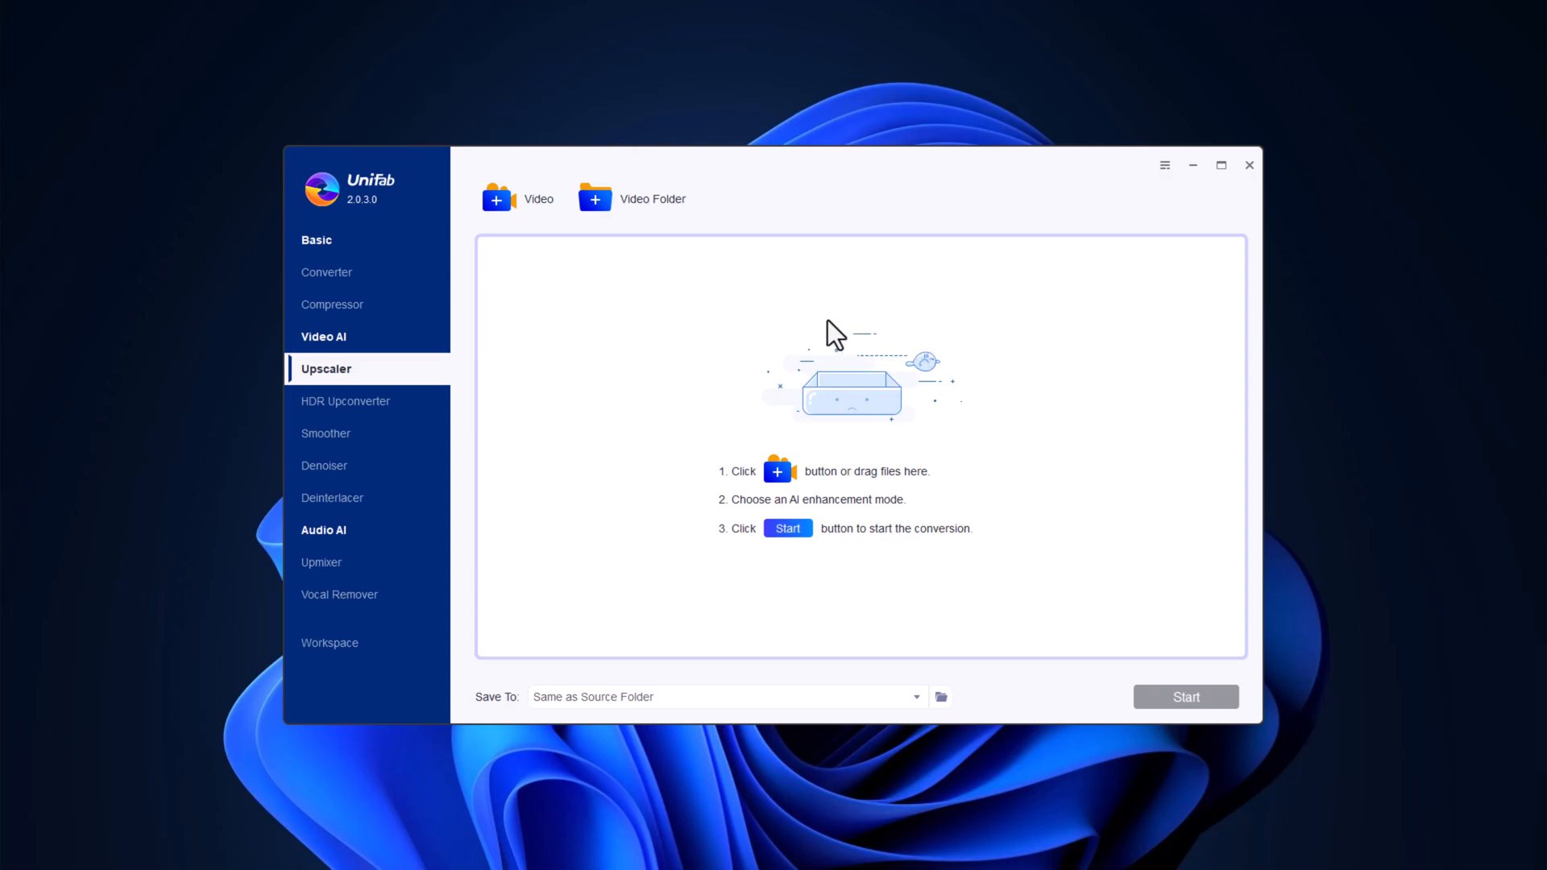
mouse_move(520, 214)
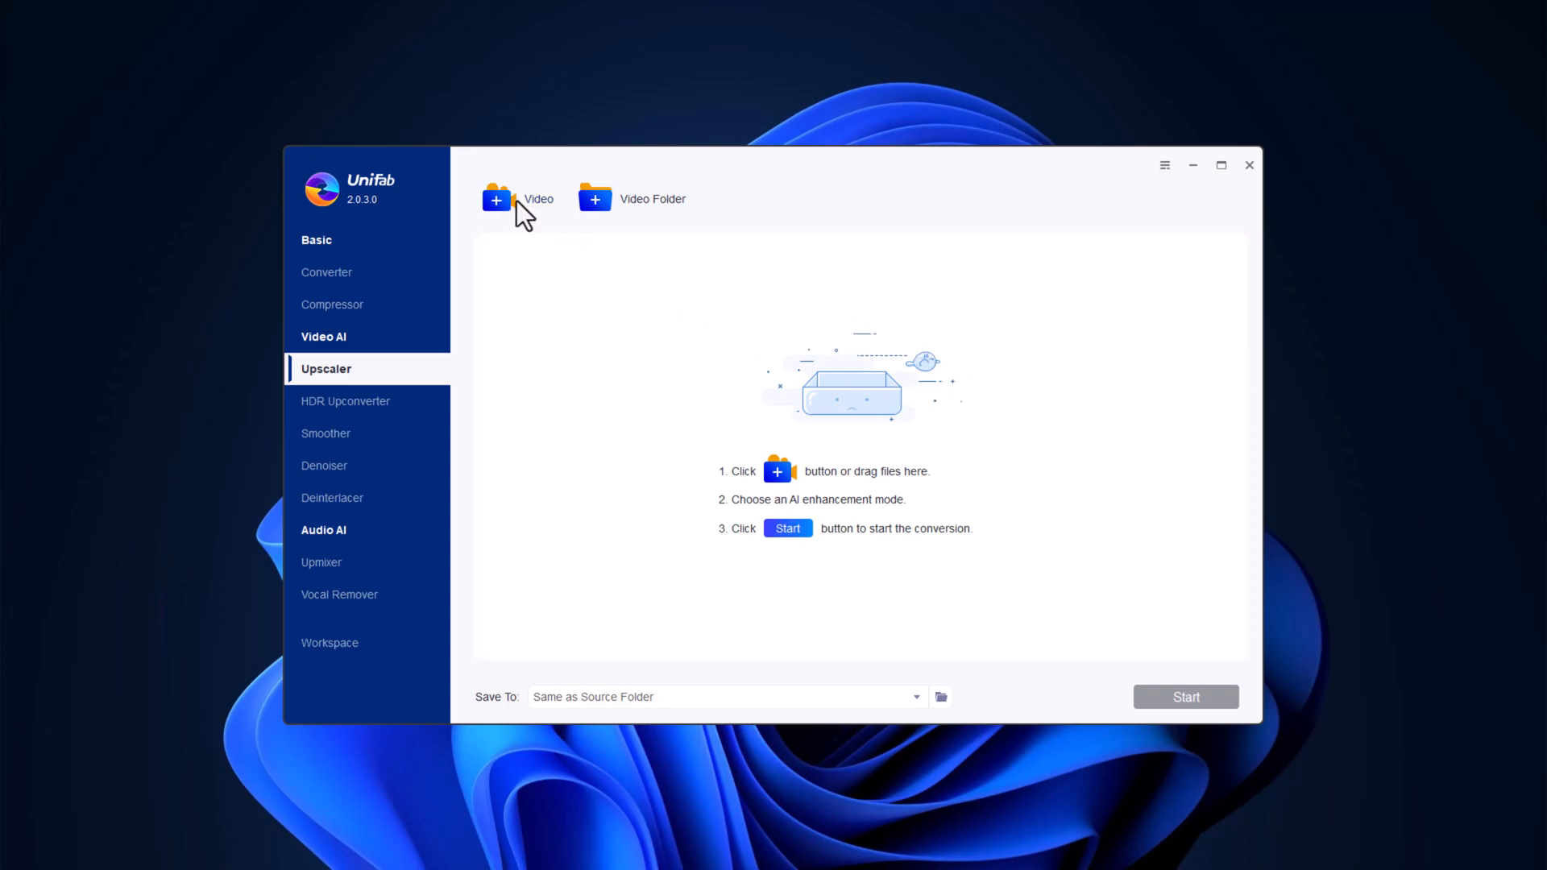
Step: Load the 240p clip into the Upscaler and set 4K output resolution at High quality
click(497, 198)
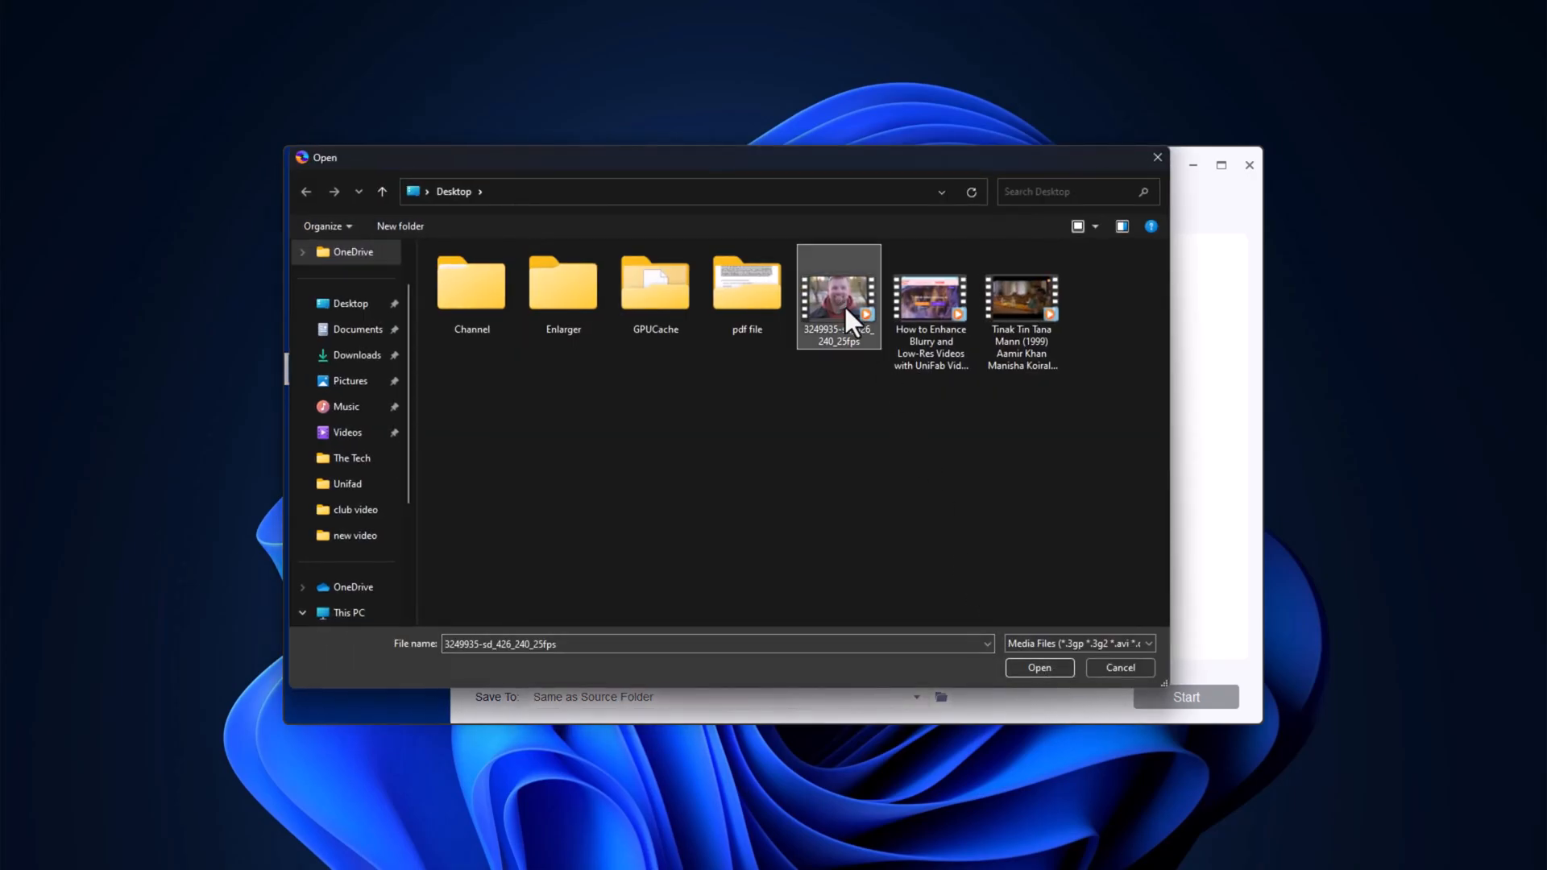
click(1038, 668)
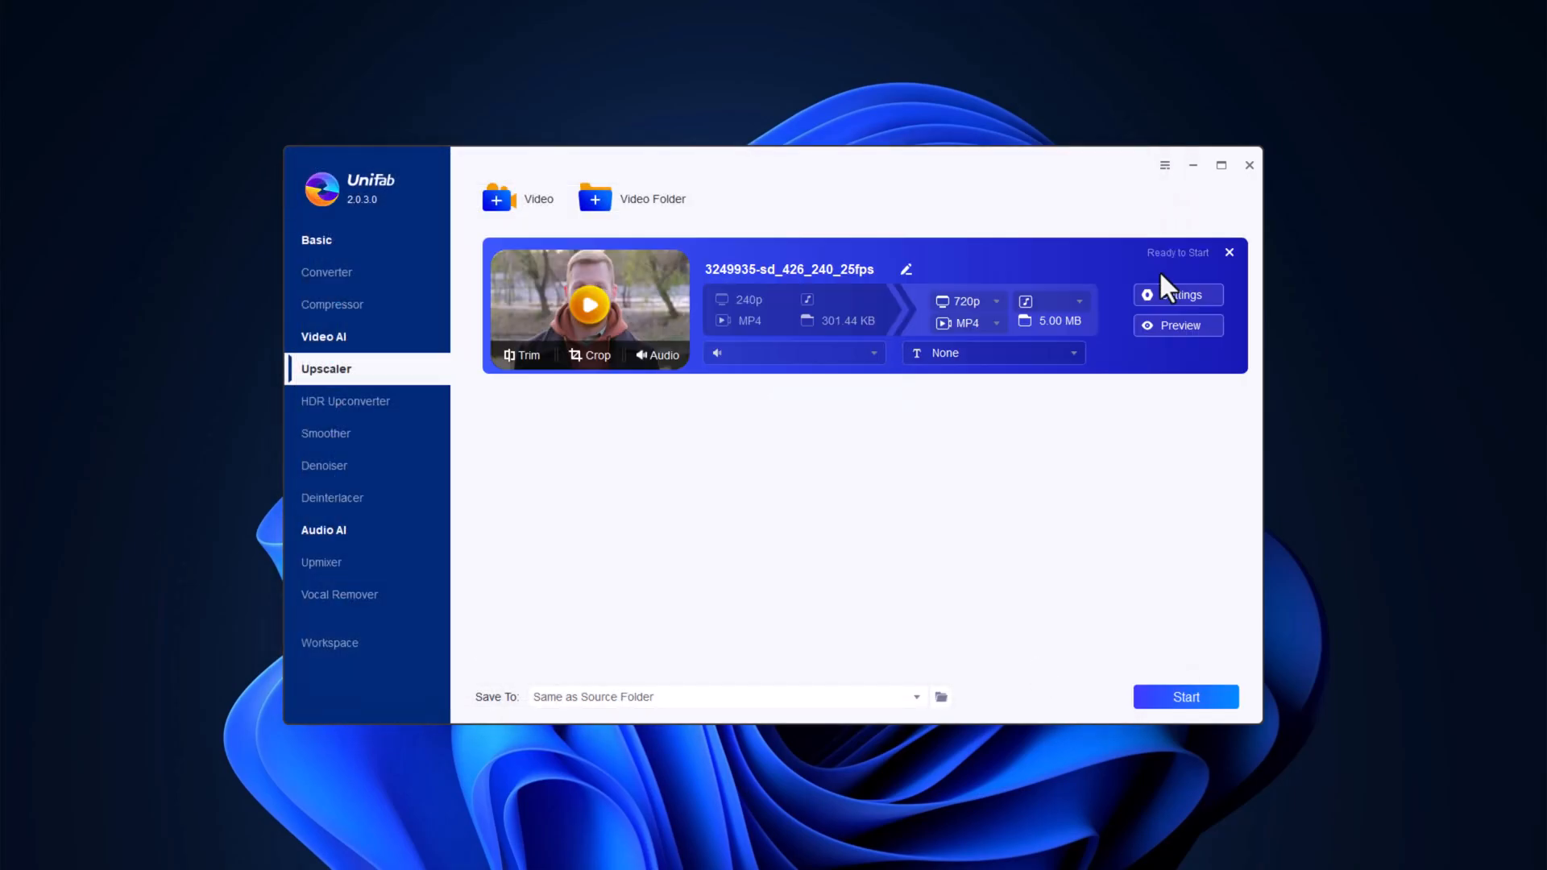
click(1177, 295)
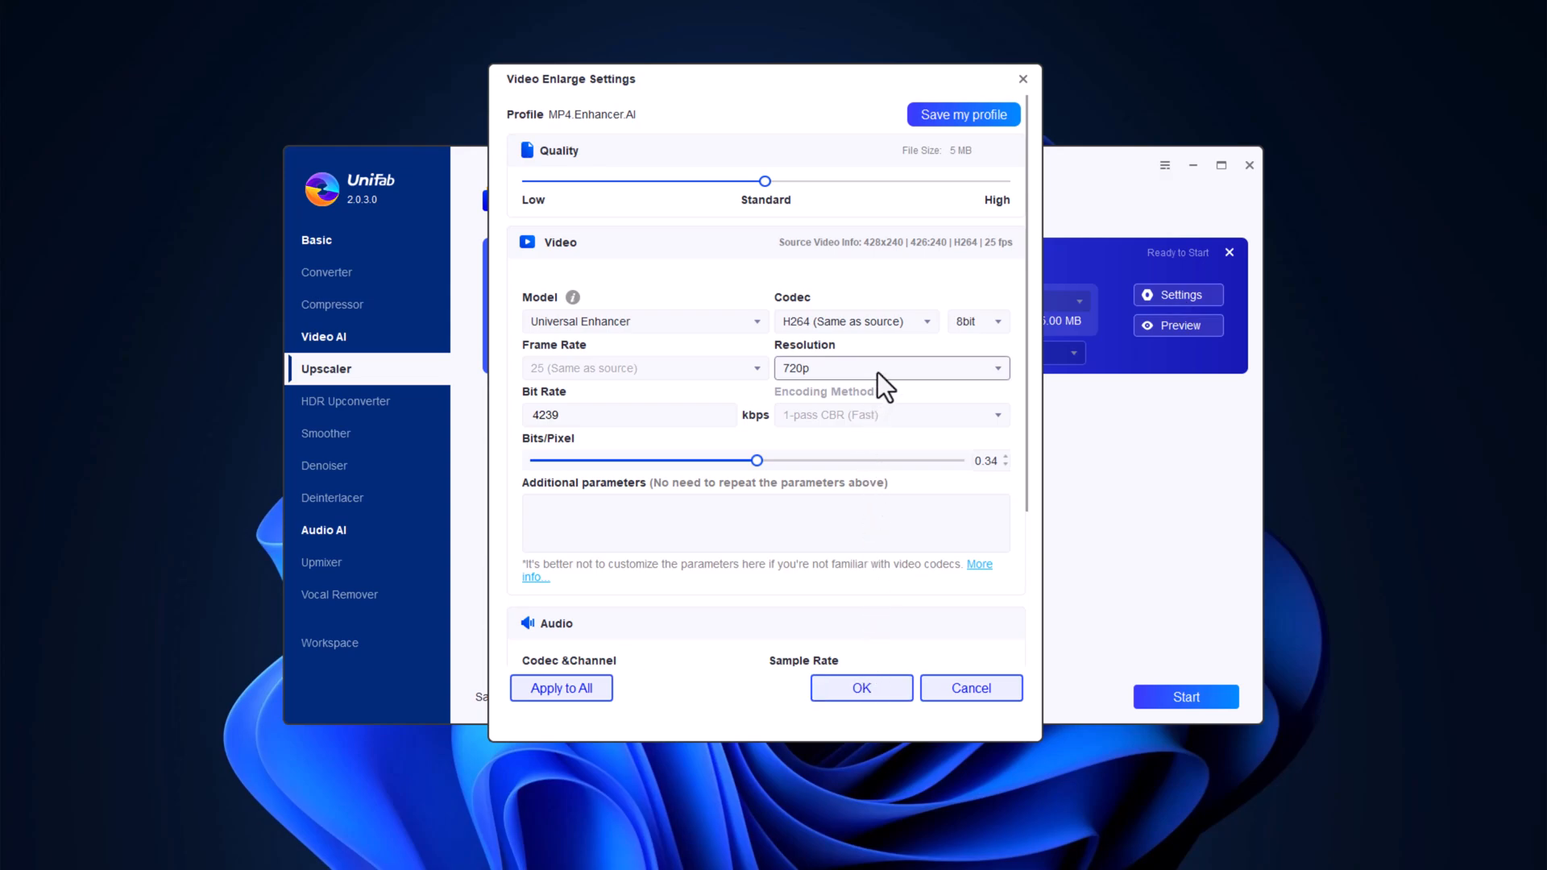
click(889, 368)
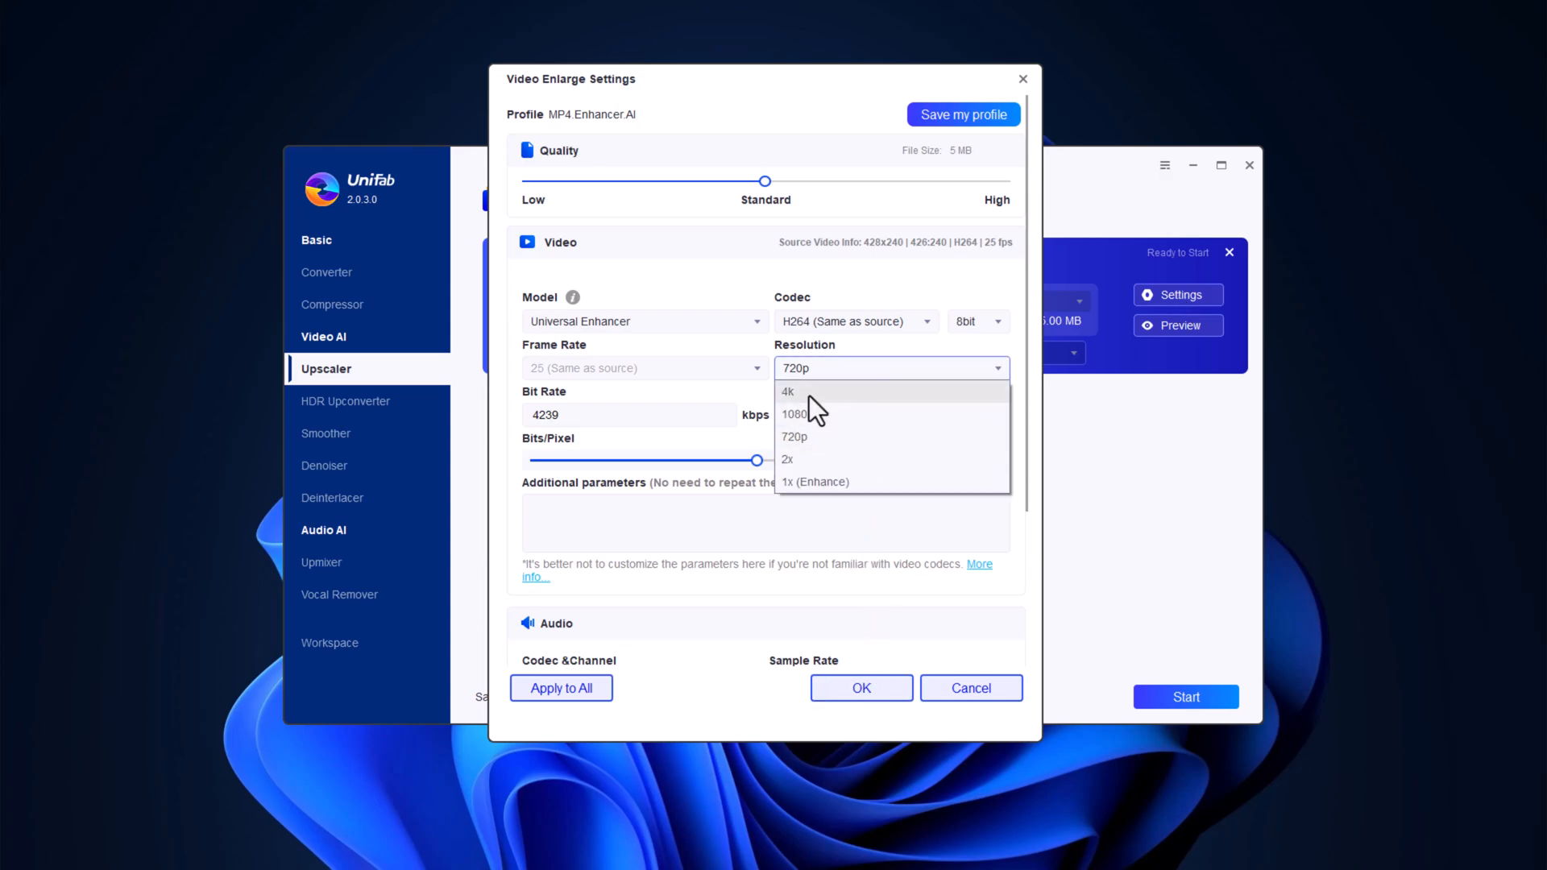
click(788, 390)
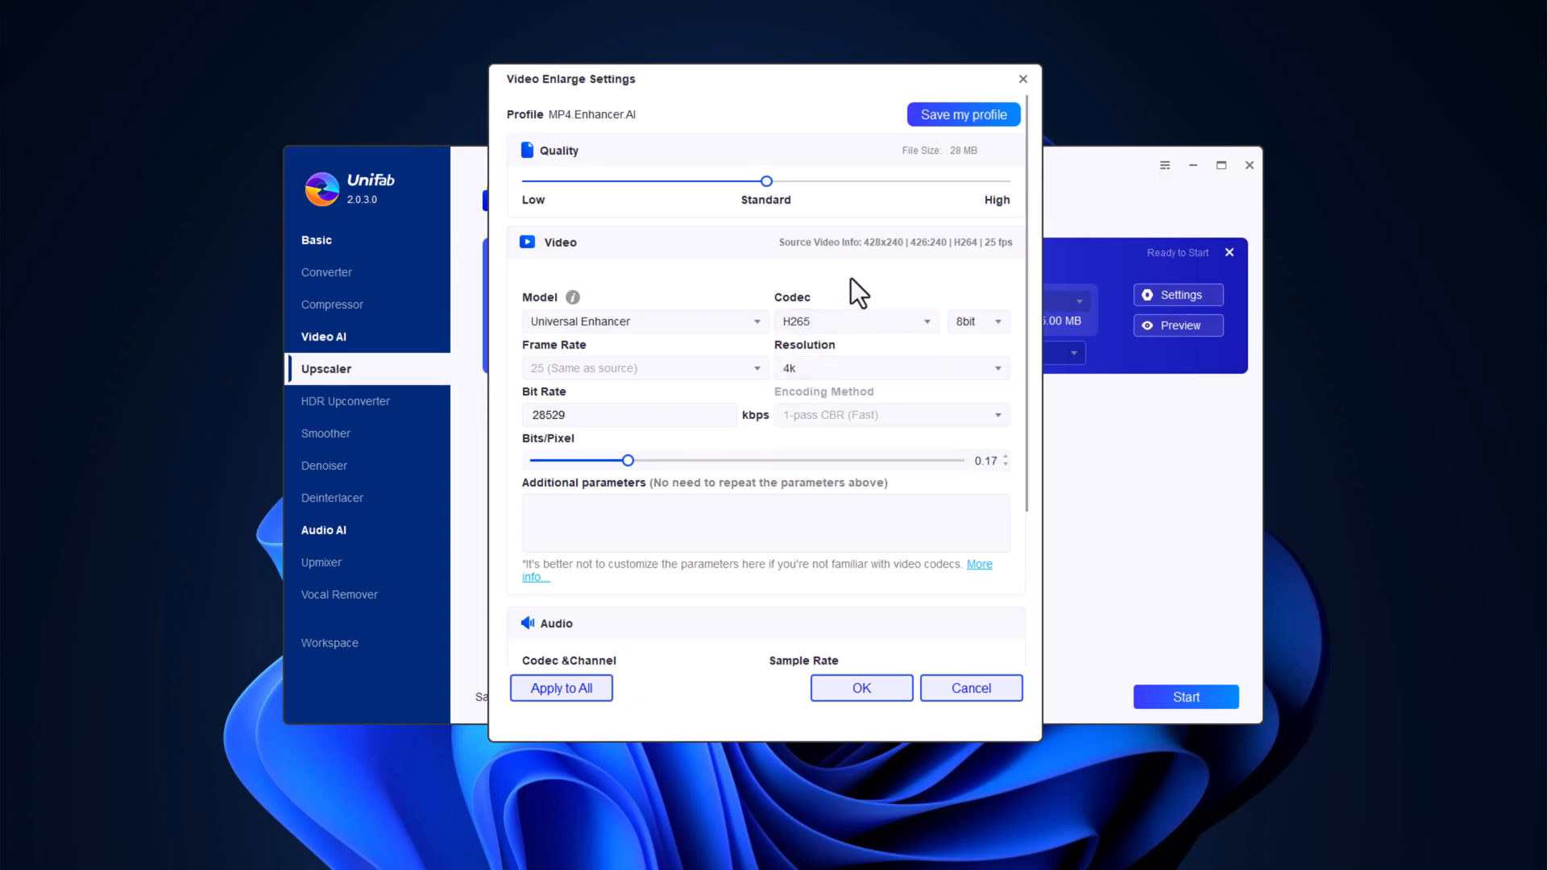
drag(767, 180, 1004, 181)
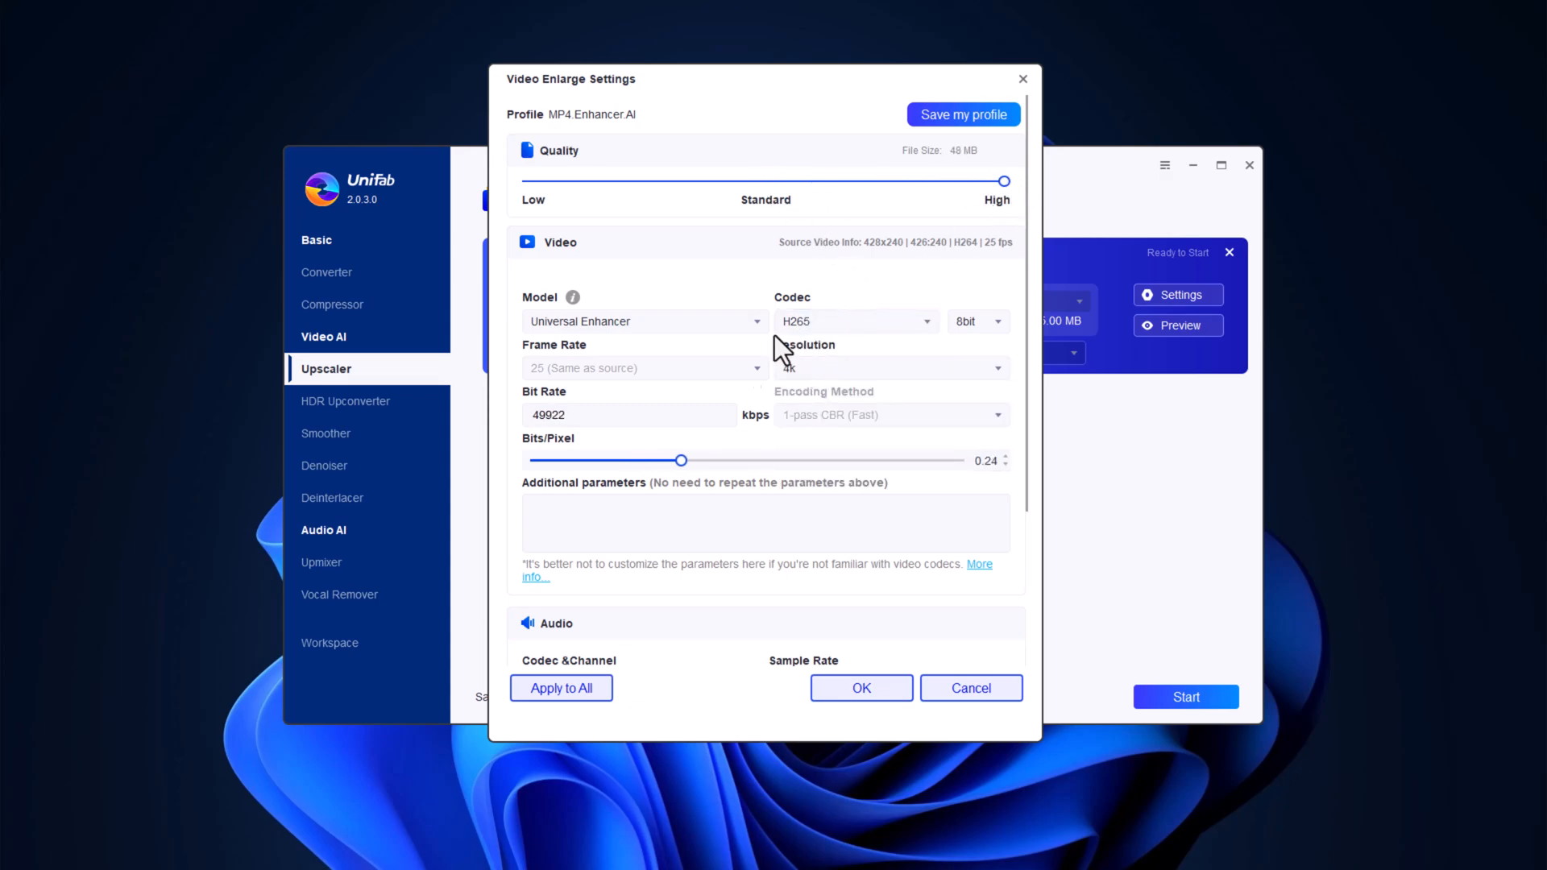
click(560, 688)
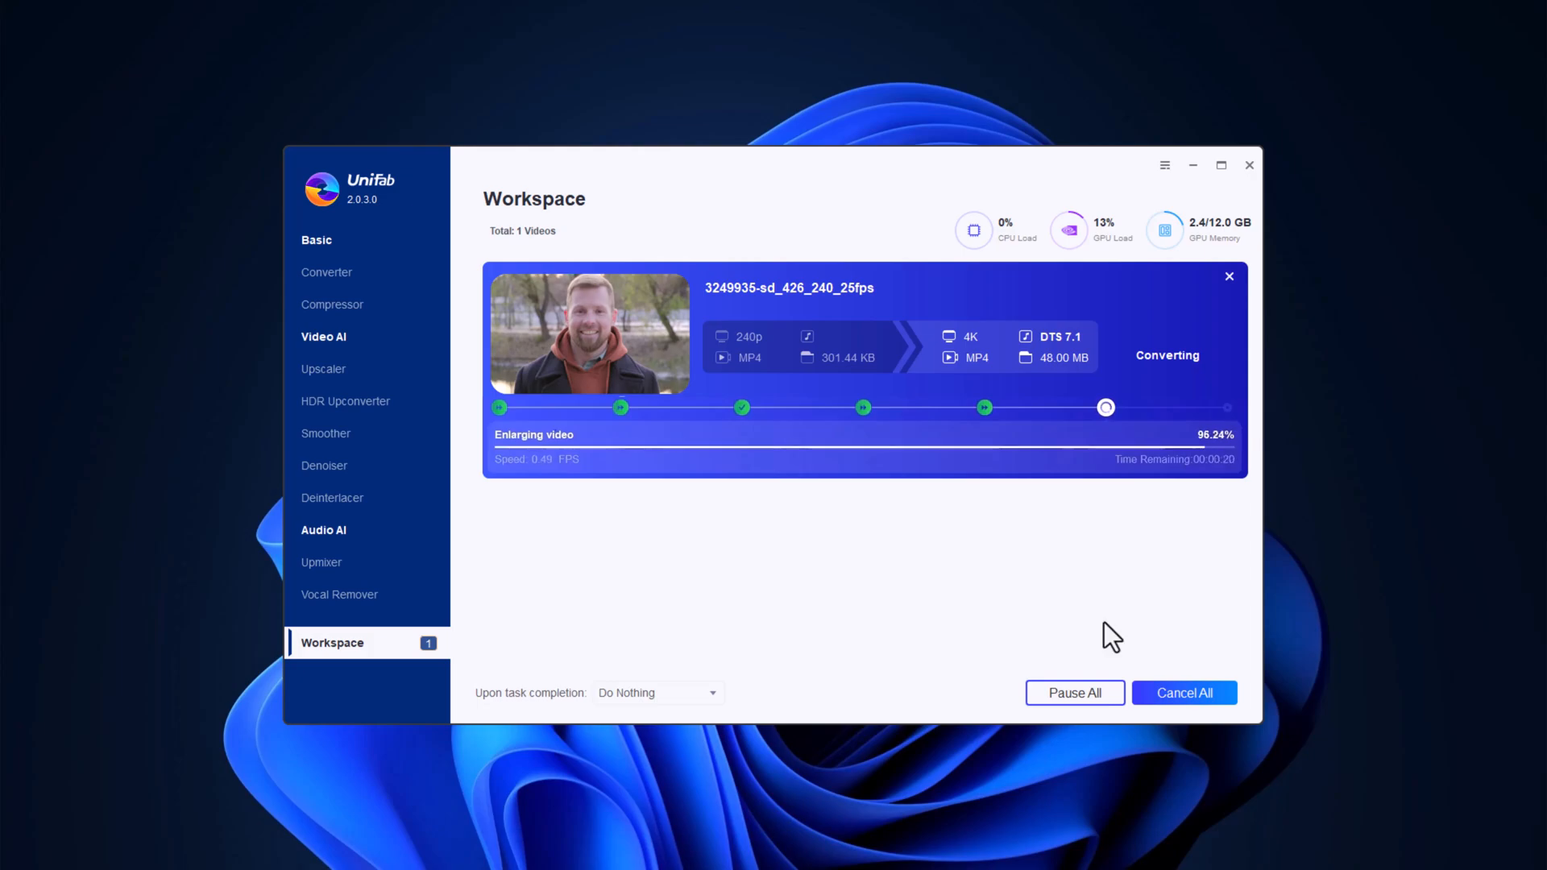
Step: Start the upscale conversion and move on to the Smoother tool
click(326, 433)
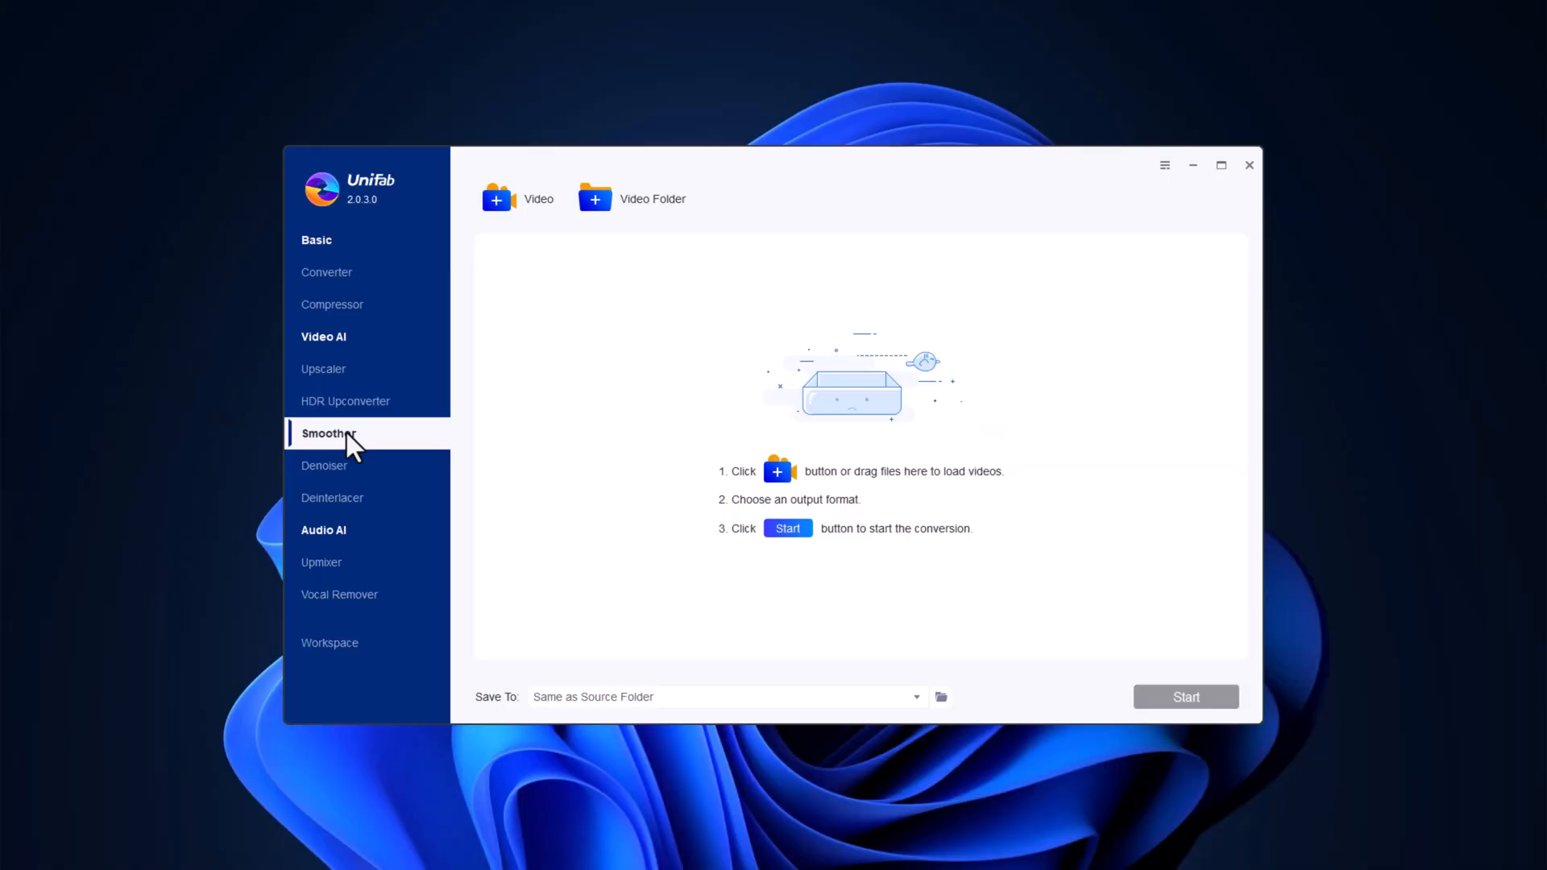
mouse_move(366, 442)
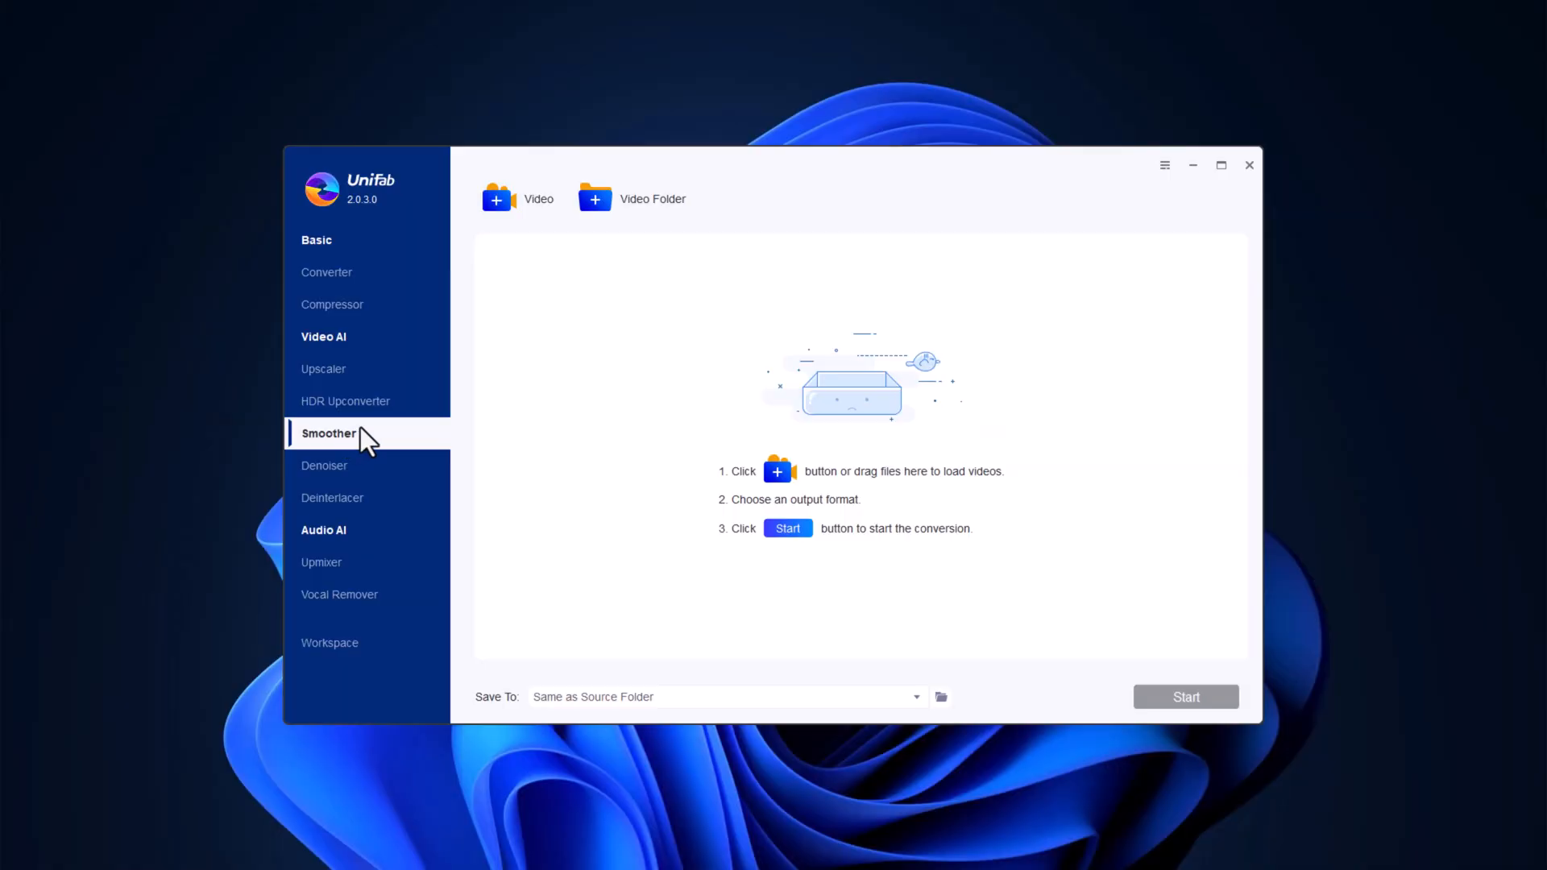
Step: Load the 1920x1080 25fps clip into the Smoother with output quality set to High
click(498, 198)
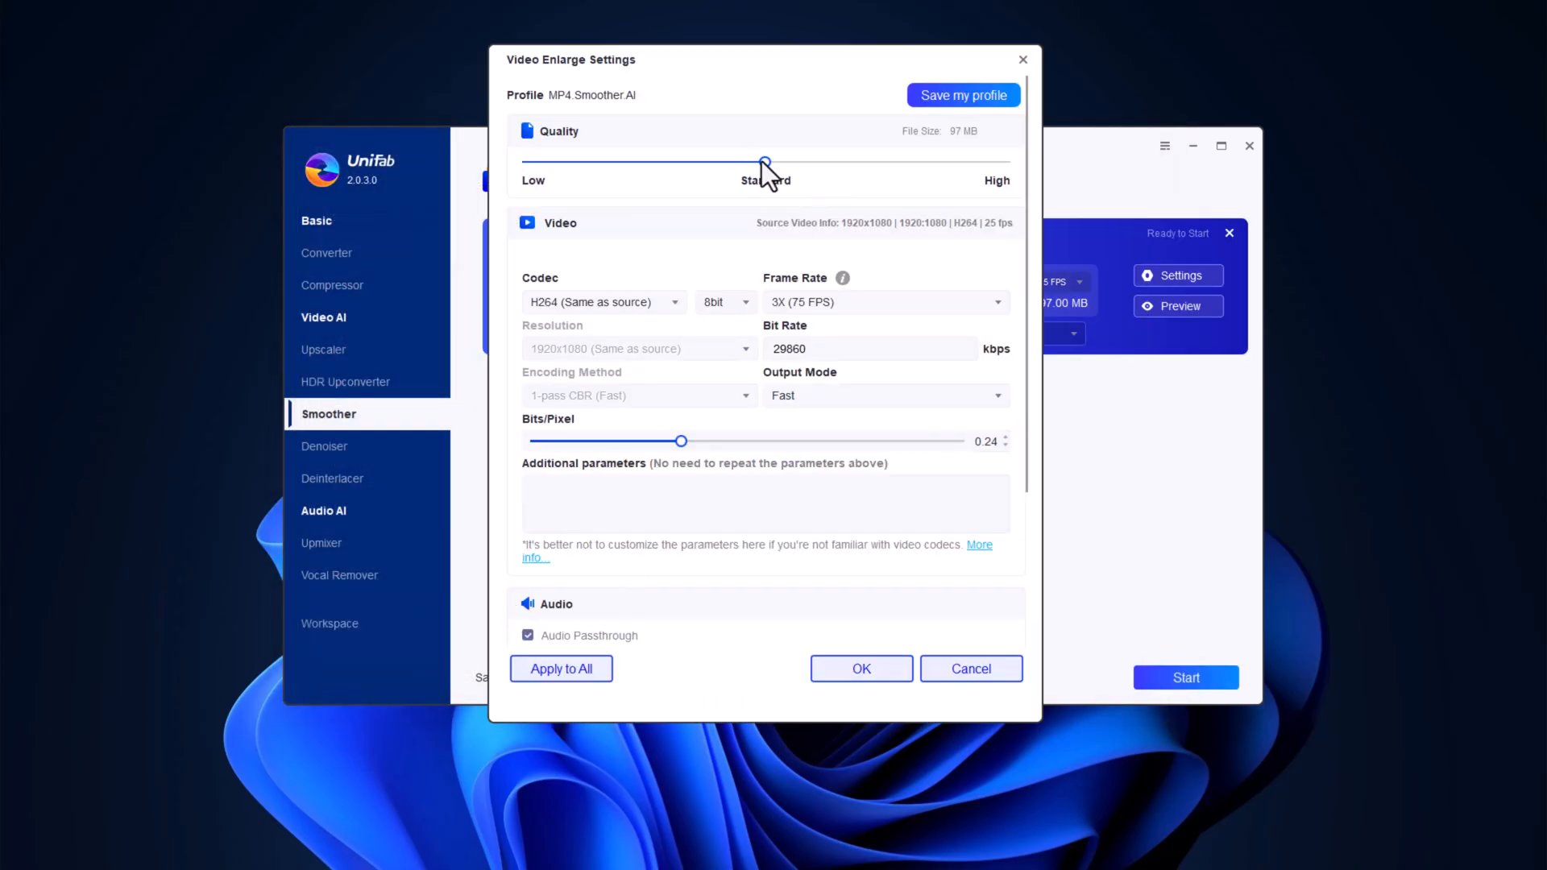
drag(764, 162, 1004, 161)
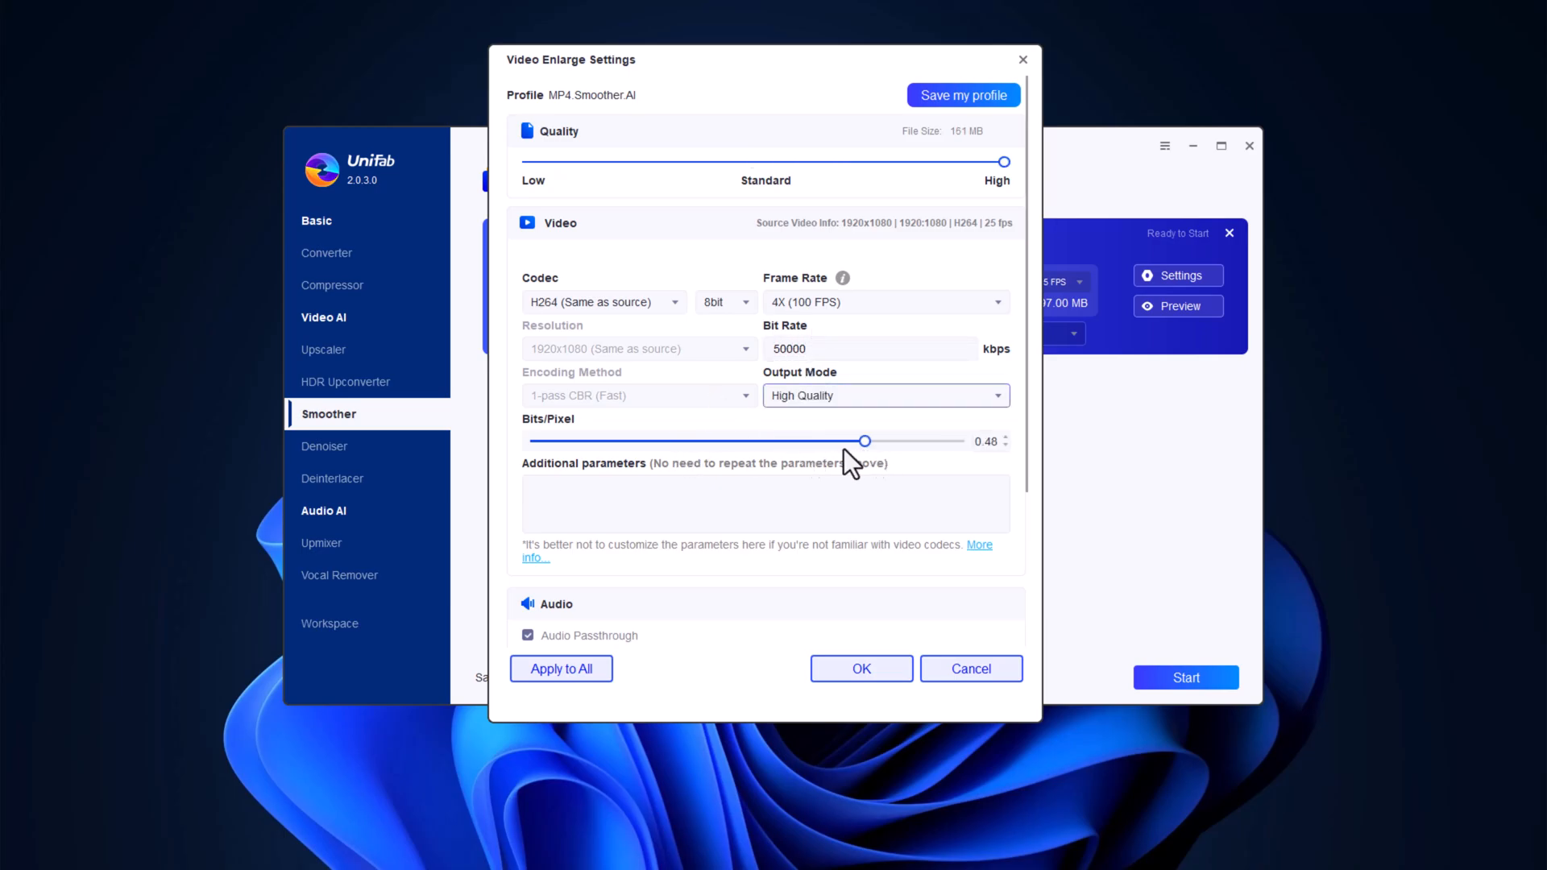
click(859, 667)
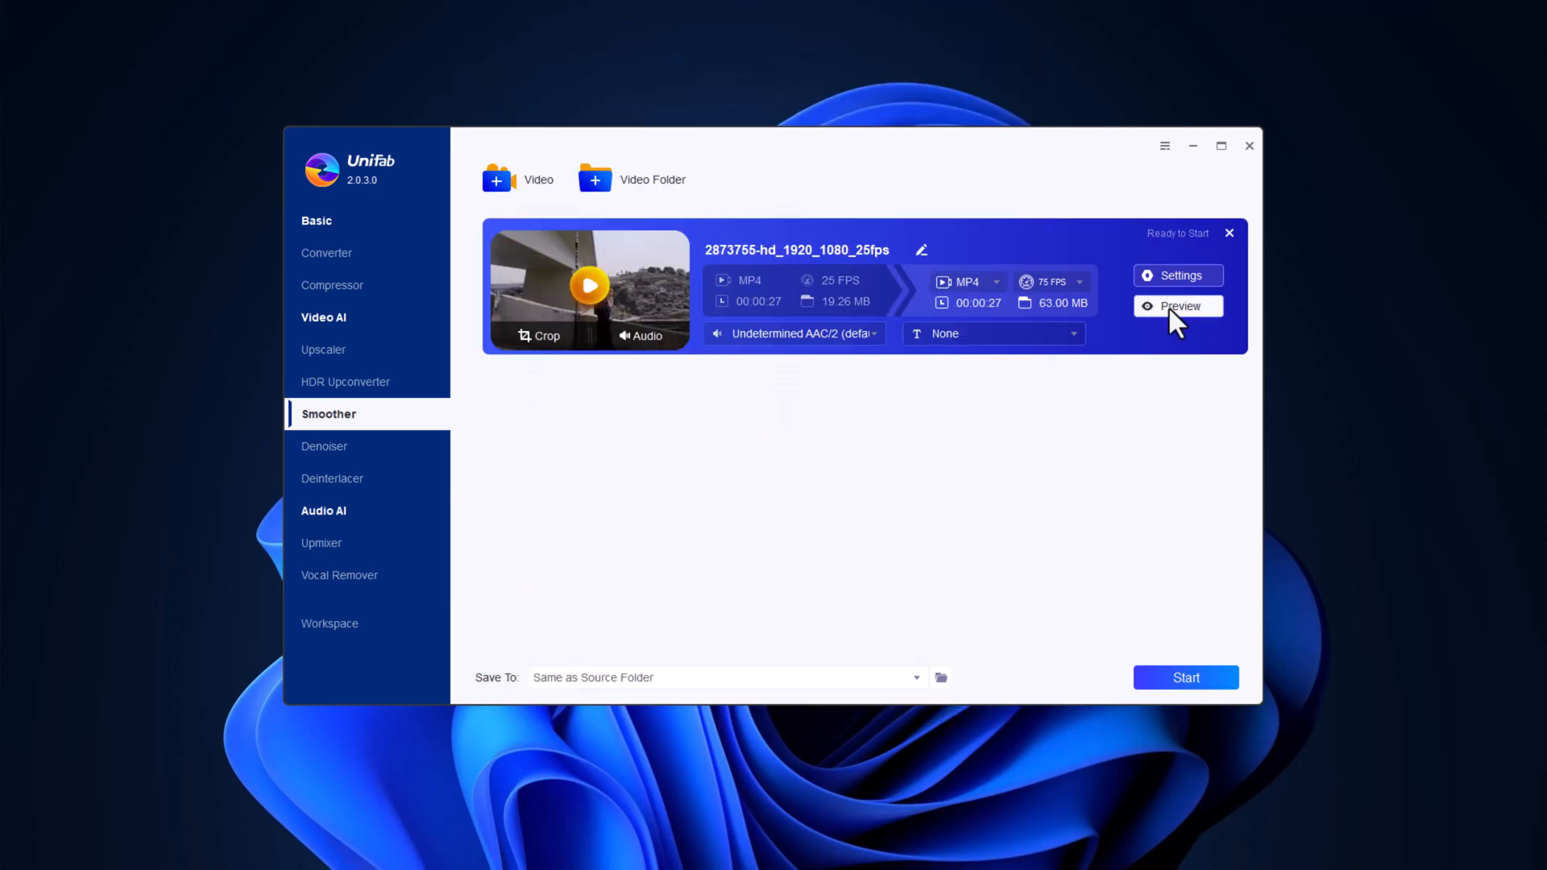
Step: Start smoothing the clip toward 60 FPS and switch to the Denoiser
click(1177, 306)
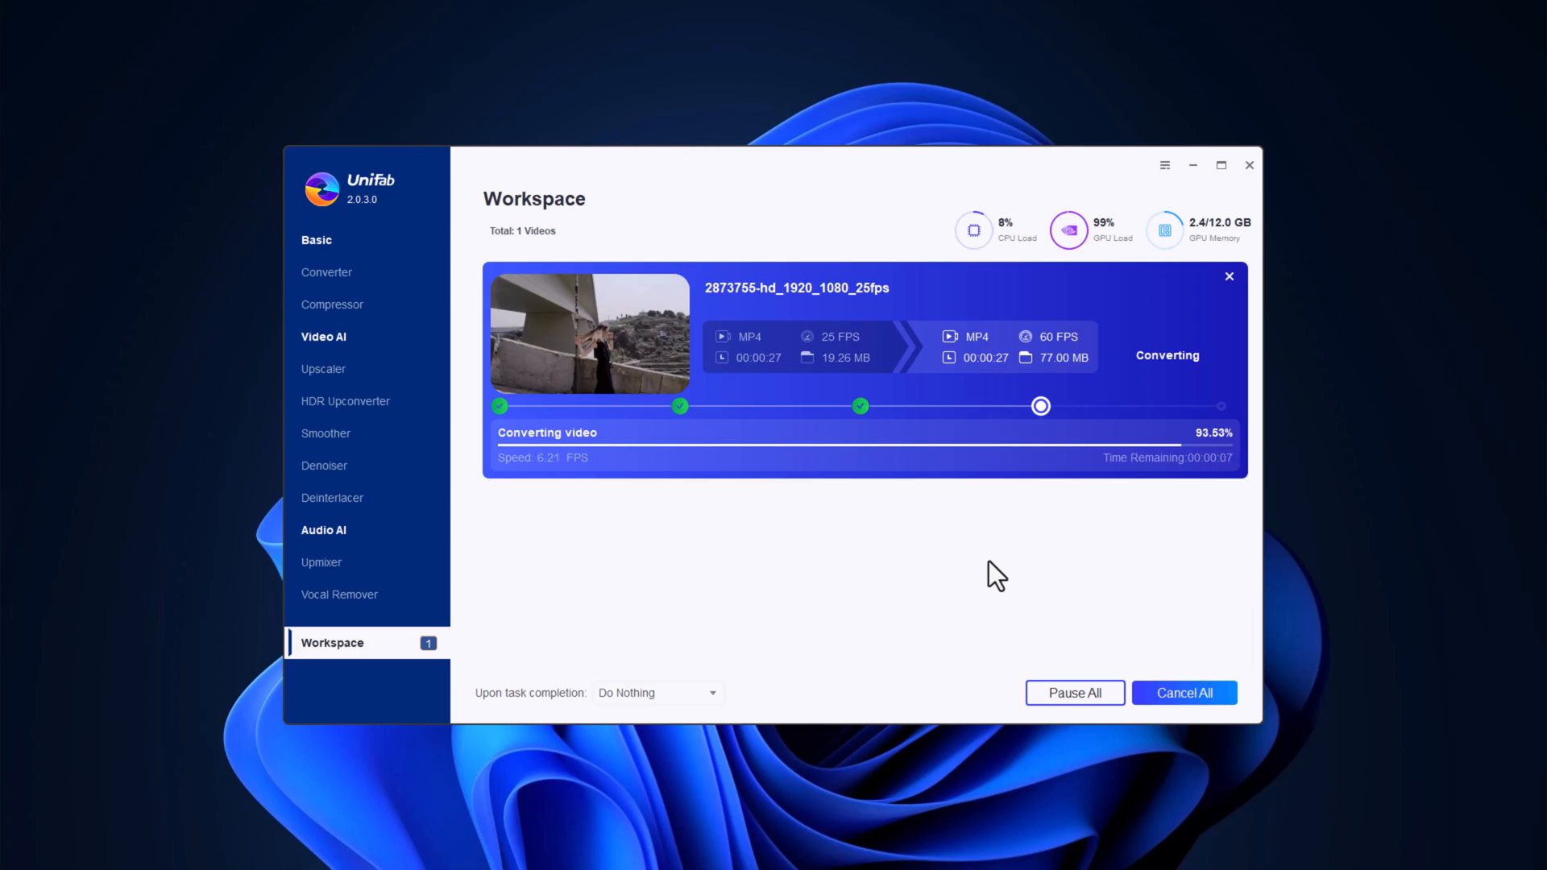
click(327, 464)
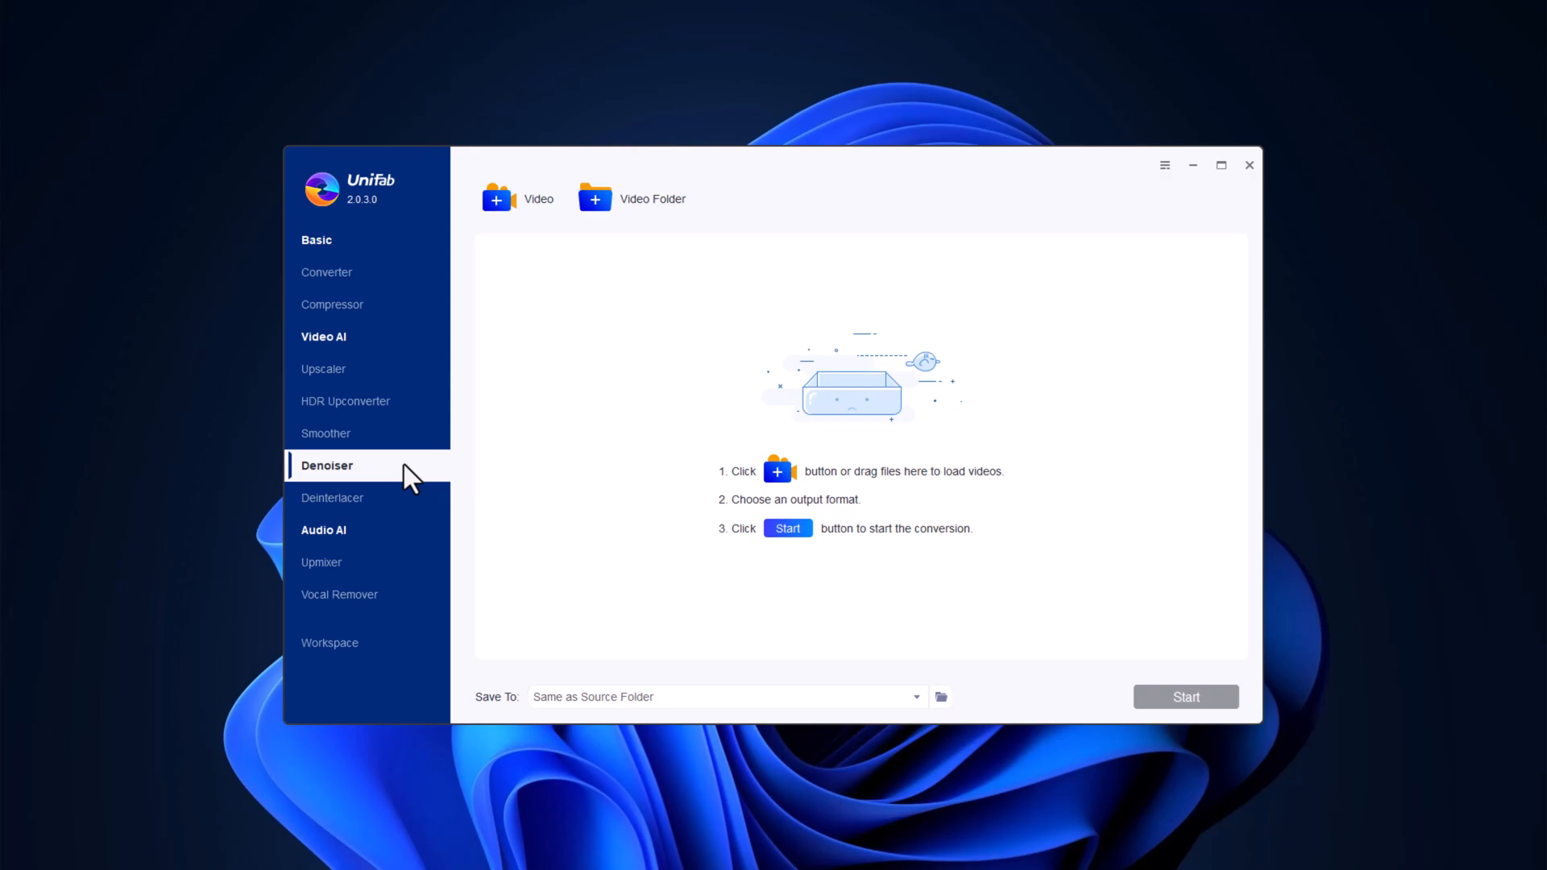
mouse_move(434, 462)
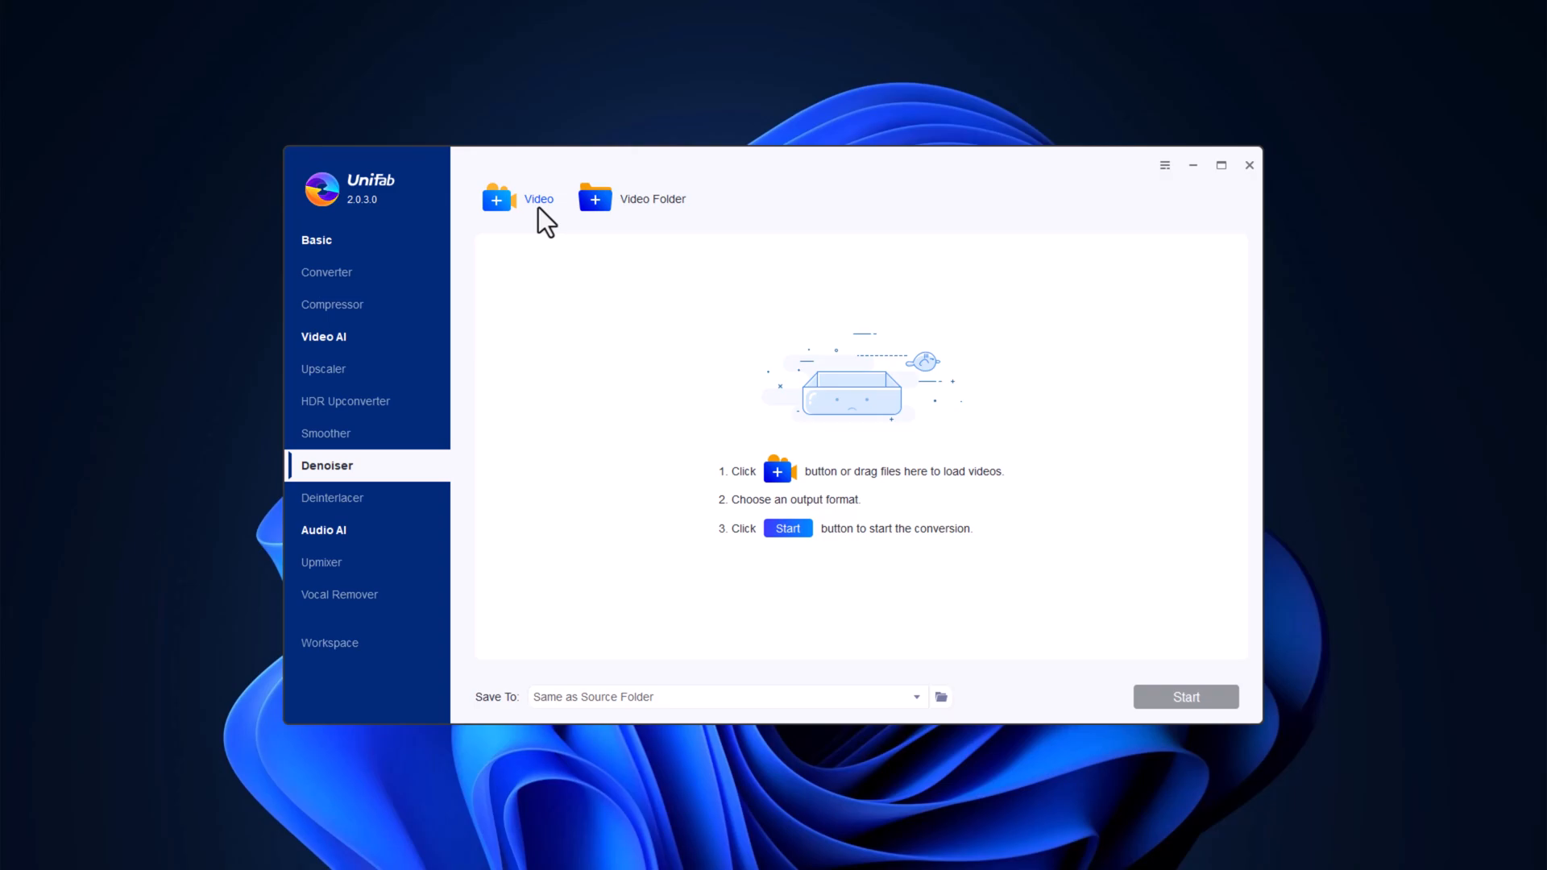
Step: Load night video 1 into the Denoiser, start its conversion, then move to Vocal Remover
click(498, 200)
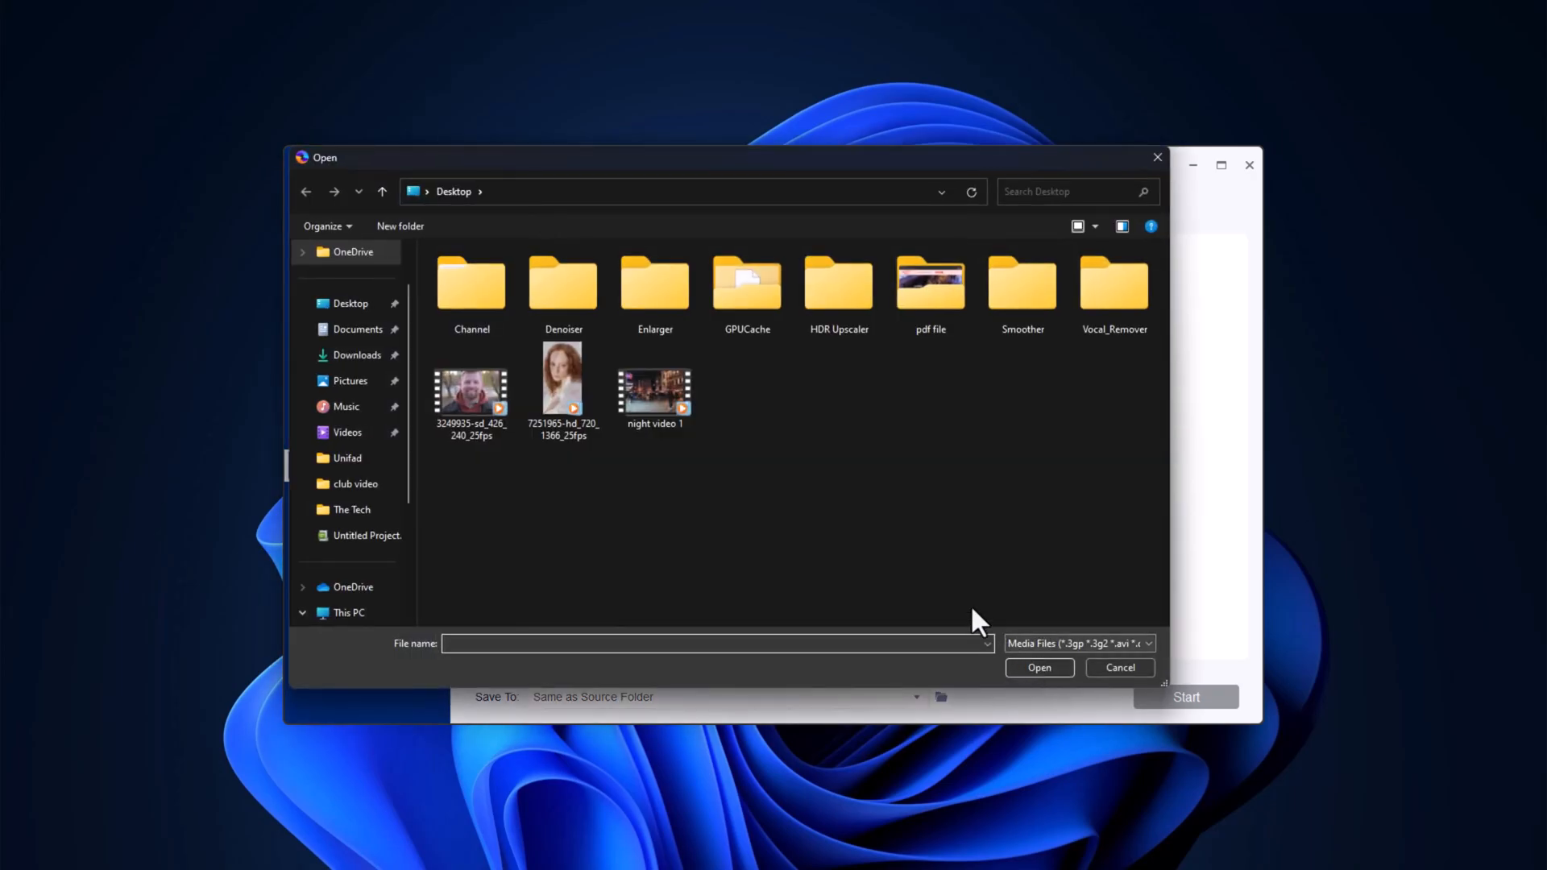
click(653, 385)
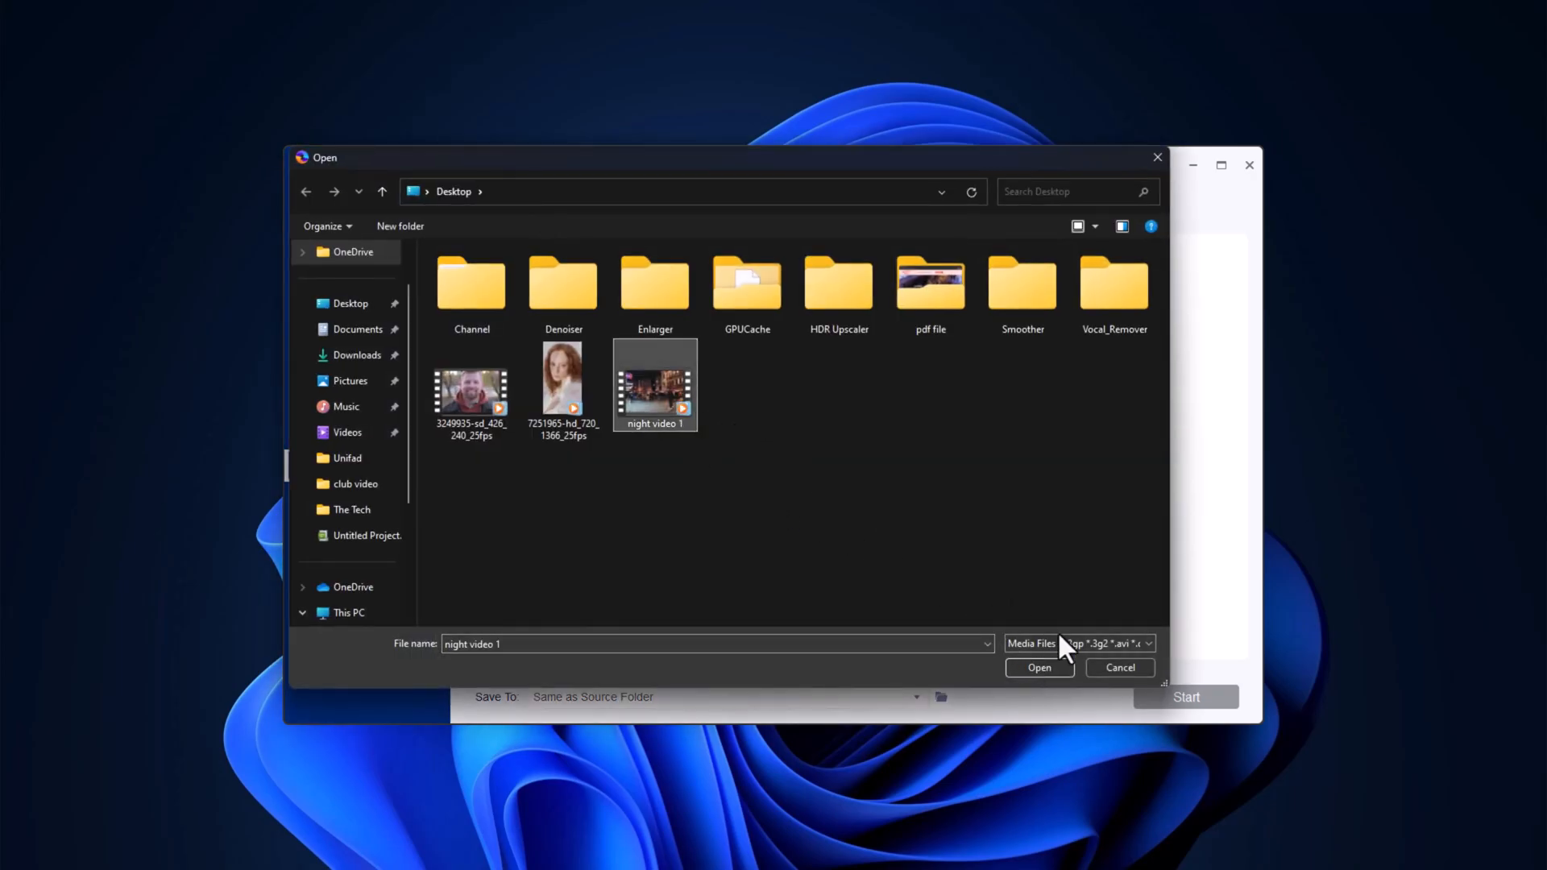
click(1118, 667)
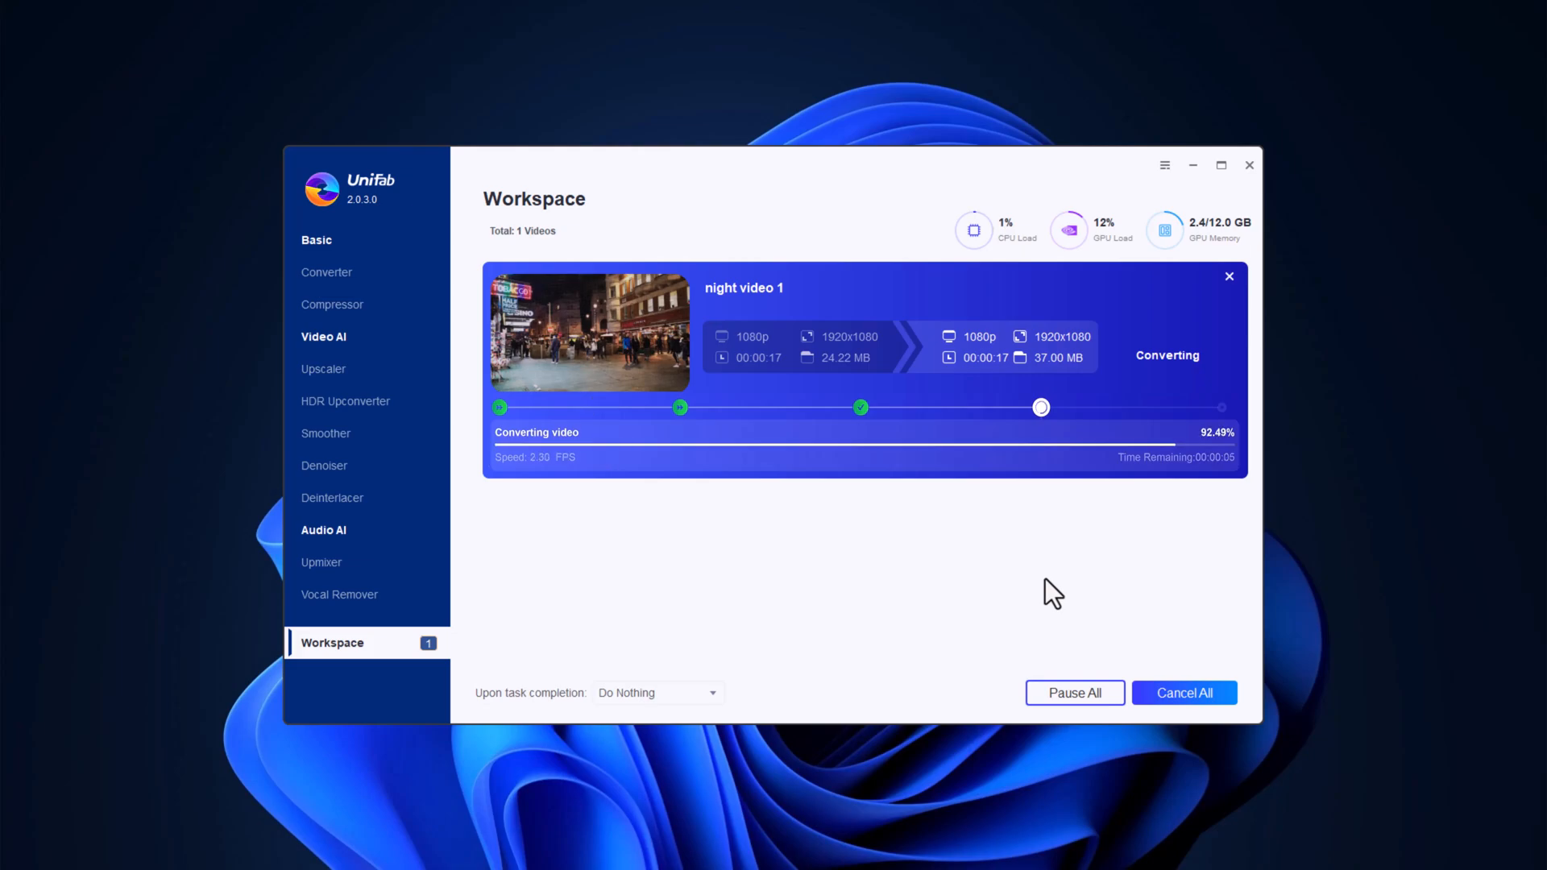
click(340, 595)
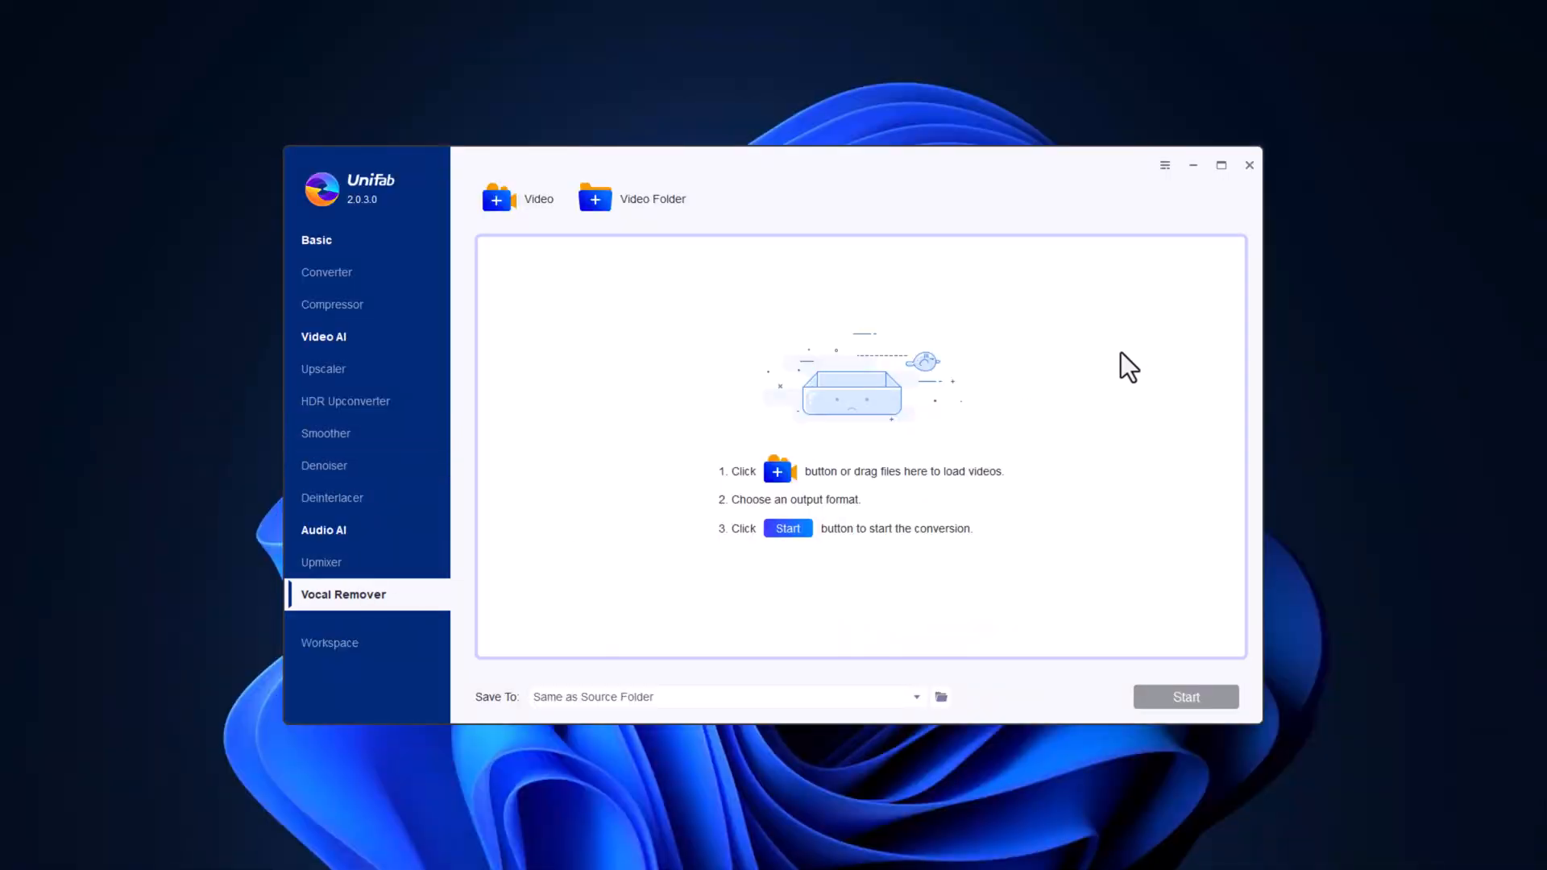
mouse_move(984, 219)
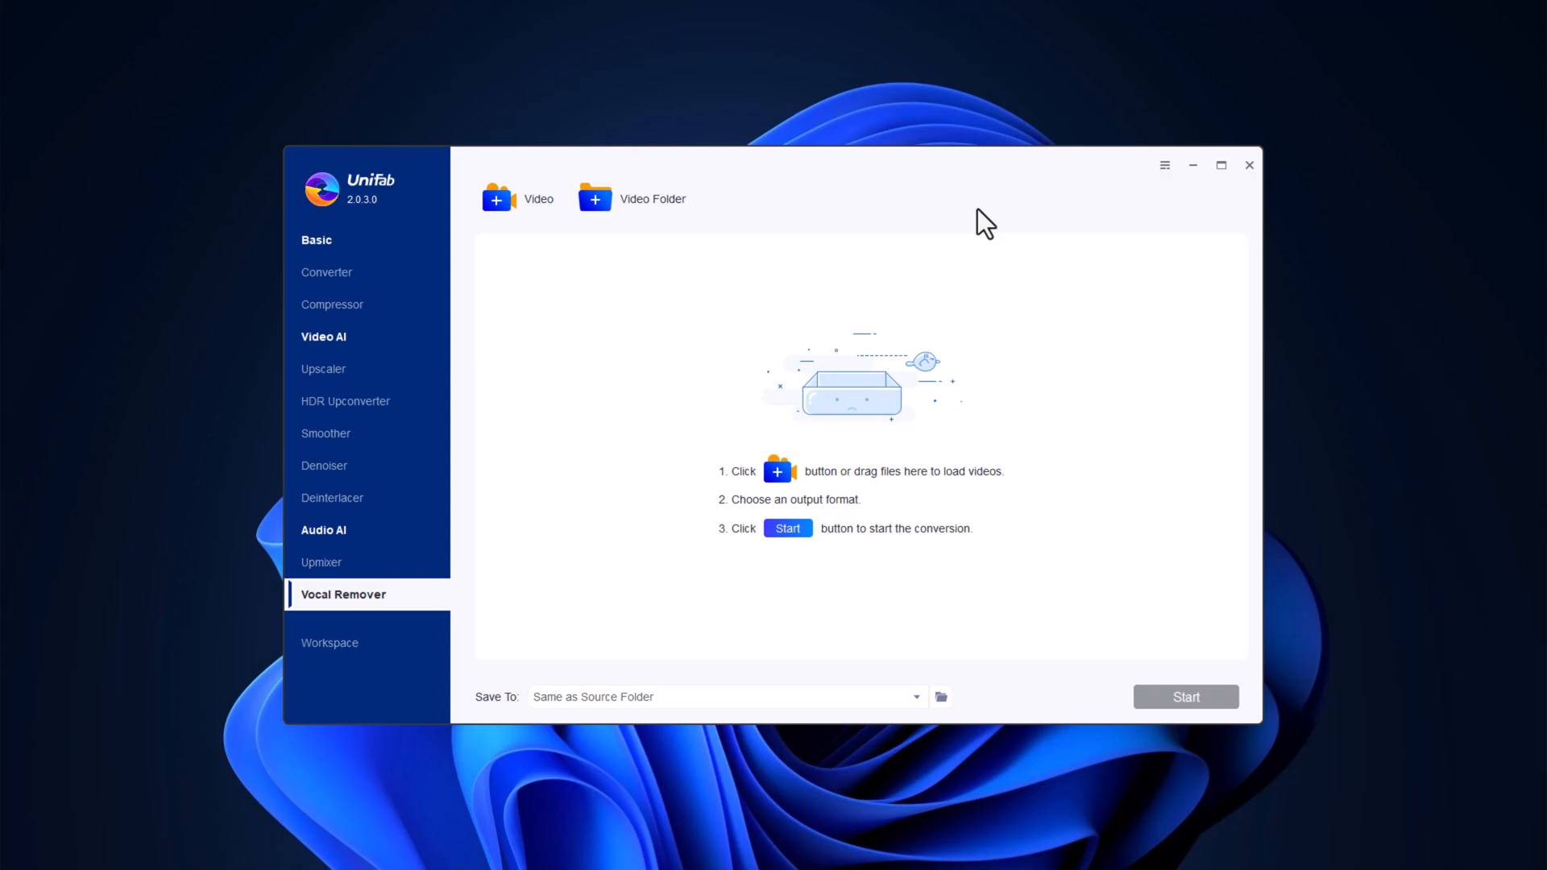
mouse_move(328, 643)
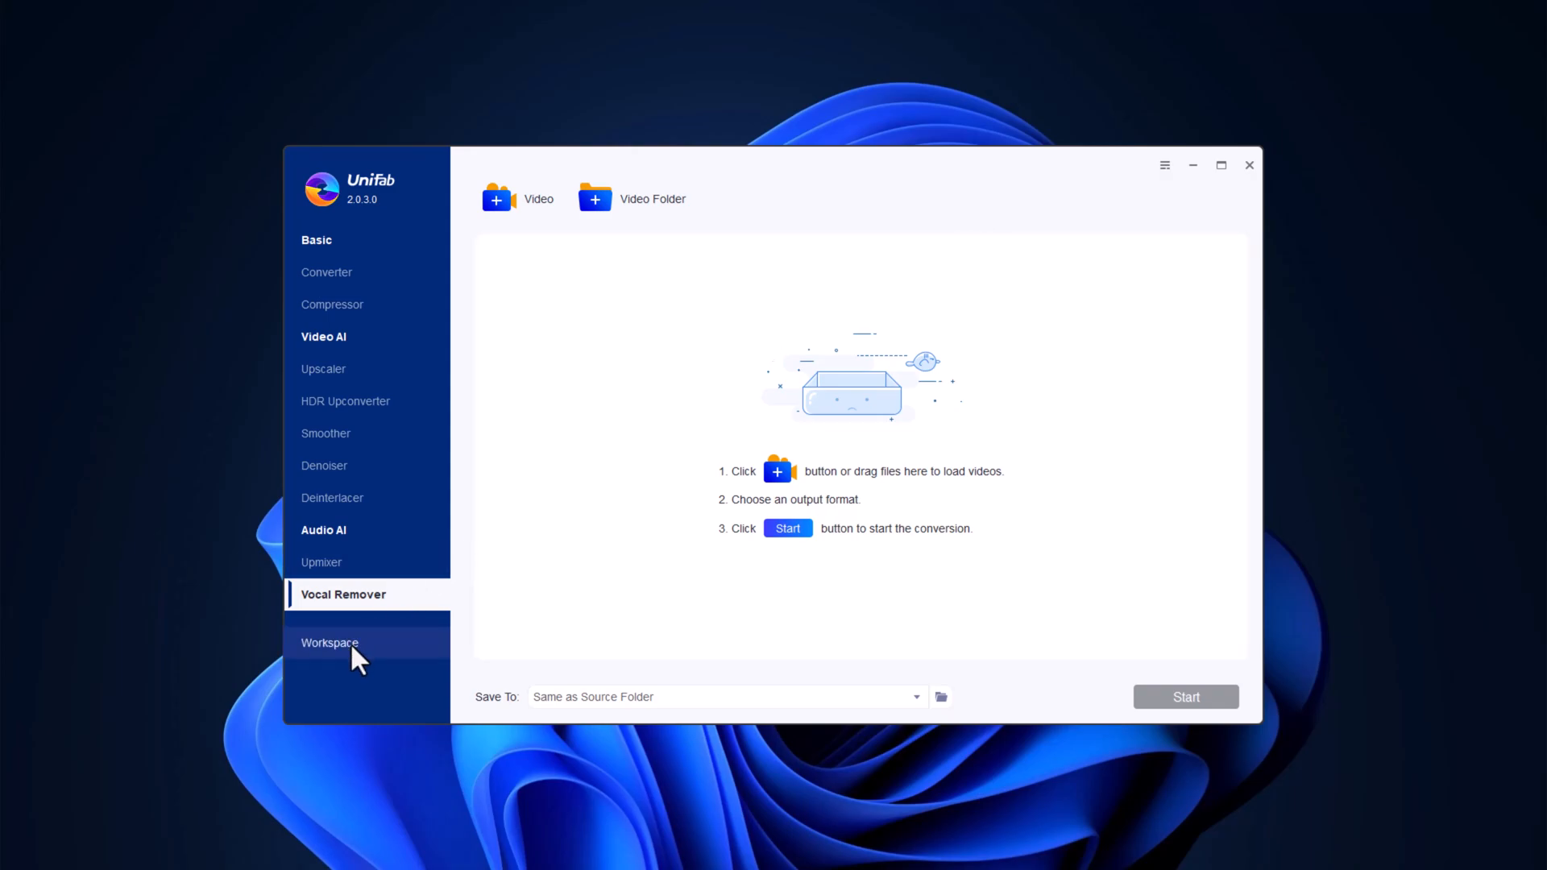
Step: Browse the empty Workspace, Deinterlacer and Upscaler pages from the left sidebar
click(330, 643)
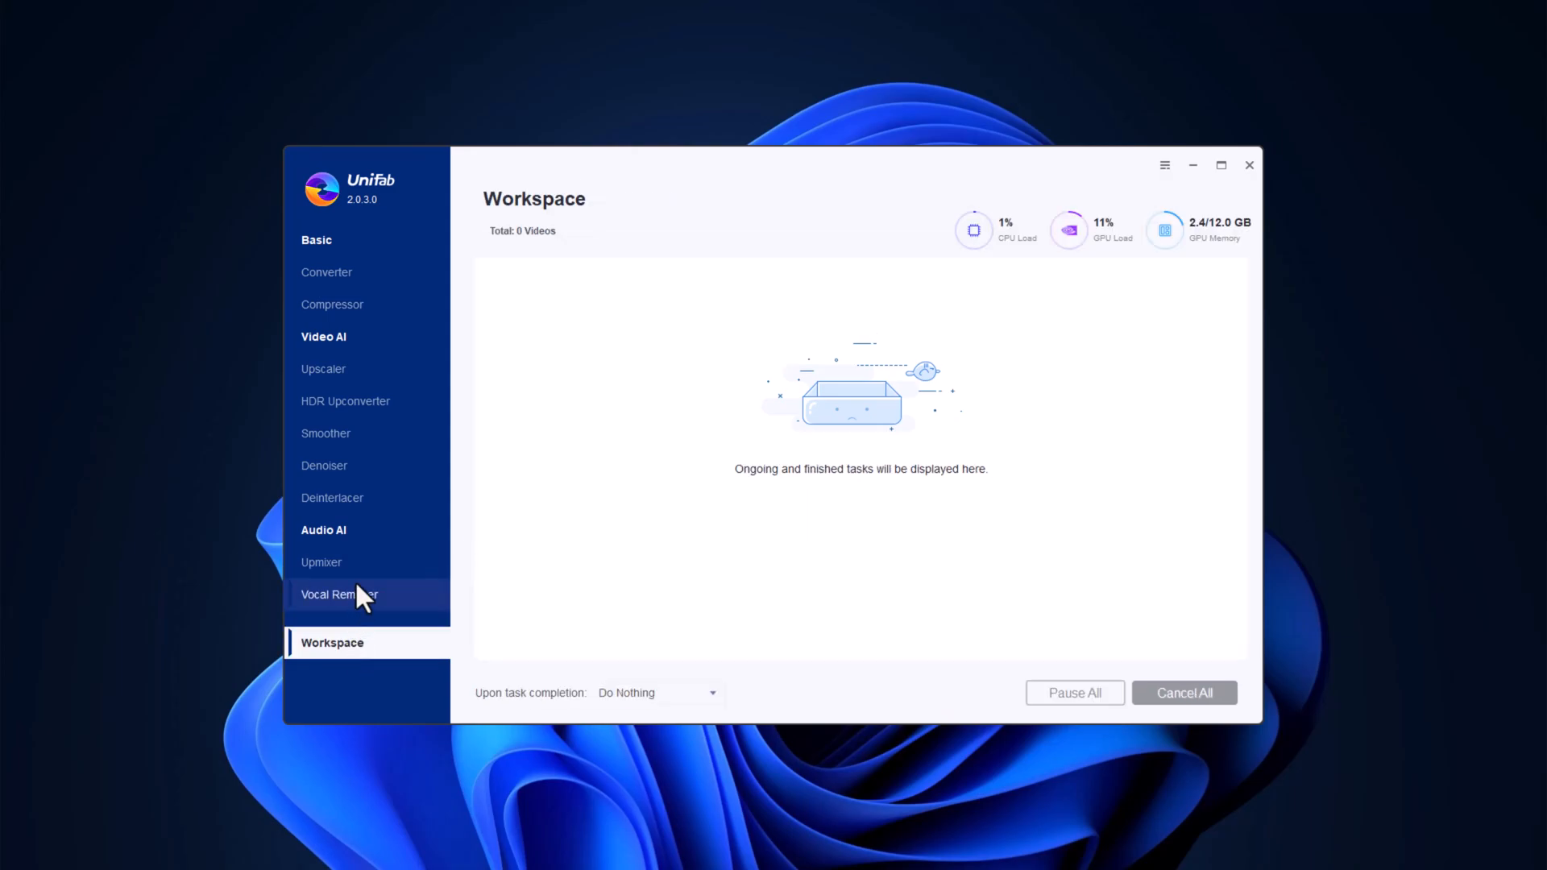
click(324, 466)
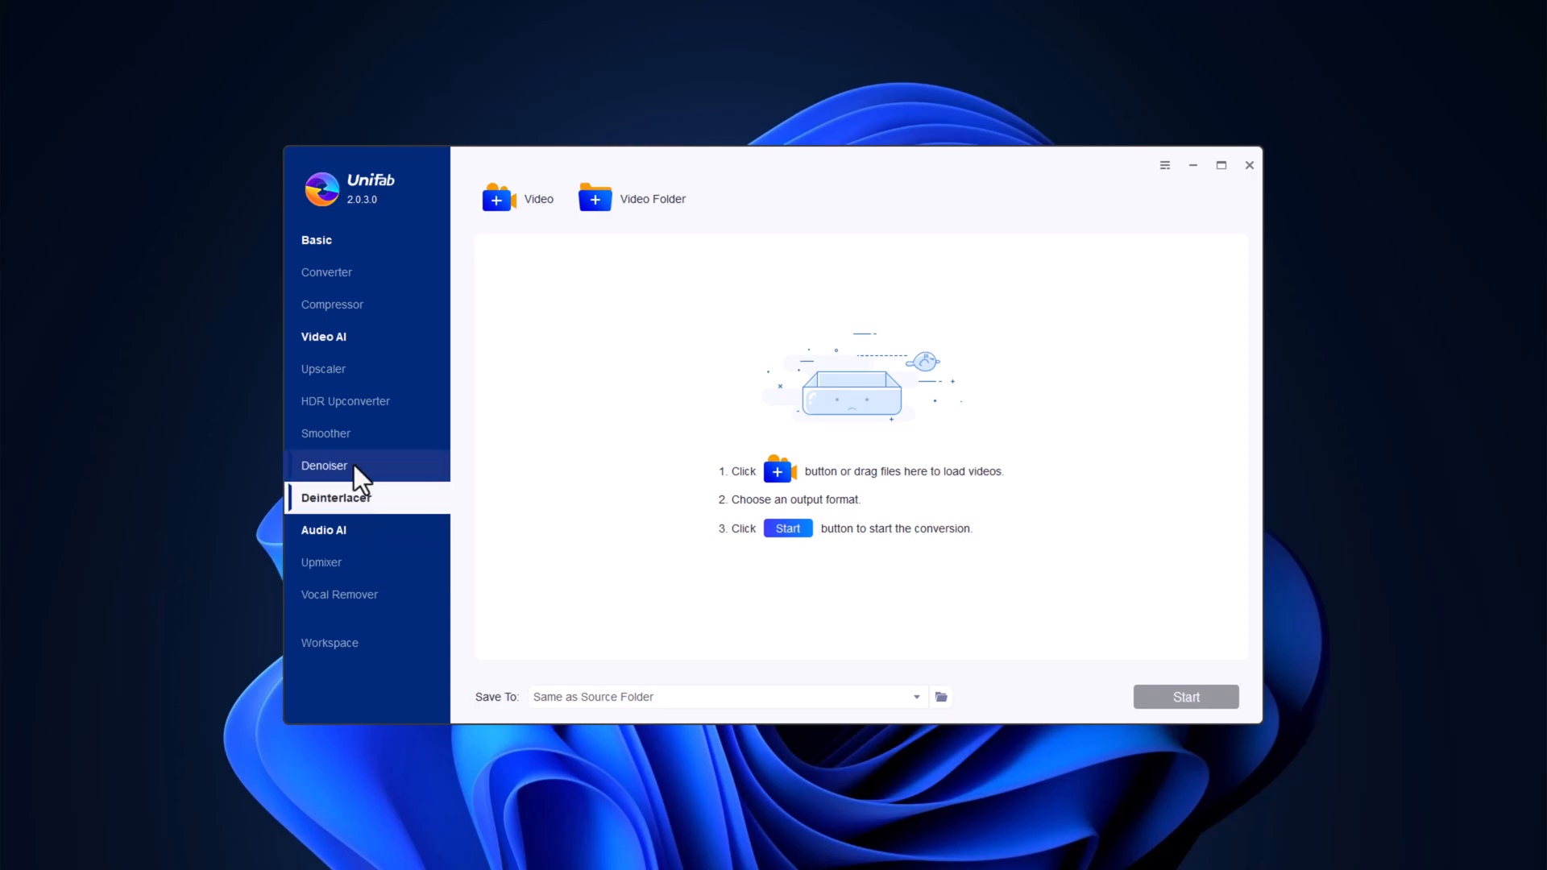
click(326, 367)
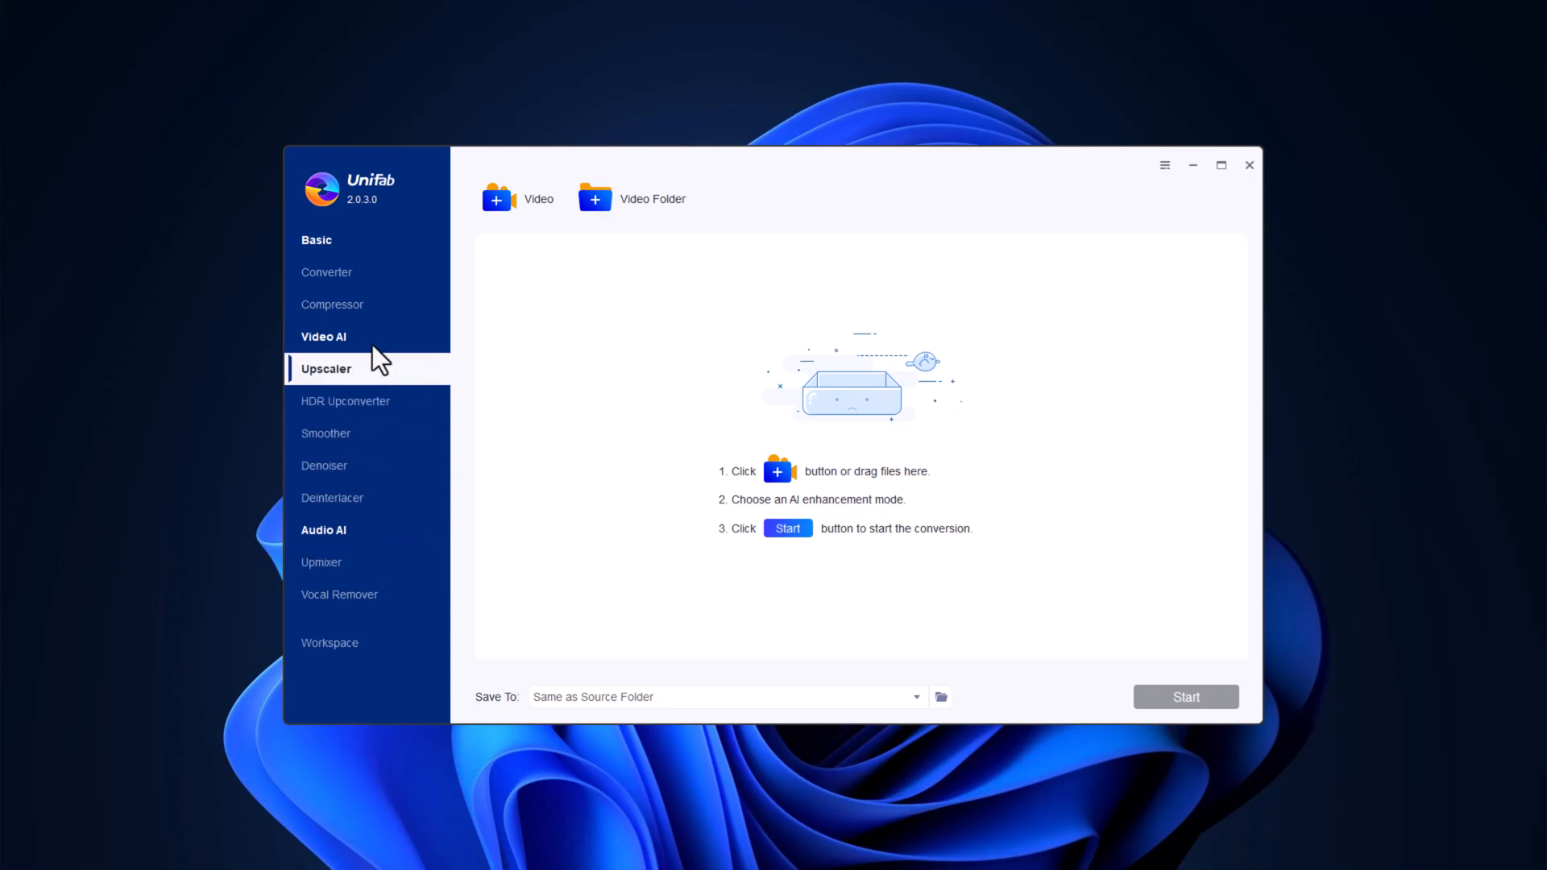
click(328, 273)
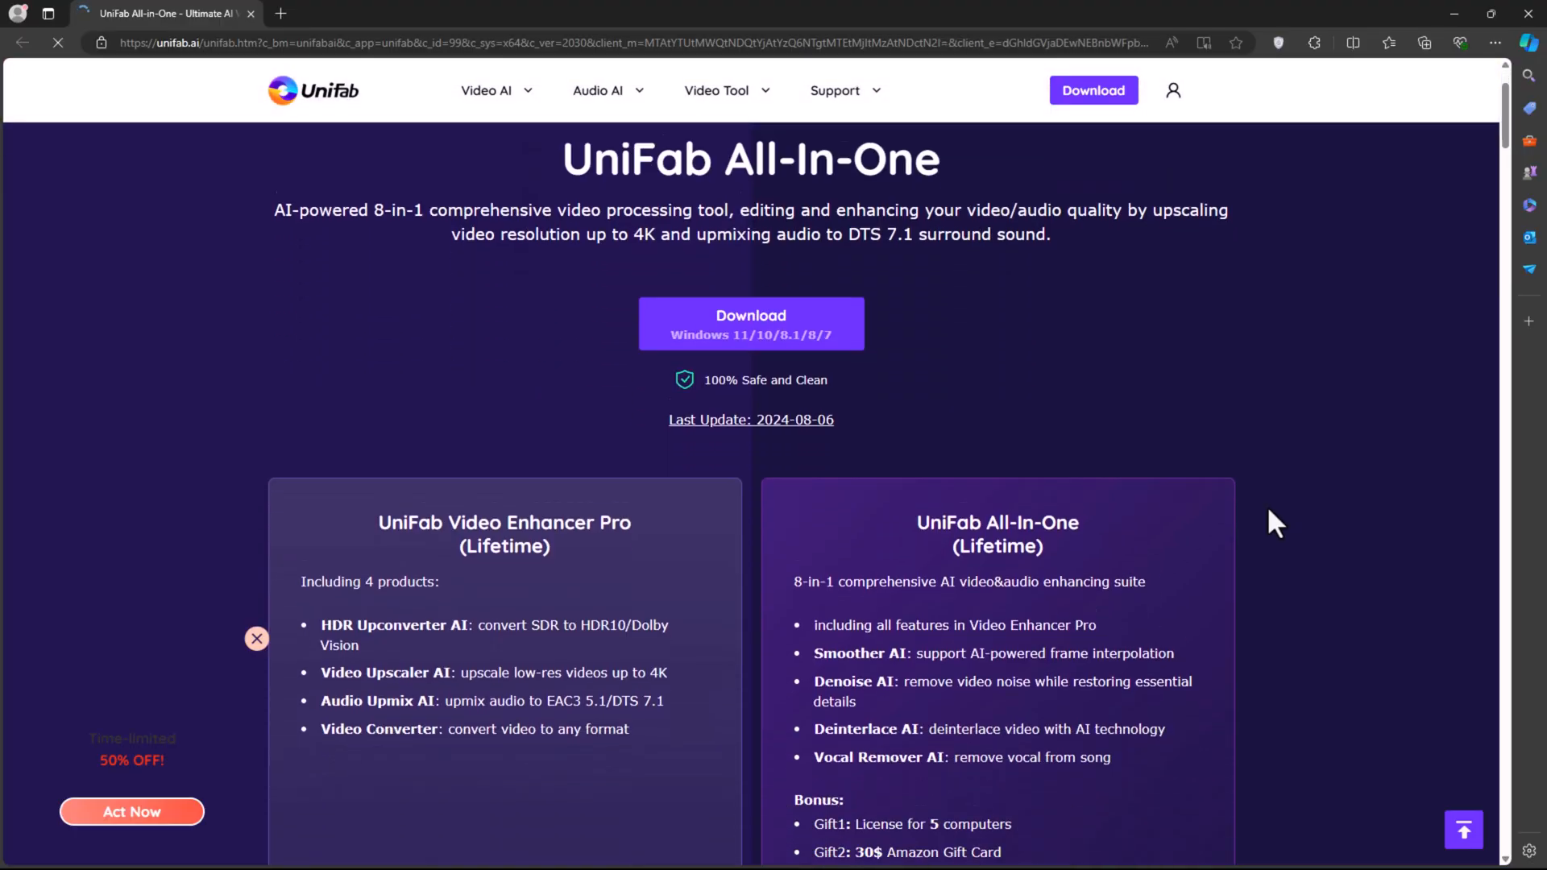
Step: Leave the All-In-One product page for the UniFab home page via the logo
scroll(down, 3)
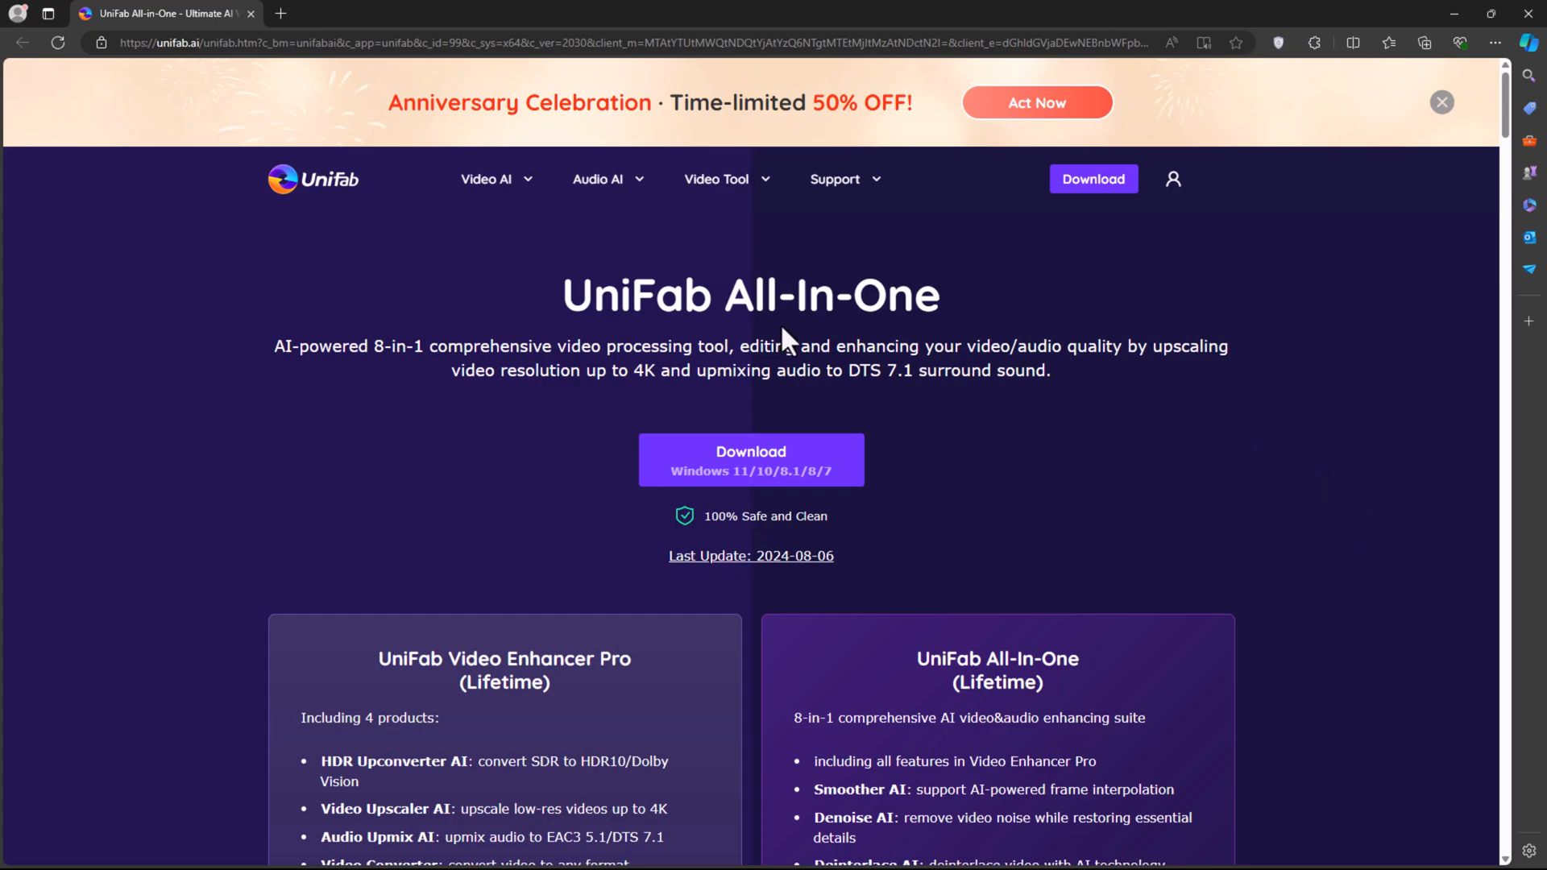
click(312, 179)
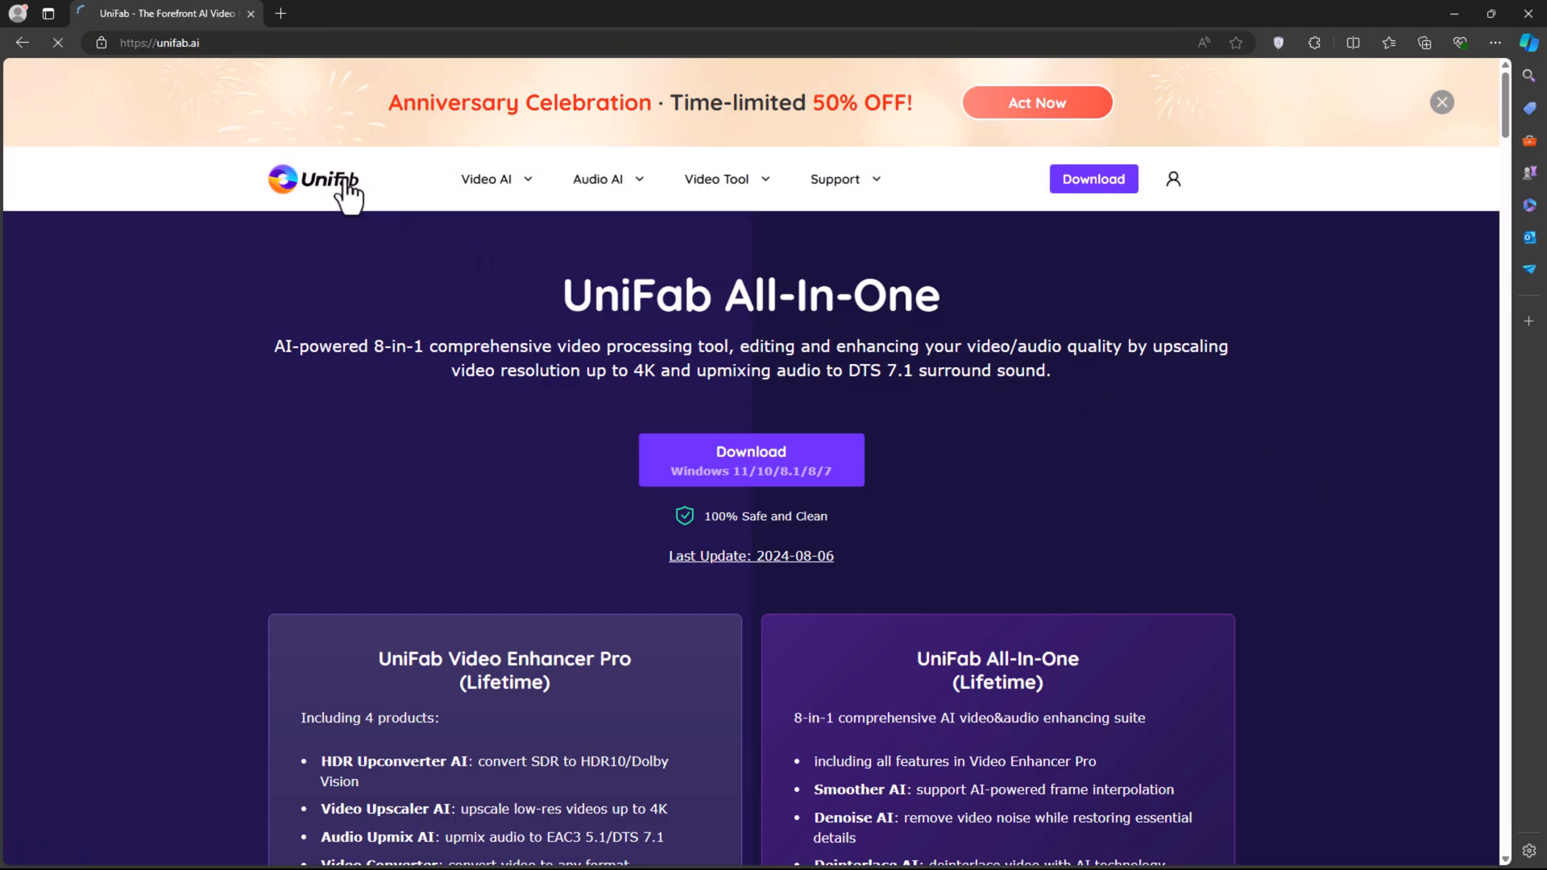
click(1440, 101)
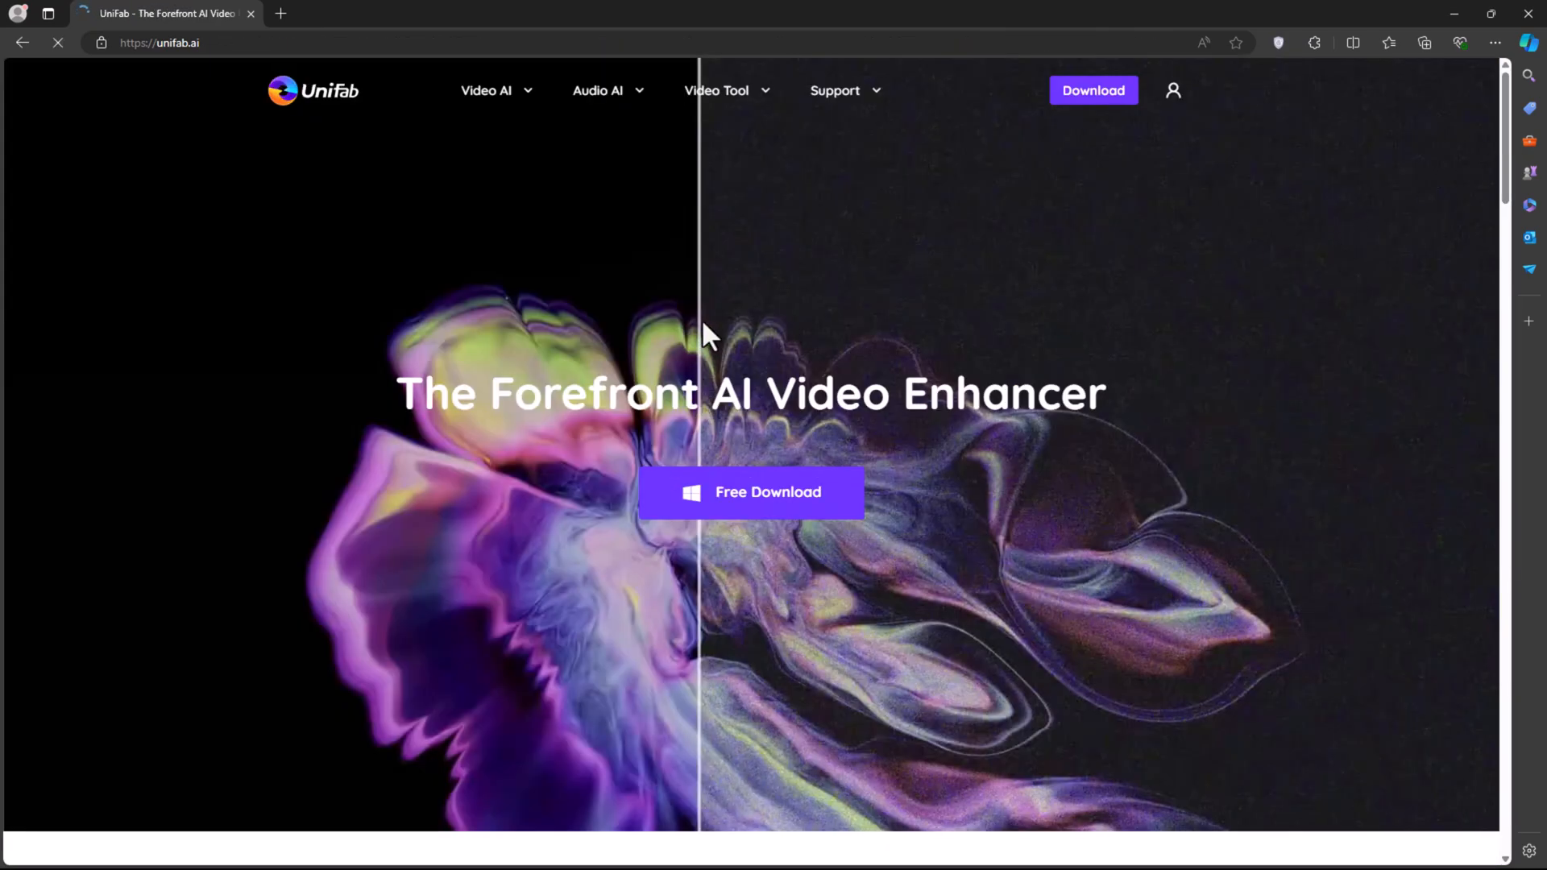
mouse_move(1455, 414)
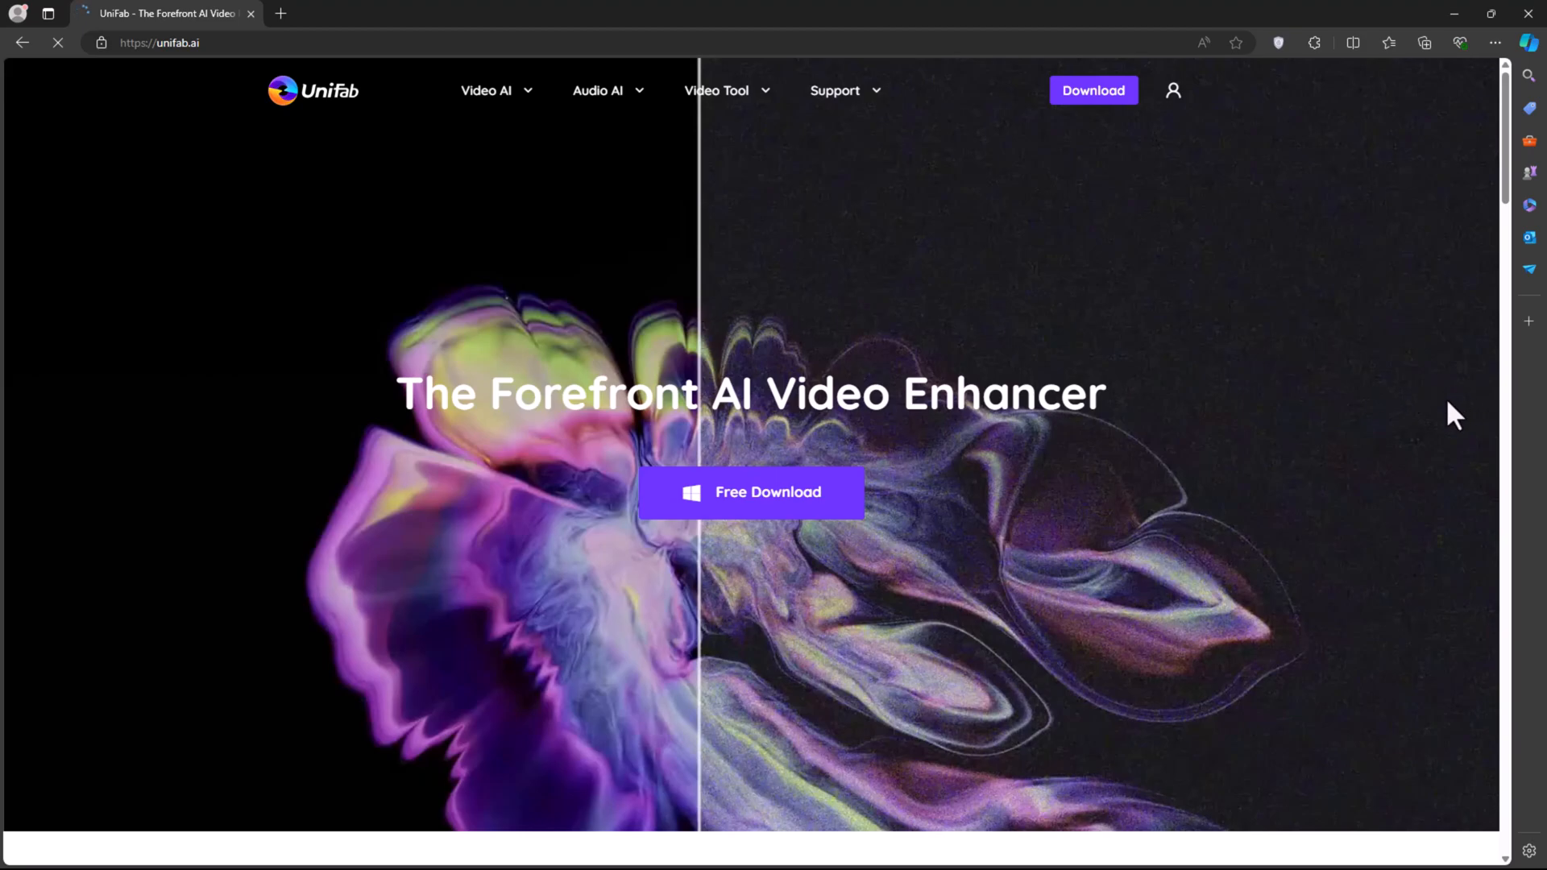
Step: Scroll through the home page, return to the top and show the Video Tool menu
scroll(down, 3)
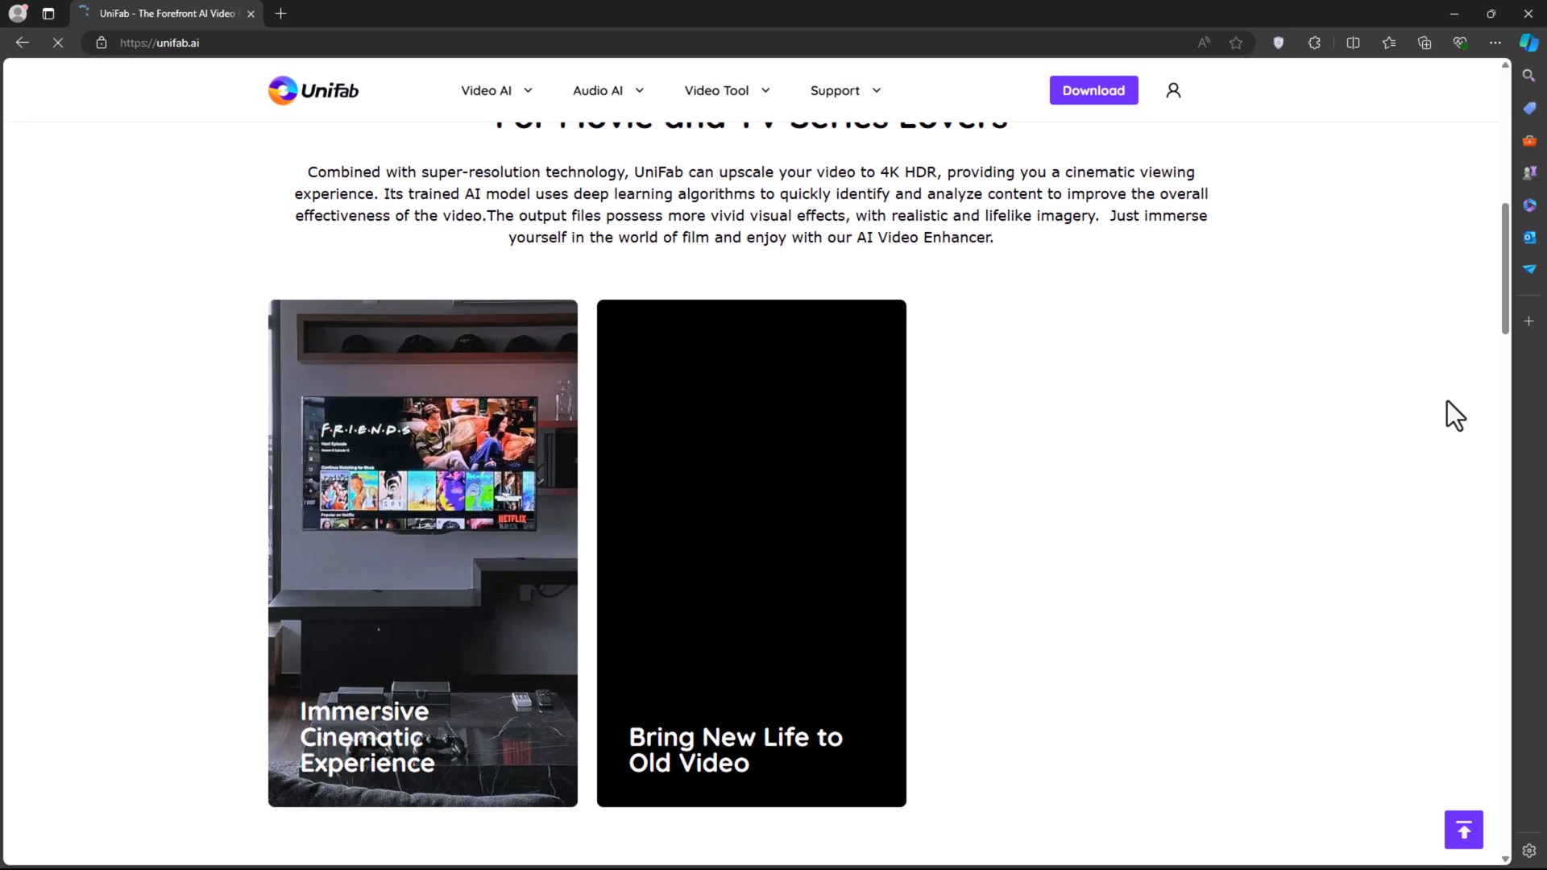
scroll(down, 3)
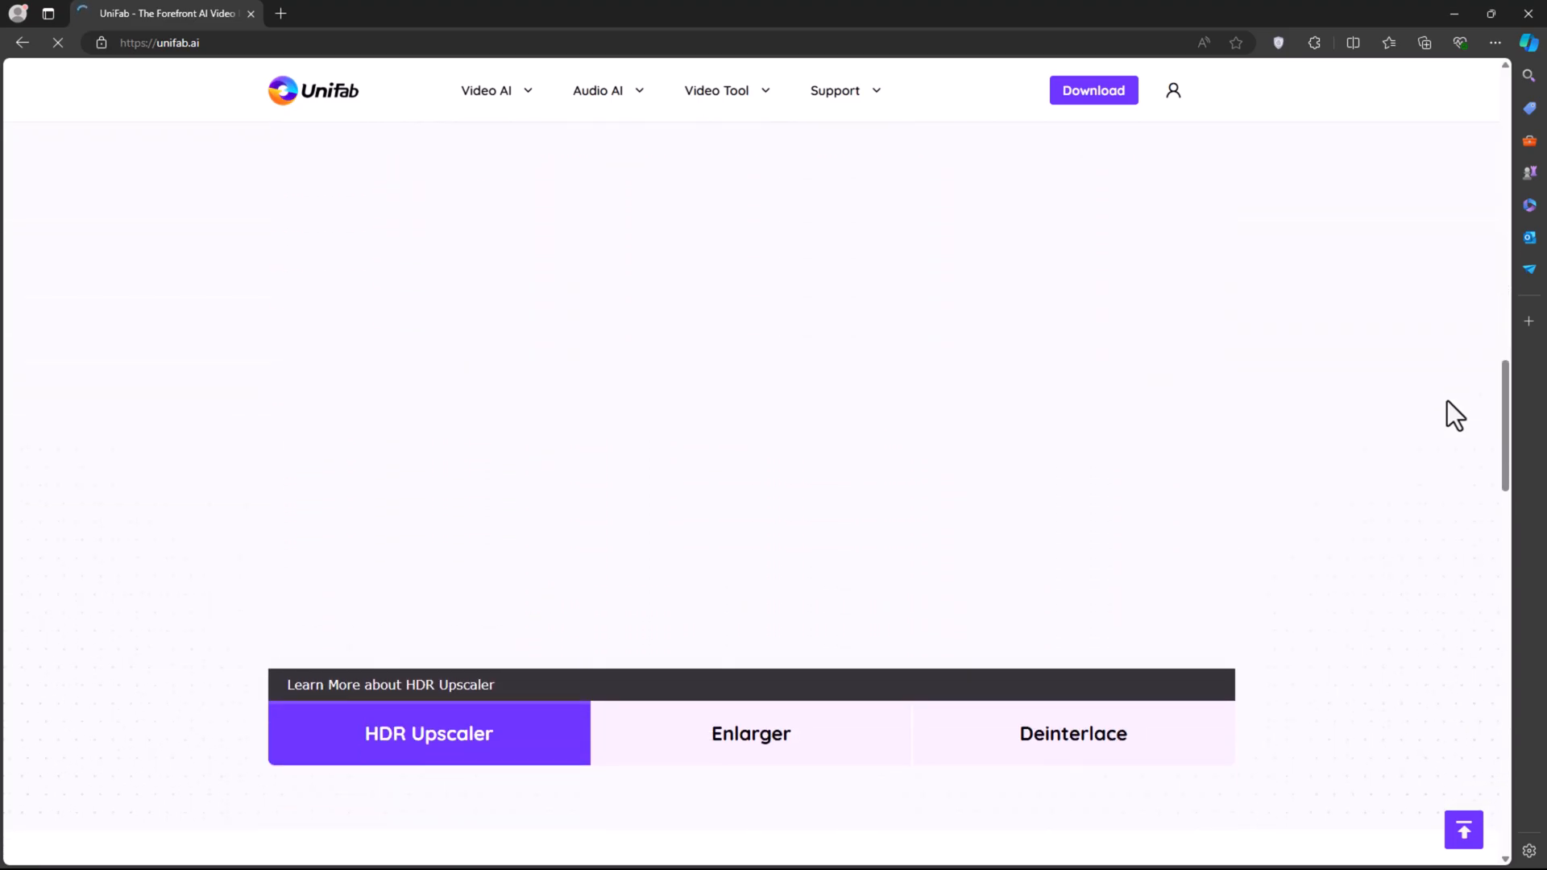
scroll(down, 3)
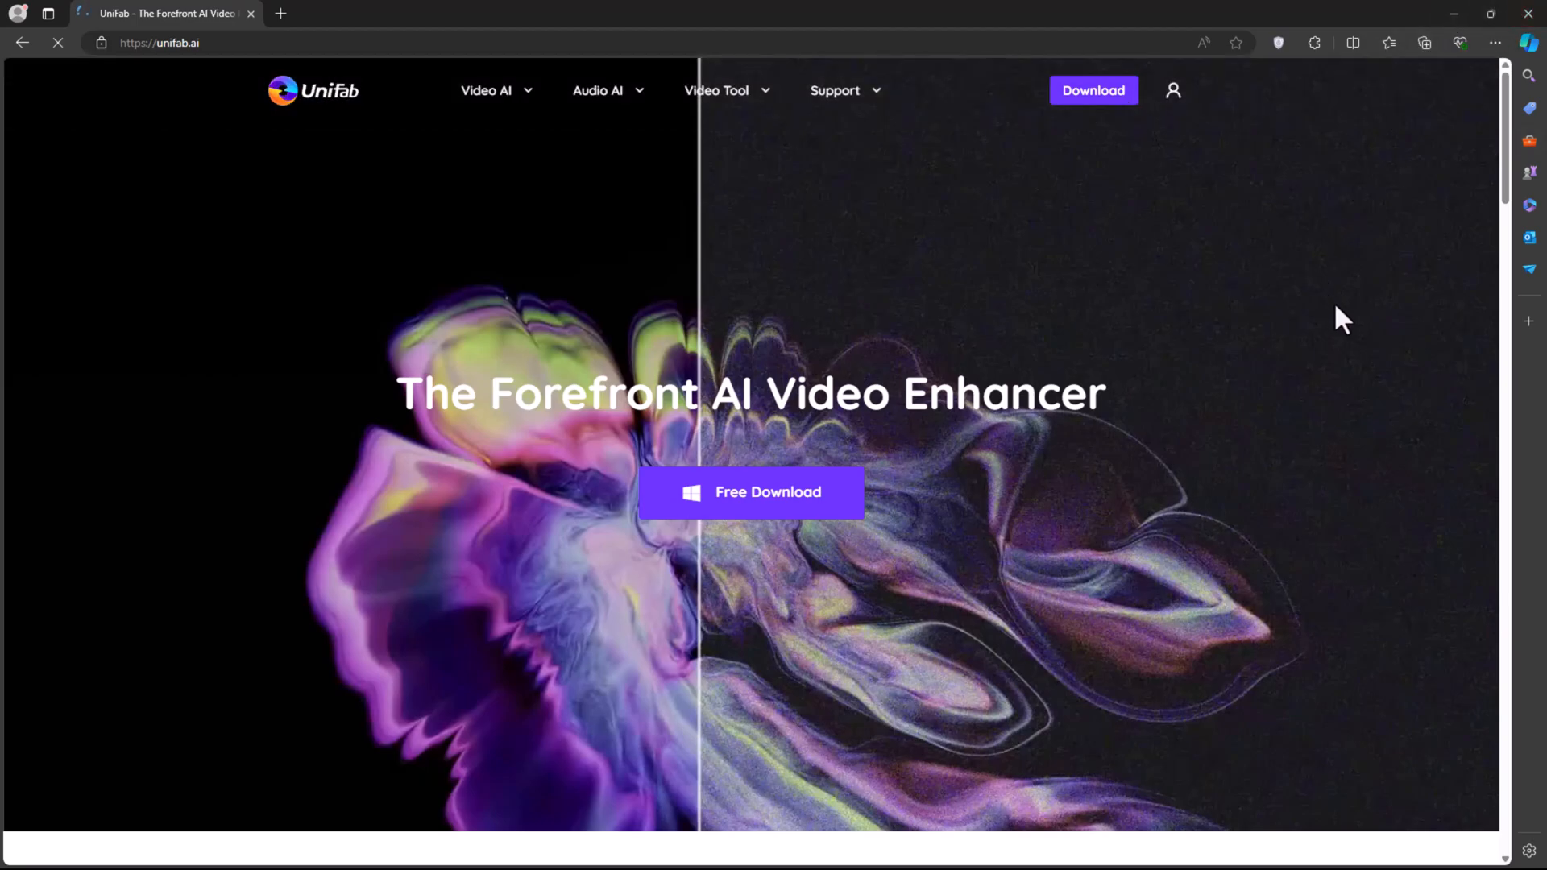
click(485, 91)
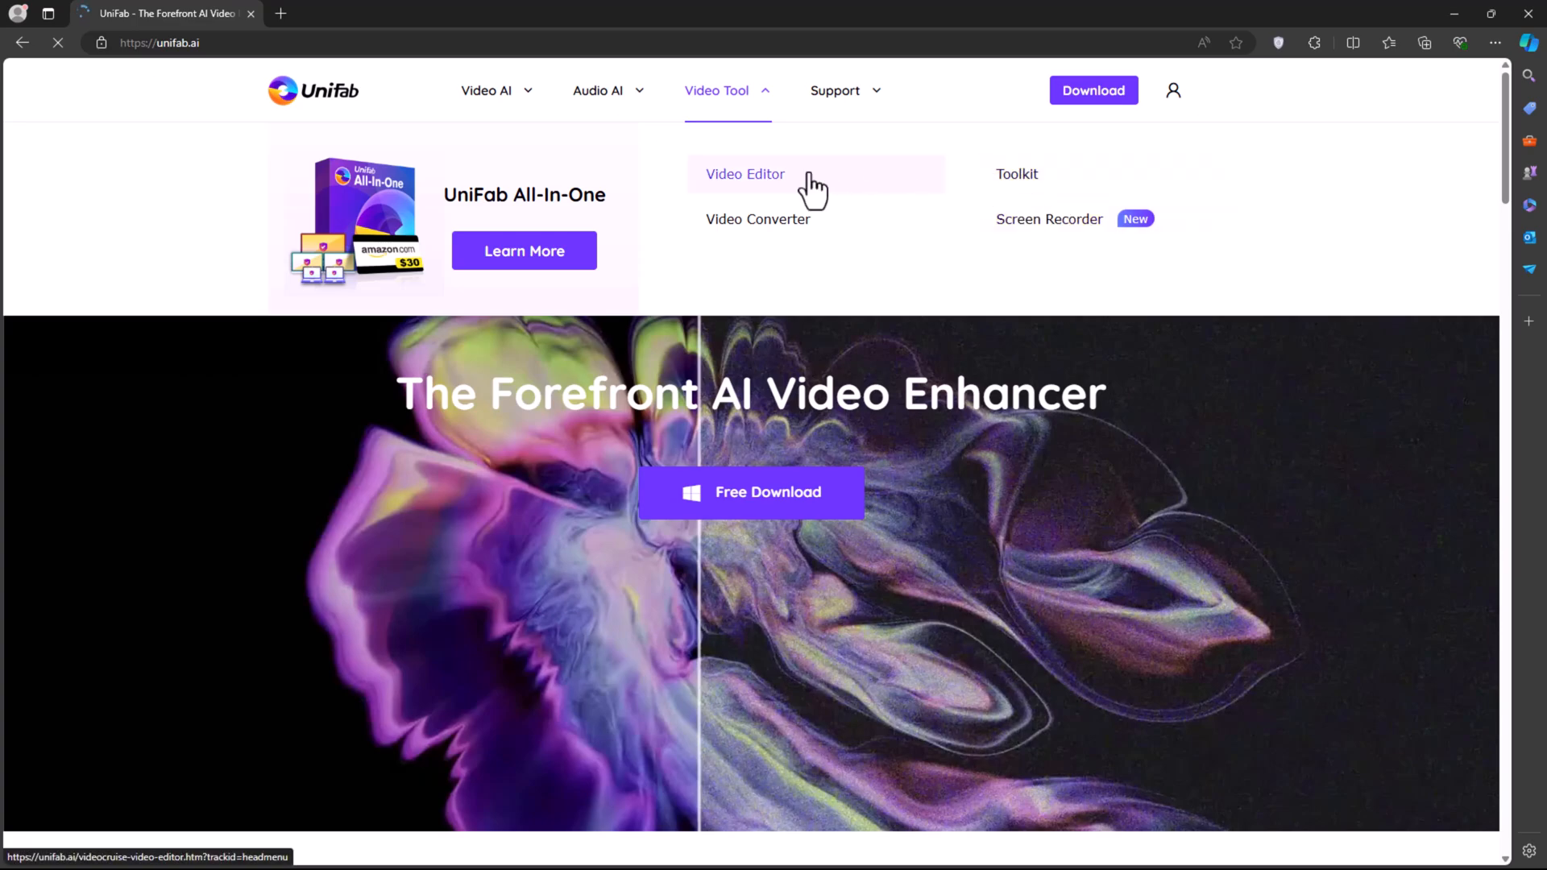
mouse_move(991, 361)
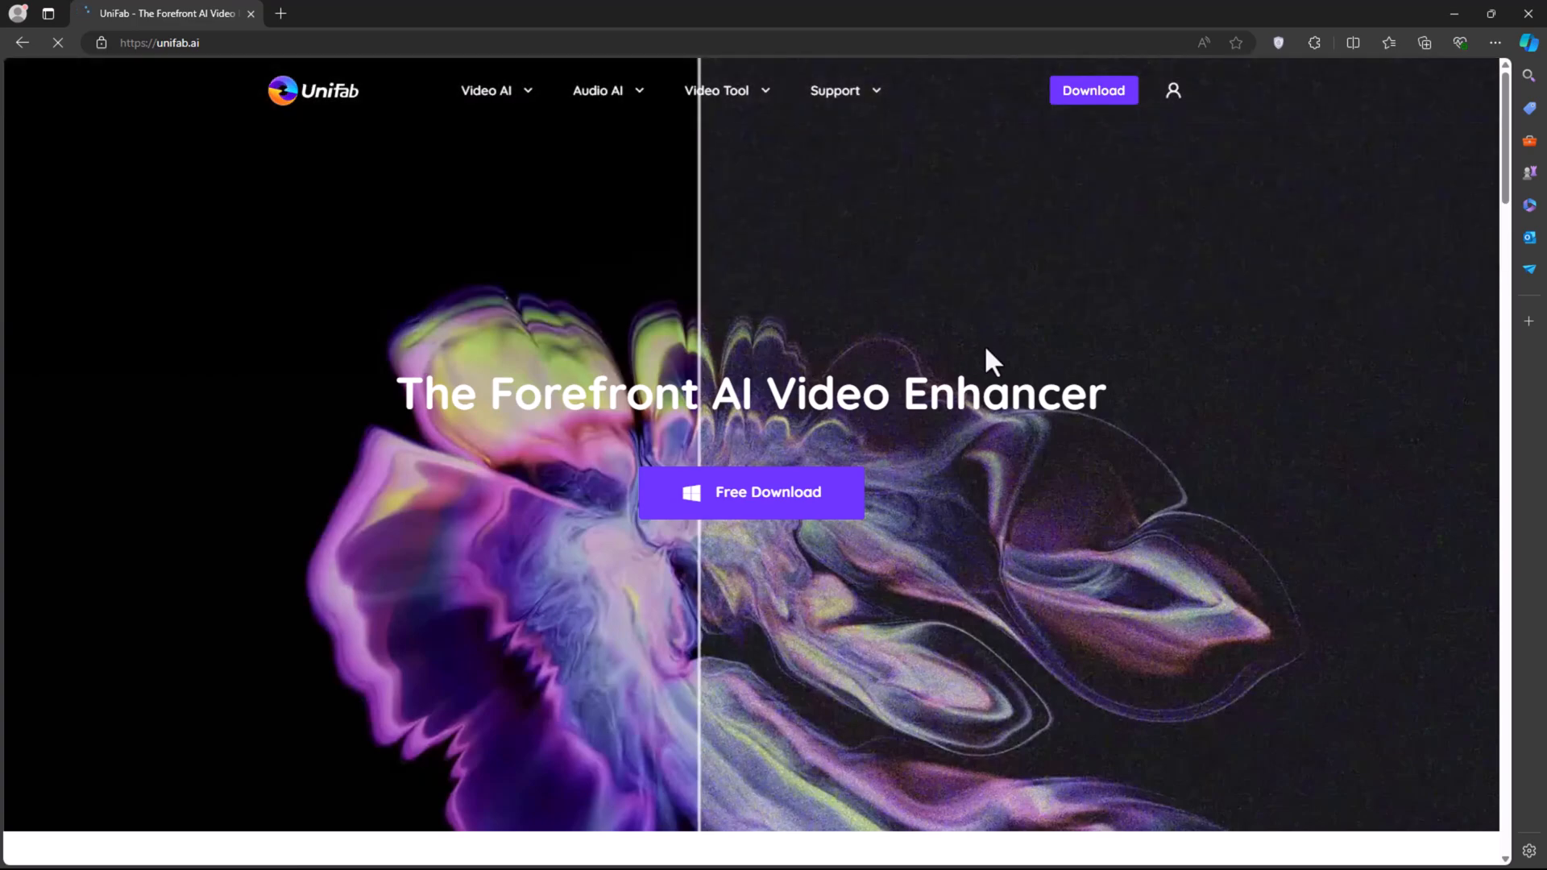